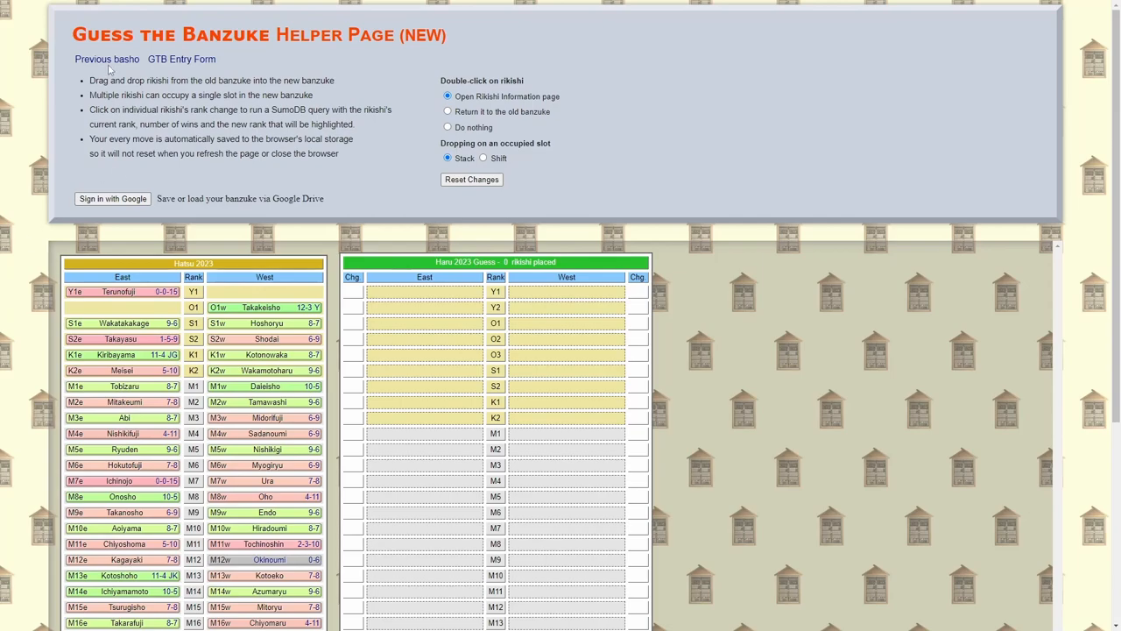
mouse_move(107, 58)
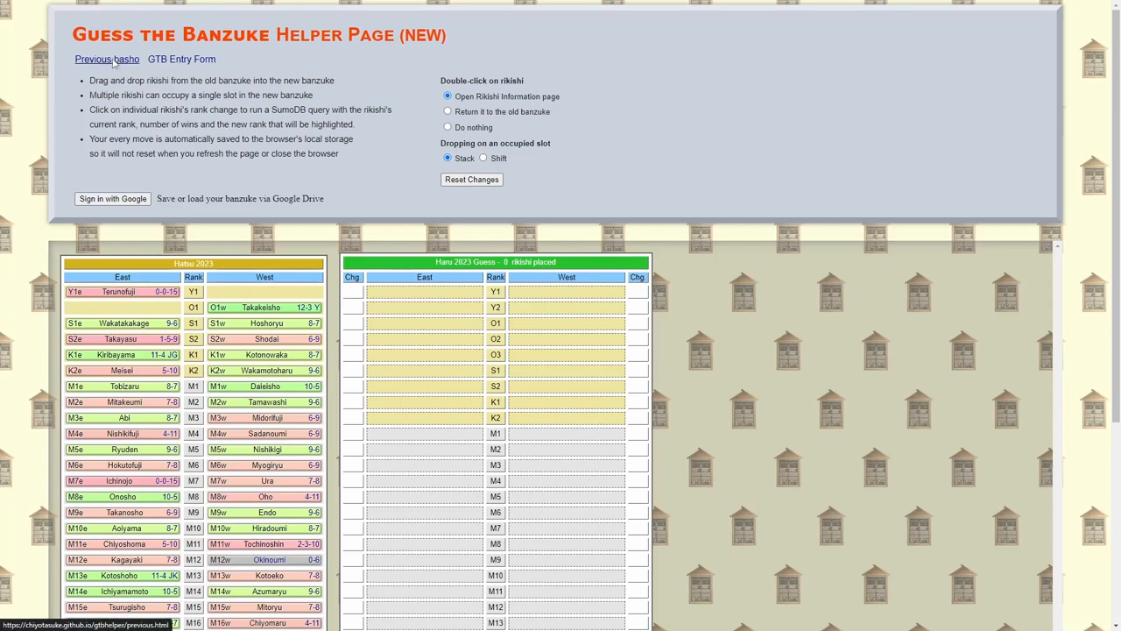
Place Kotonowaka at M1 East, then clear all placed rikishi from the guess.
left_click(106, 59)
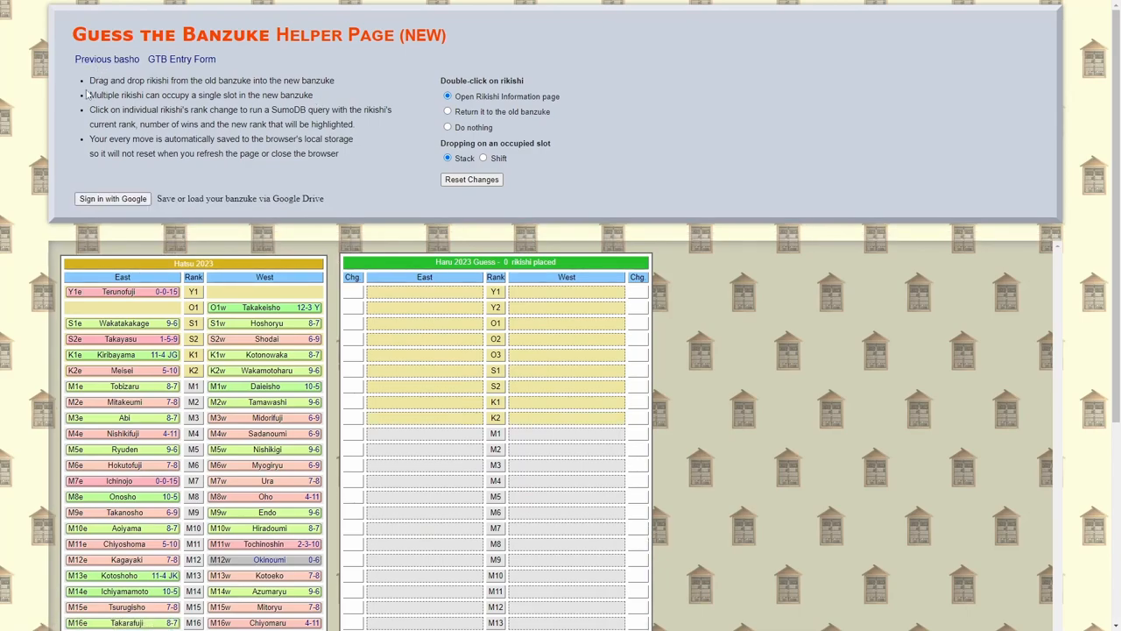
left_click_drag(89, 94, 313, 94)
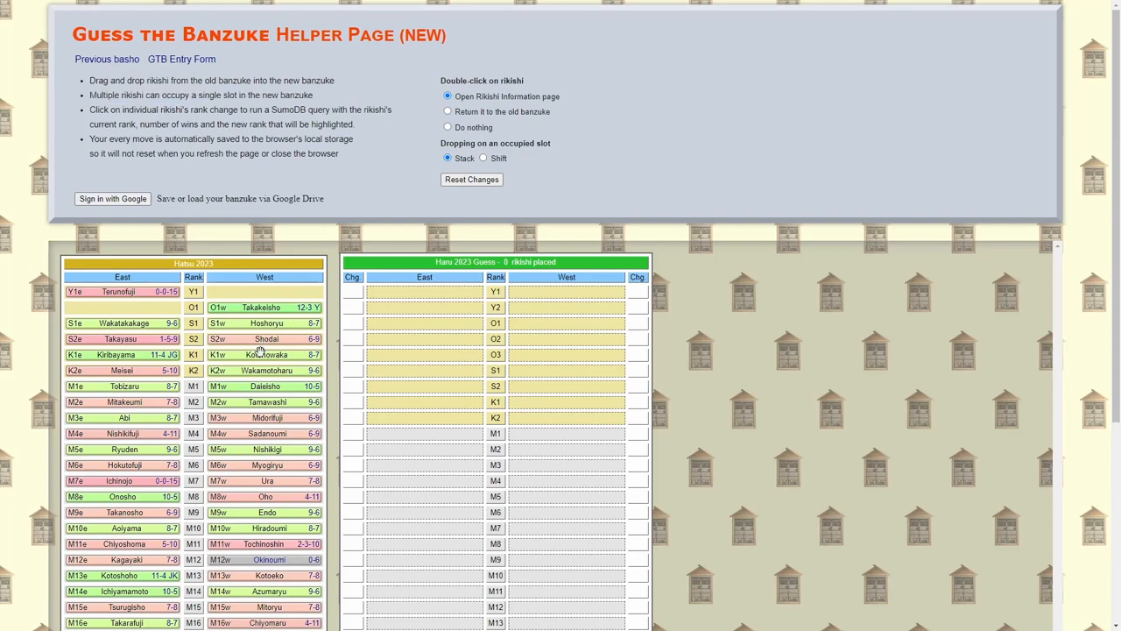
left_click_drag(265, 354, 423, 424)
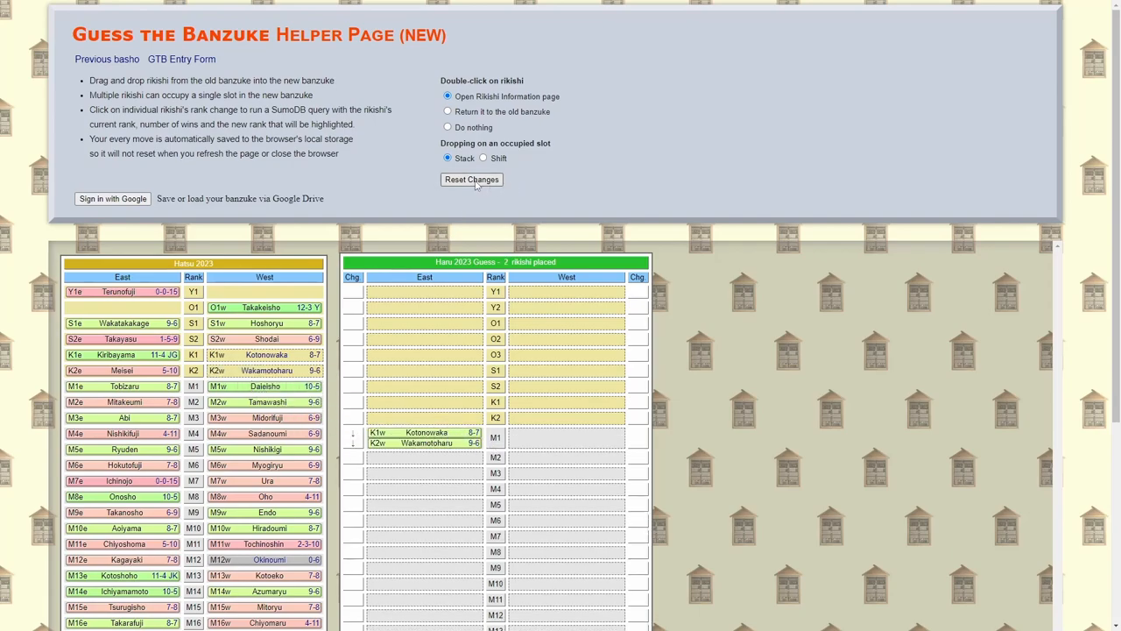
left_click(471, 180)
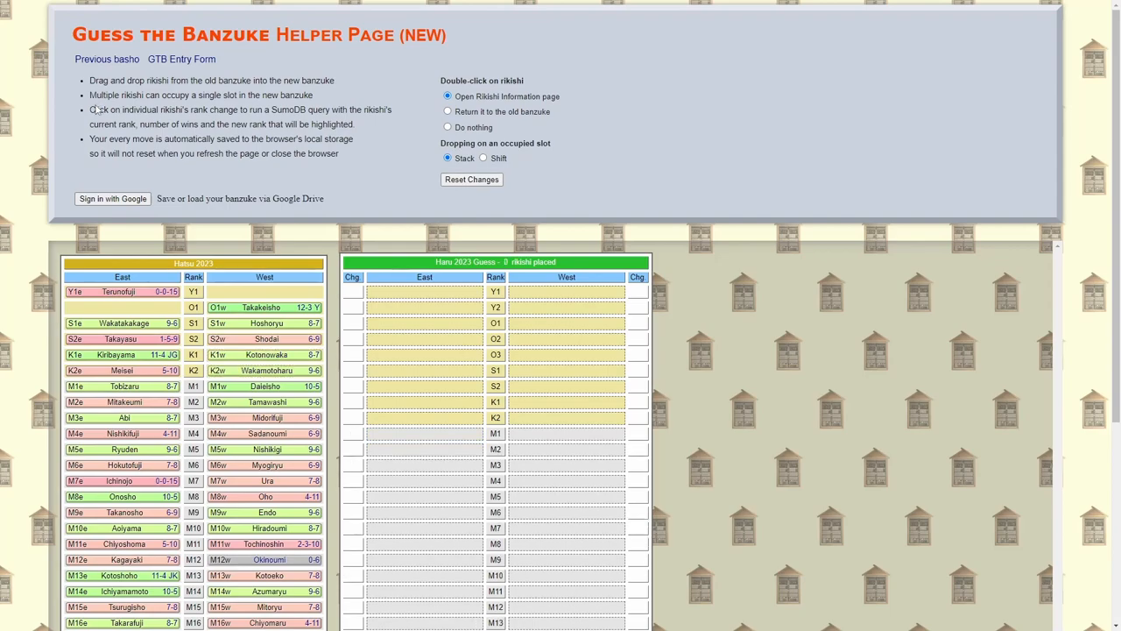
Highlight the rank-change note, put Nishikigi at M2 West, and query his change.
left_click_drag(90, 110, 357, 123)
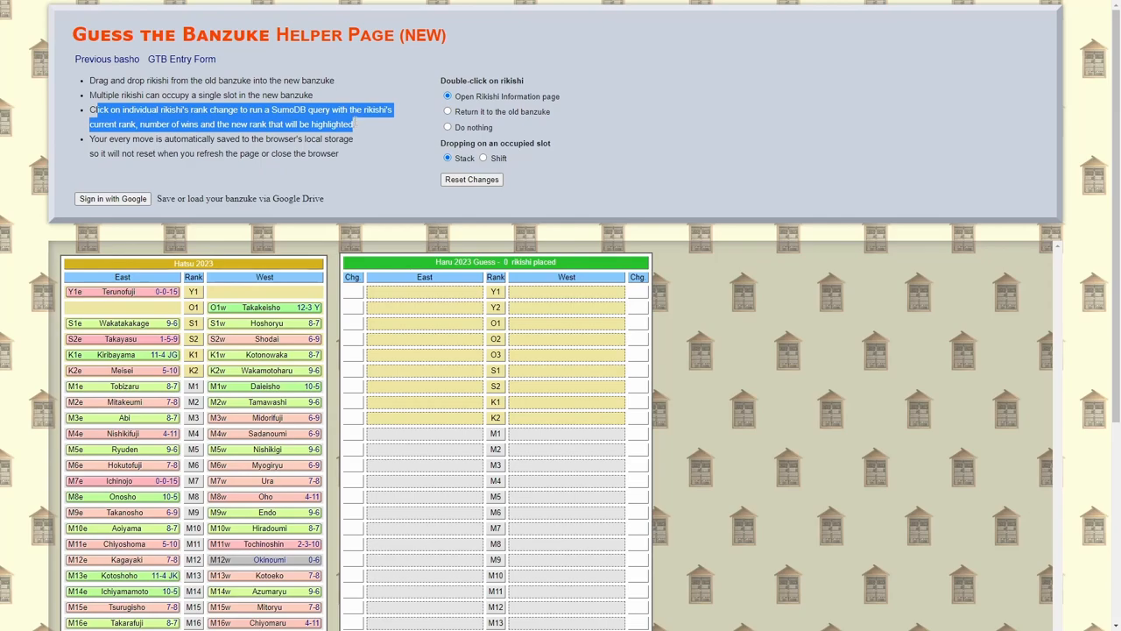
mouse_move(363, 127)
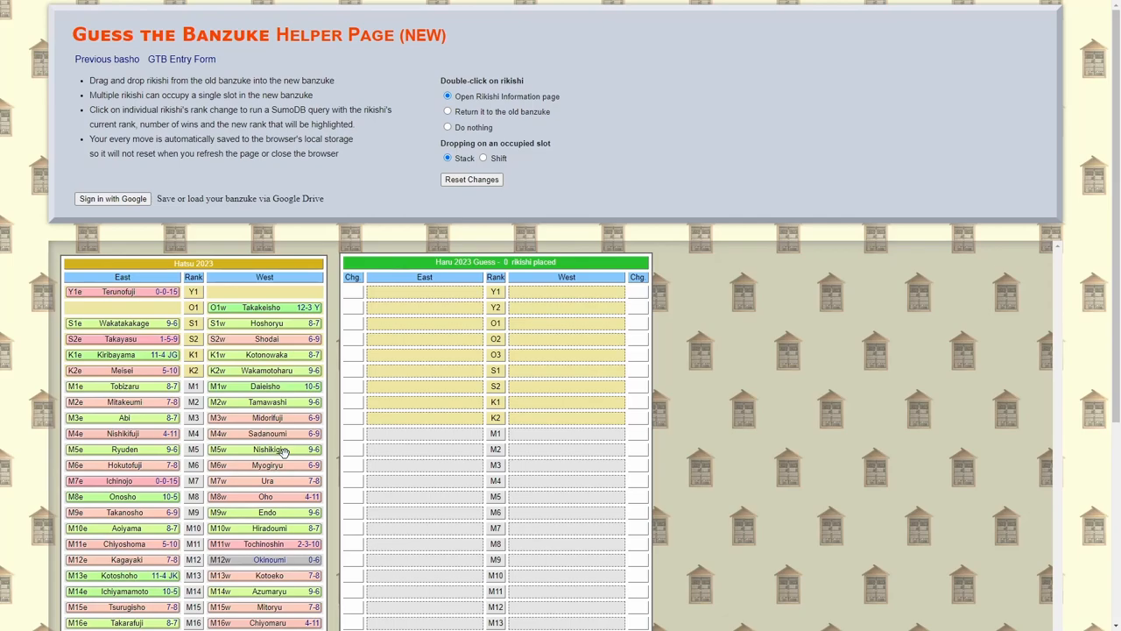
mouse_move(283, 450)
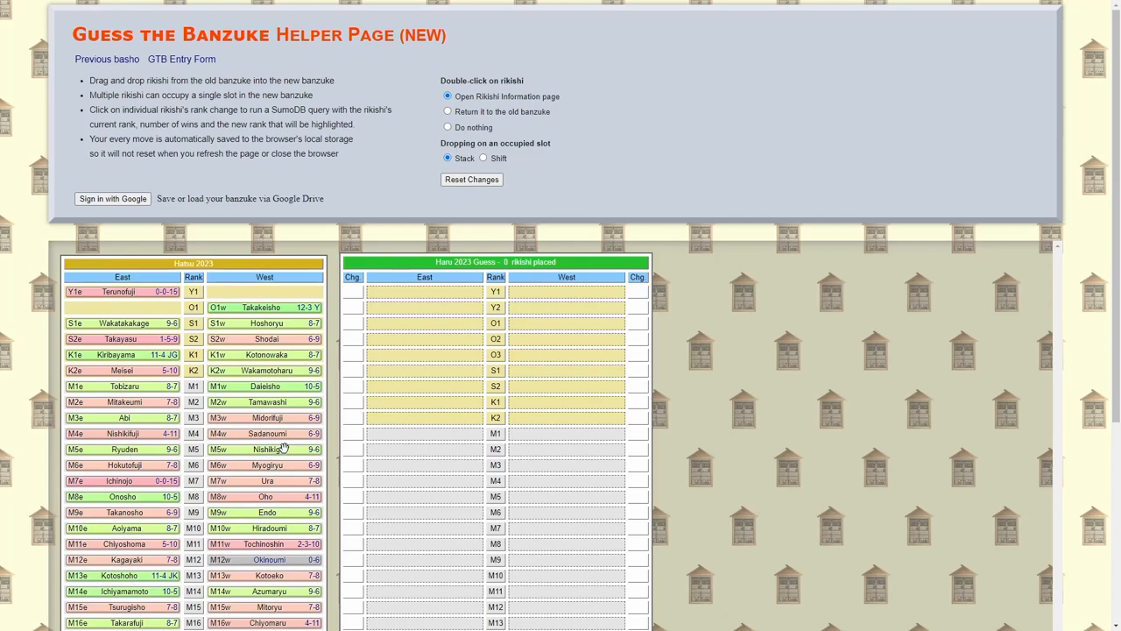
left_click_drag(264, 449, 566, 449)
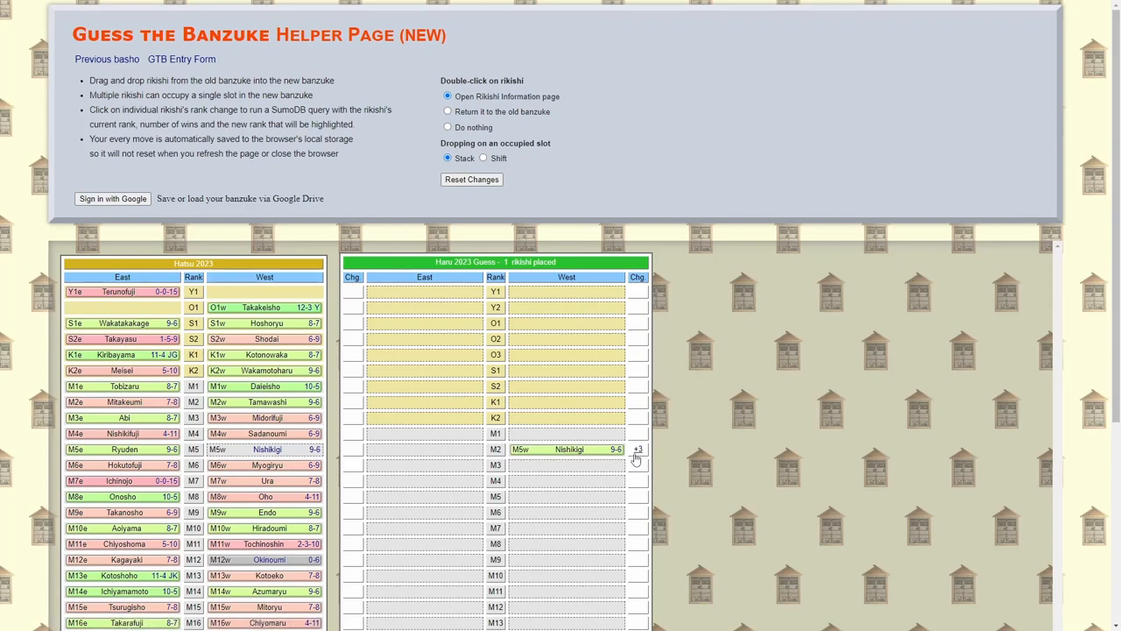
left_click(637, 449)
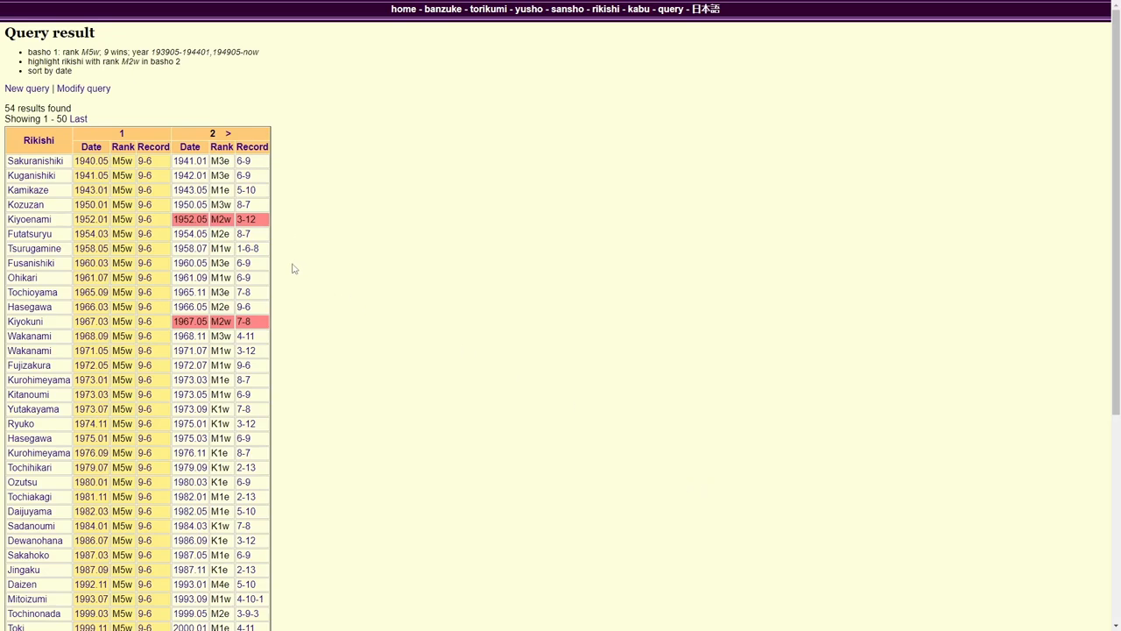
mouse_move(290, 301)
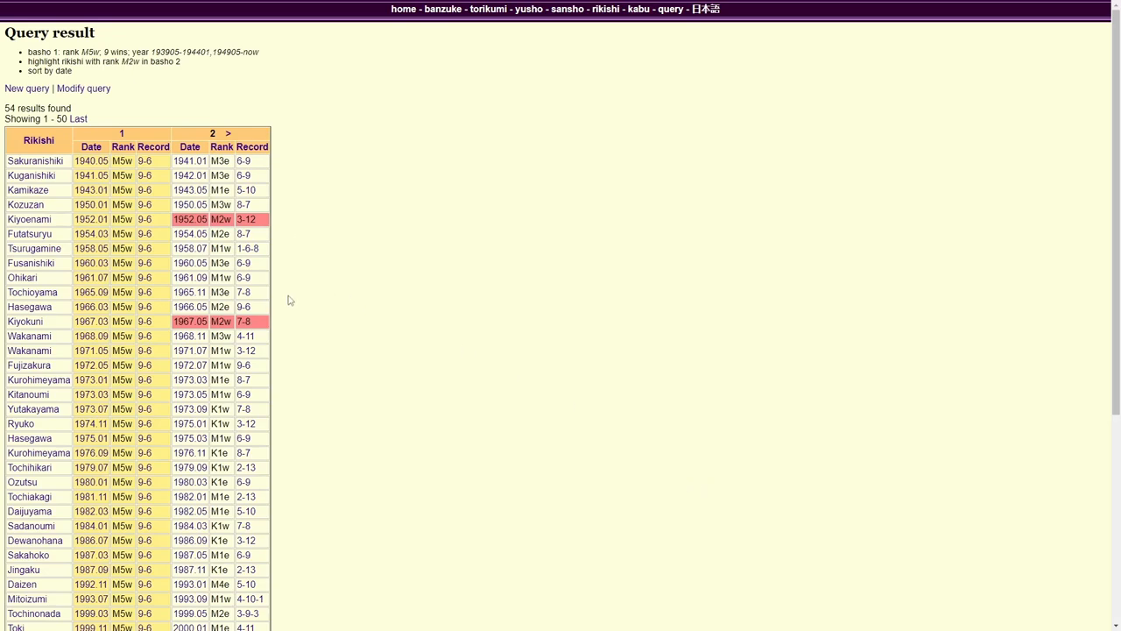
mouse_move(296, 298)
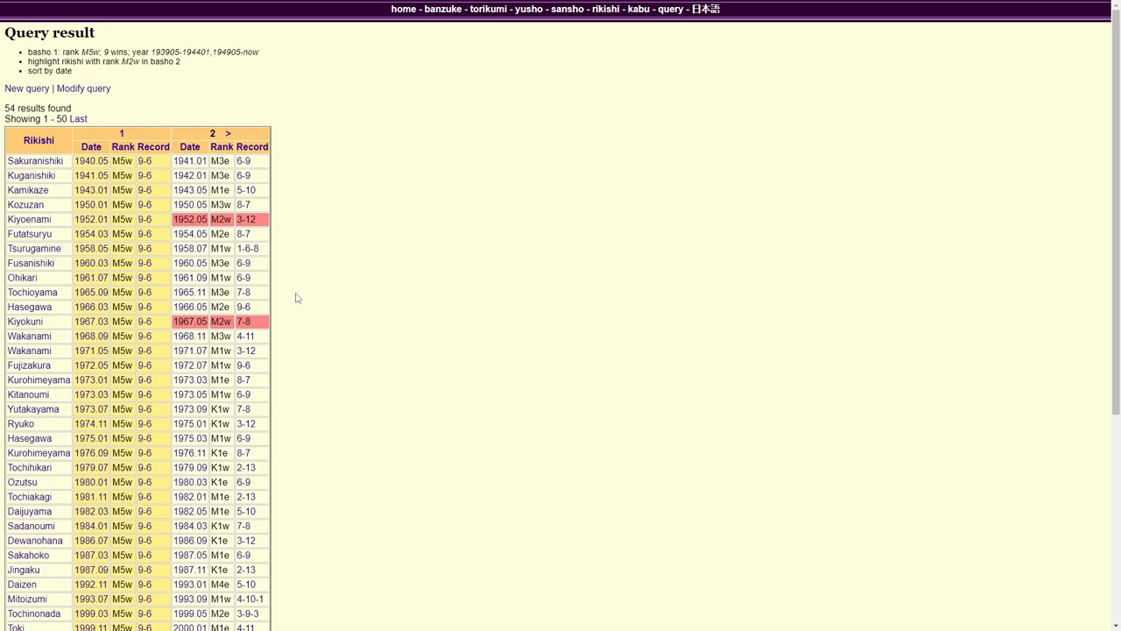
mouse_move(304, 286)
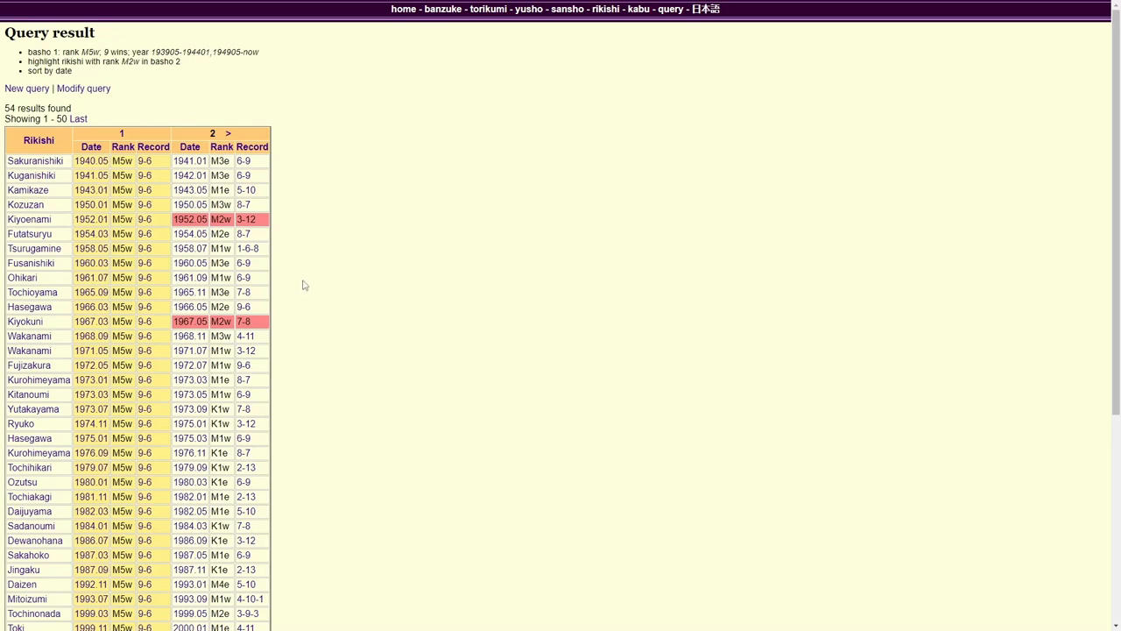
mouse_move(307, 291)
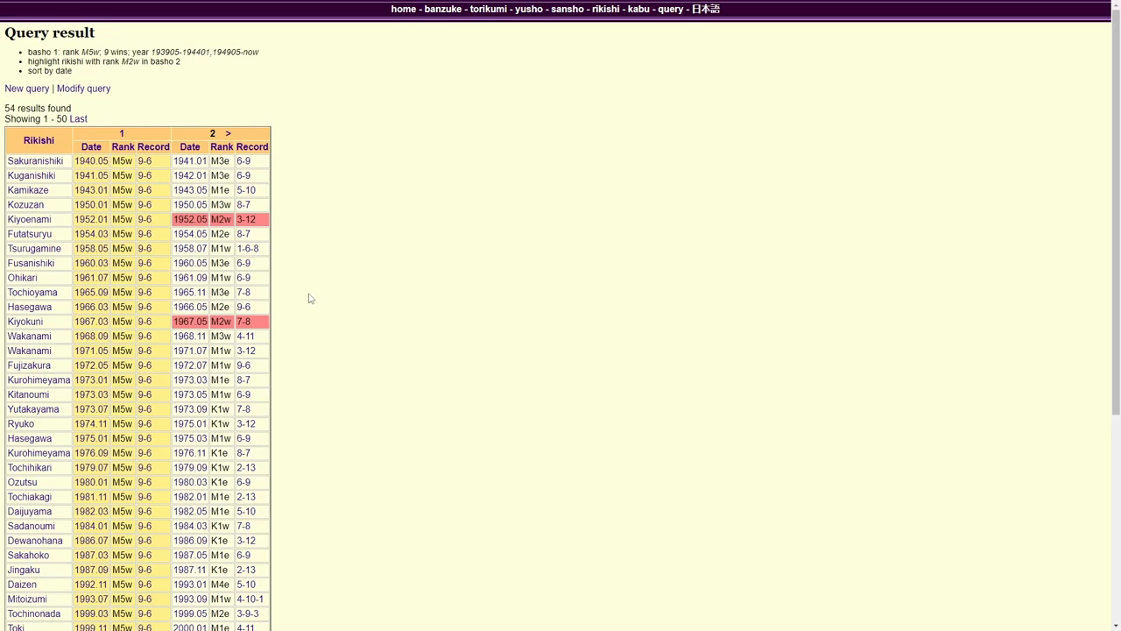
Scroll through the SumoDB list of M5w 9-6 rikishi down to Onosho 2020.
scroll("down", 3)
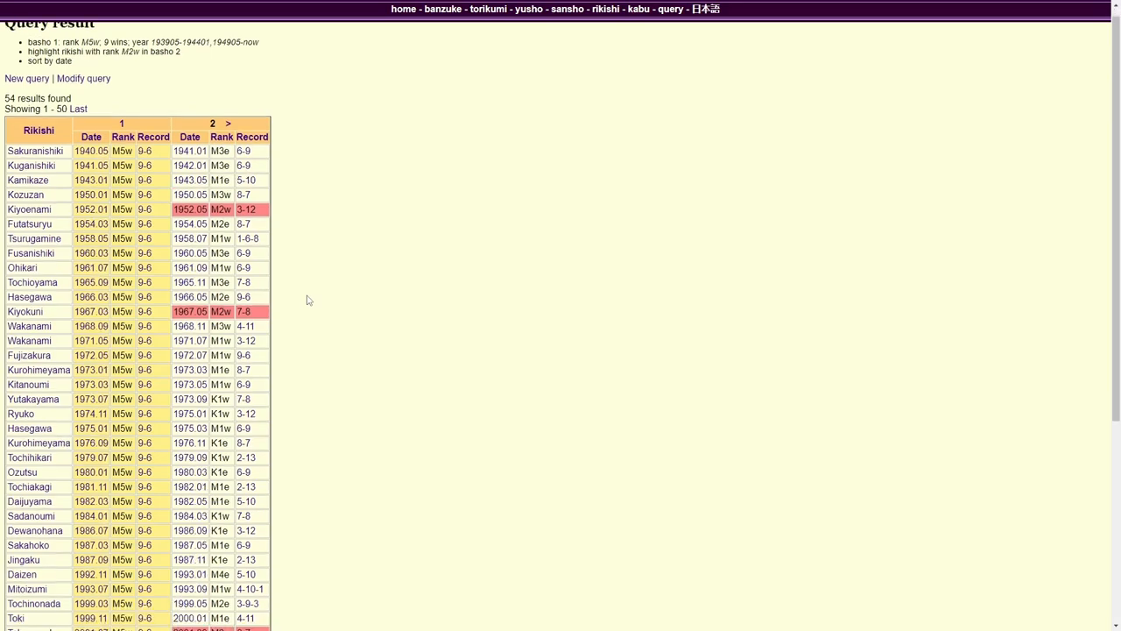
scroll("down", 3)
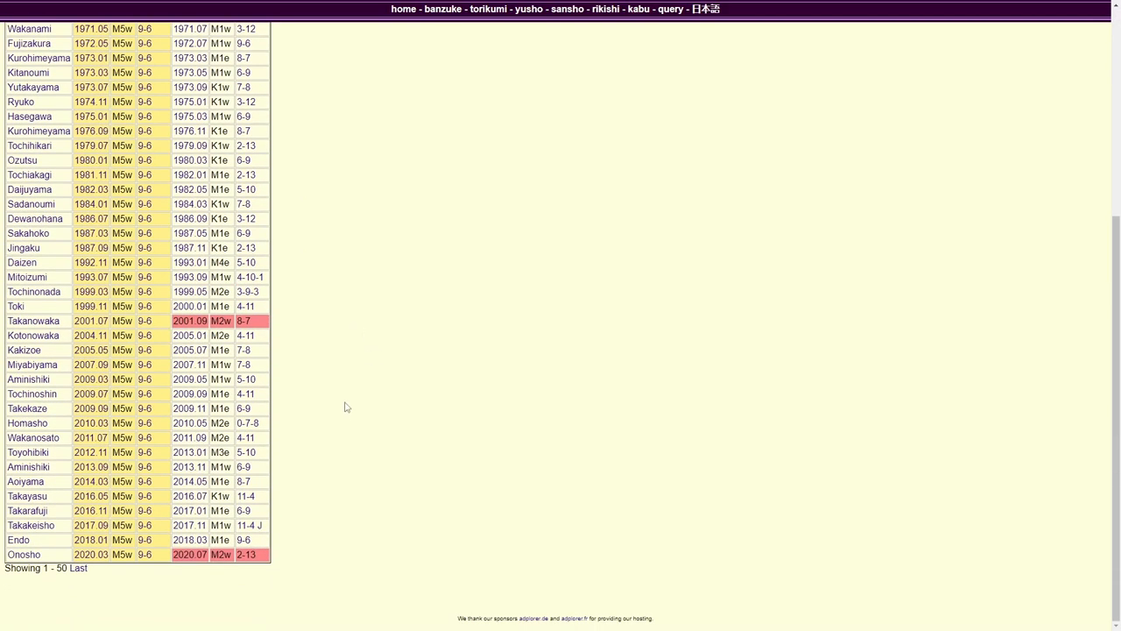
mouse_move(152, 572)
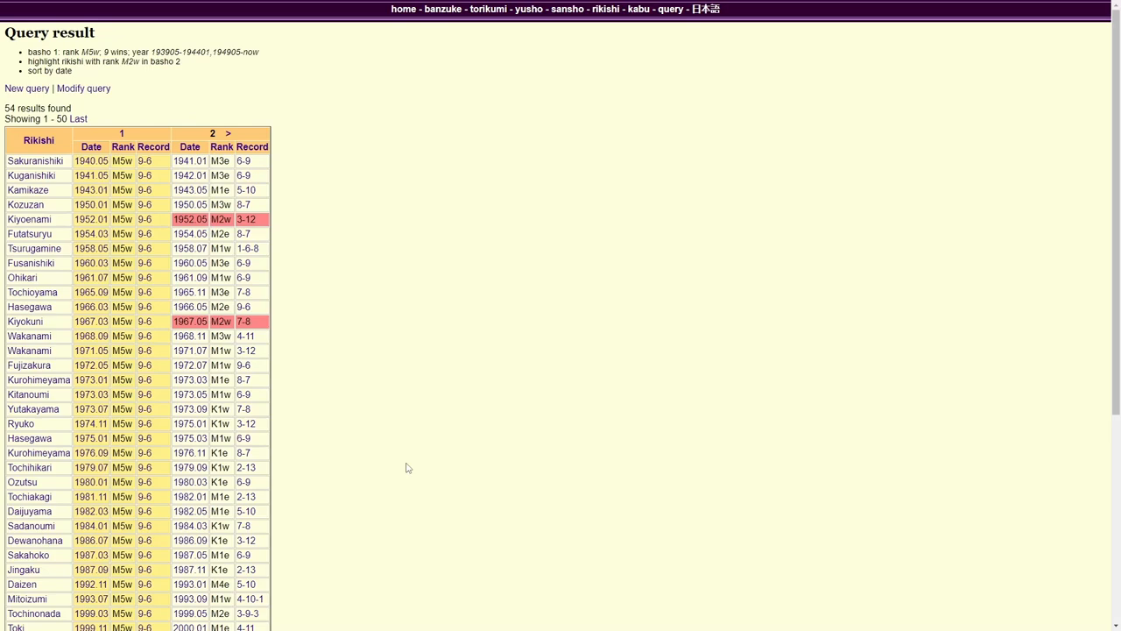
mouse_move(414, 469)
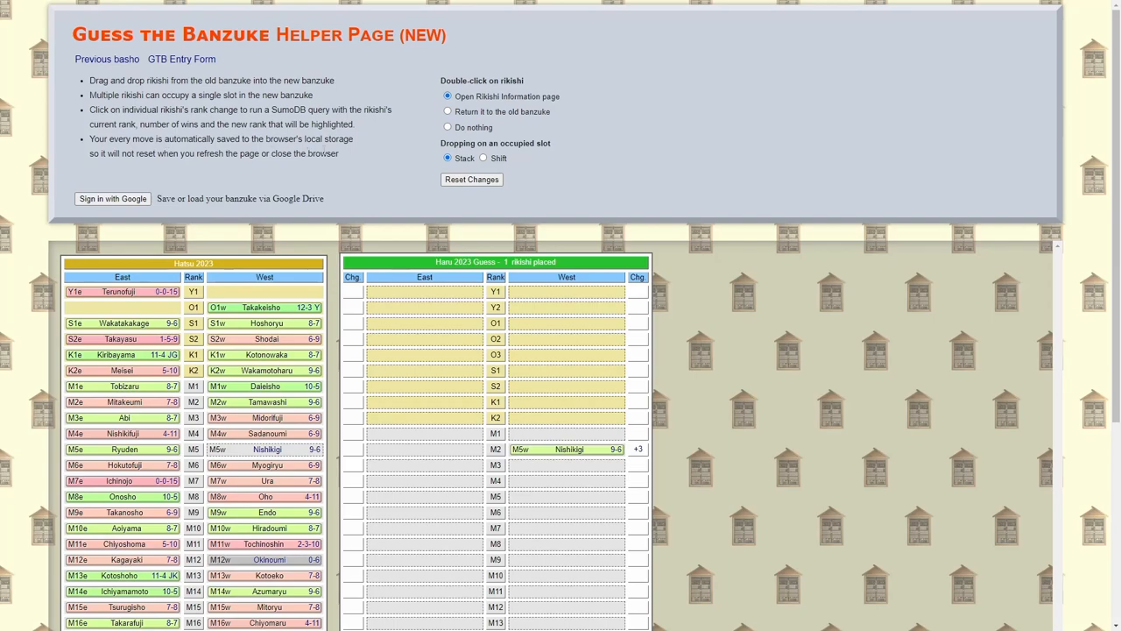
mouse_move(341, 158)
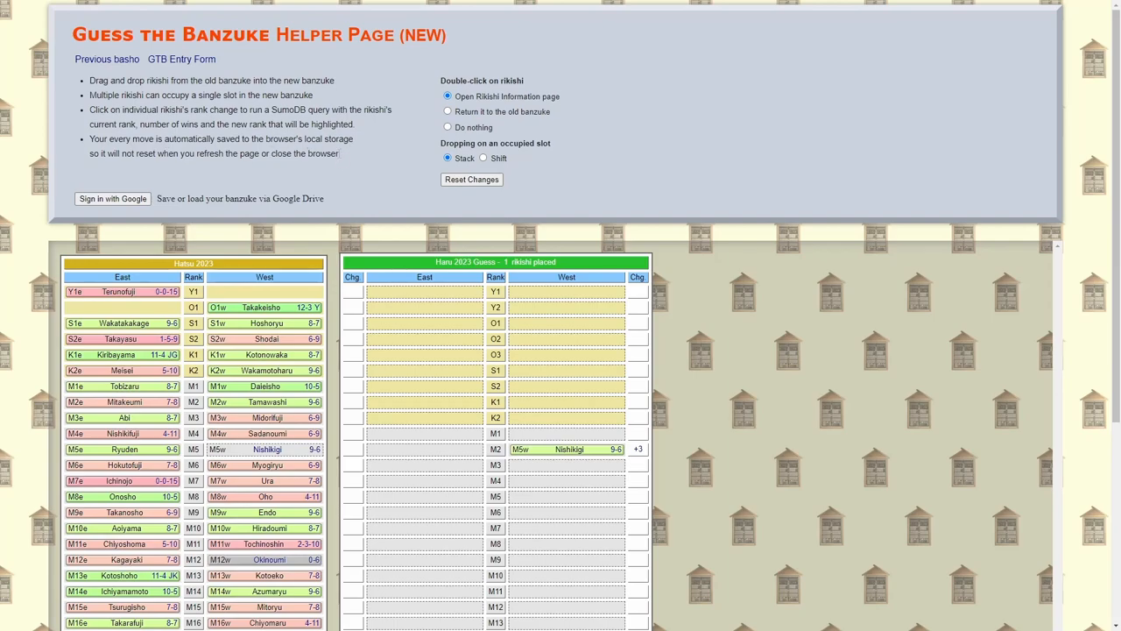
mouse_move(400, 211)
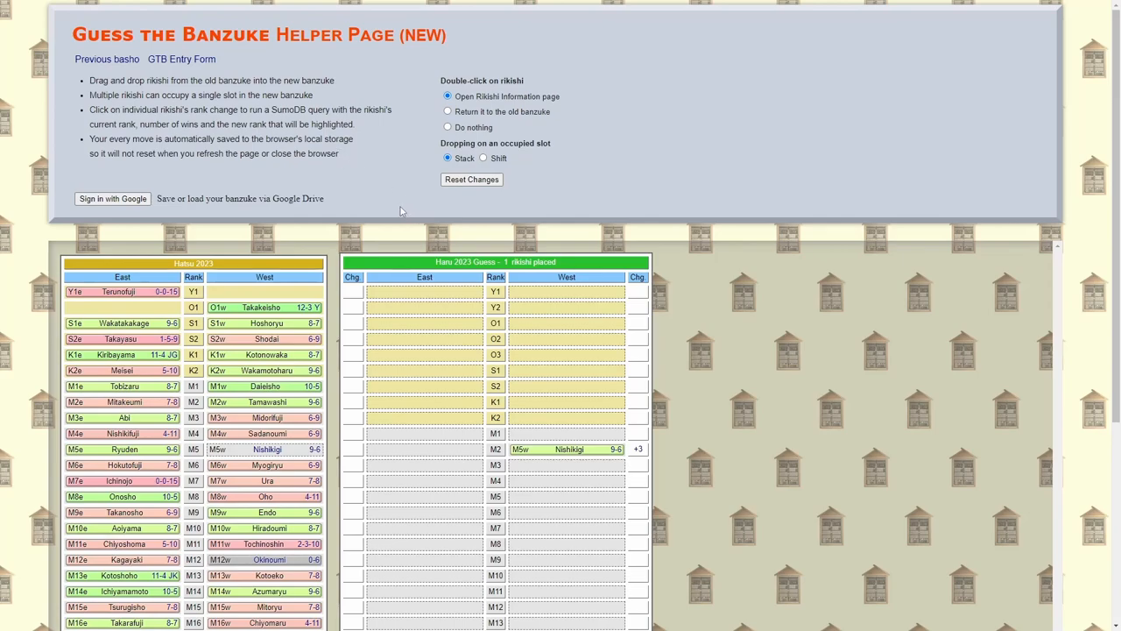
mouse_move(366, 164)
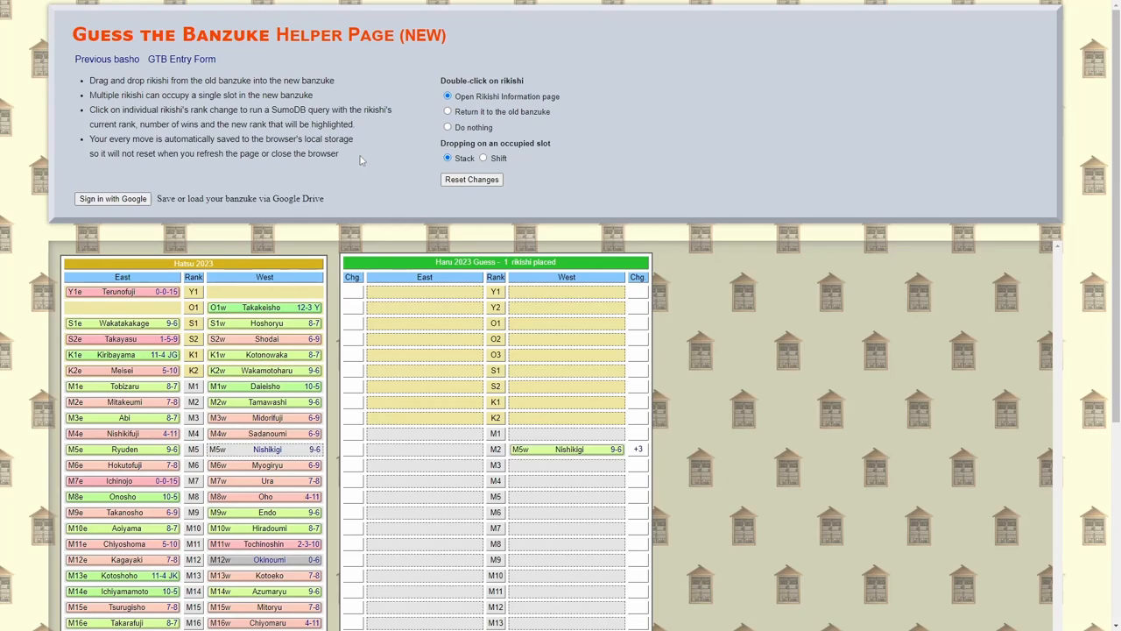
mouse_move(330, 168)
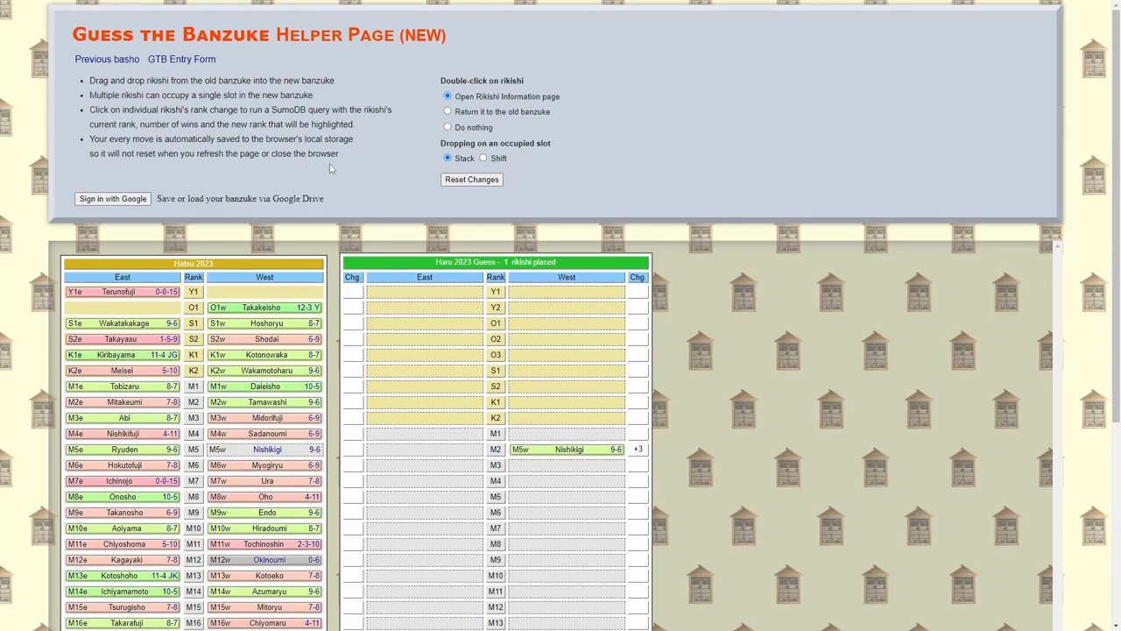
mouse_move(220, 210)
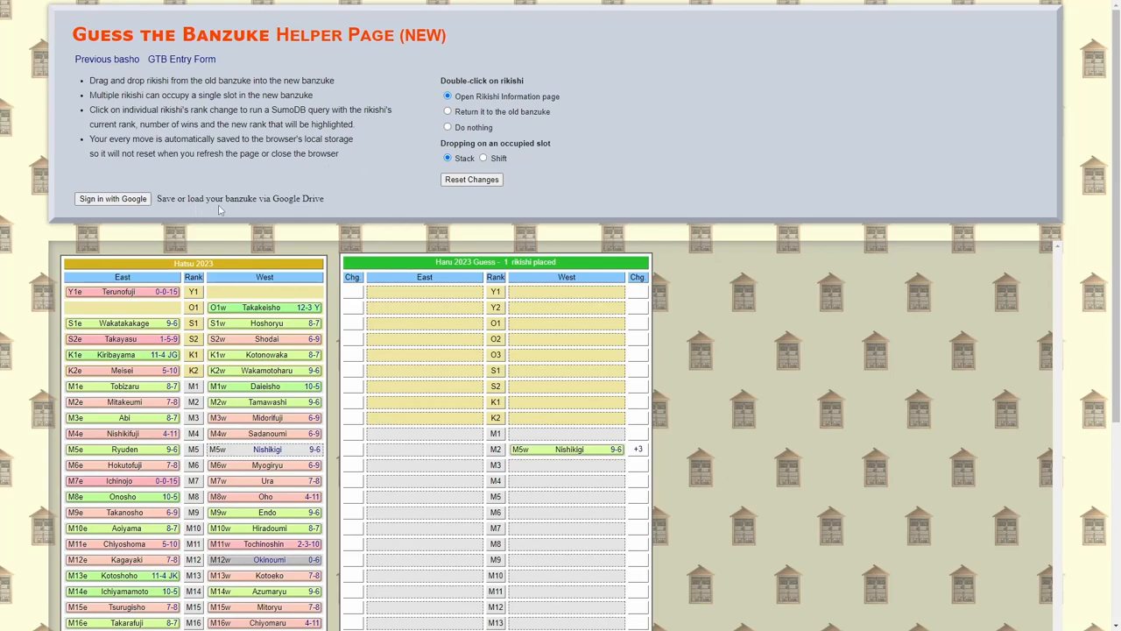
mouse_move(372, 186)
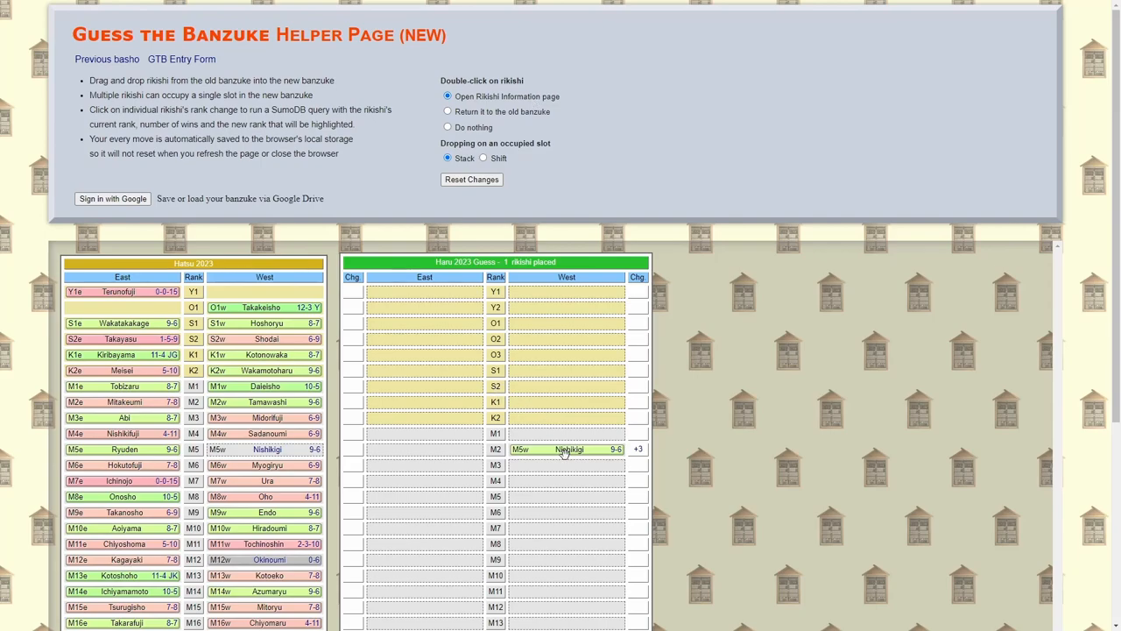
Double-click Nishikigi at M2 West to open his SumoDB Rikishi Information page.
double_click(566, 448)
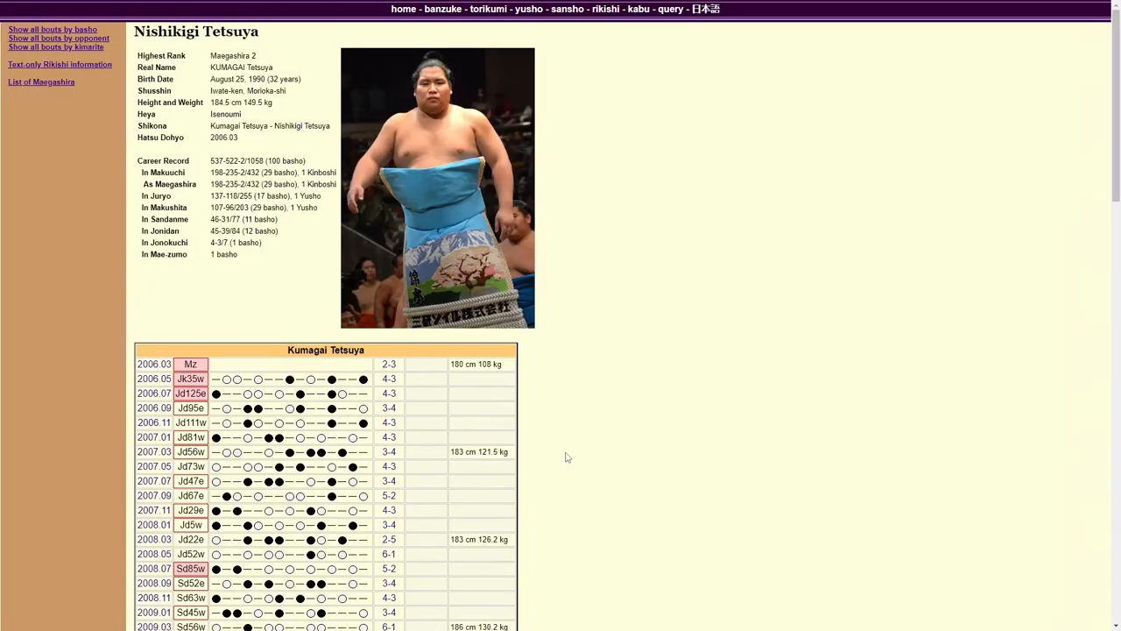
mouse_move(566, 442)
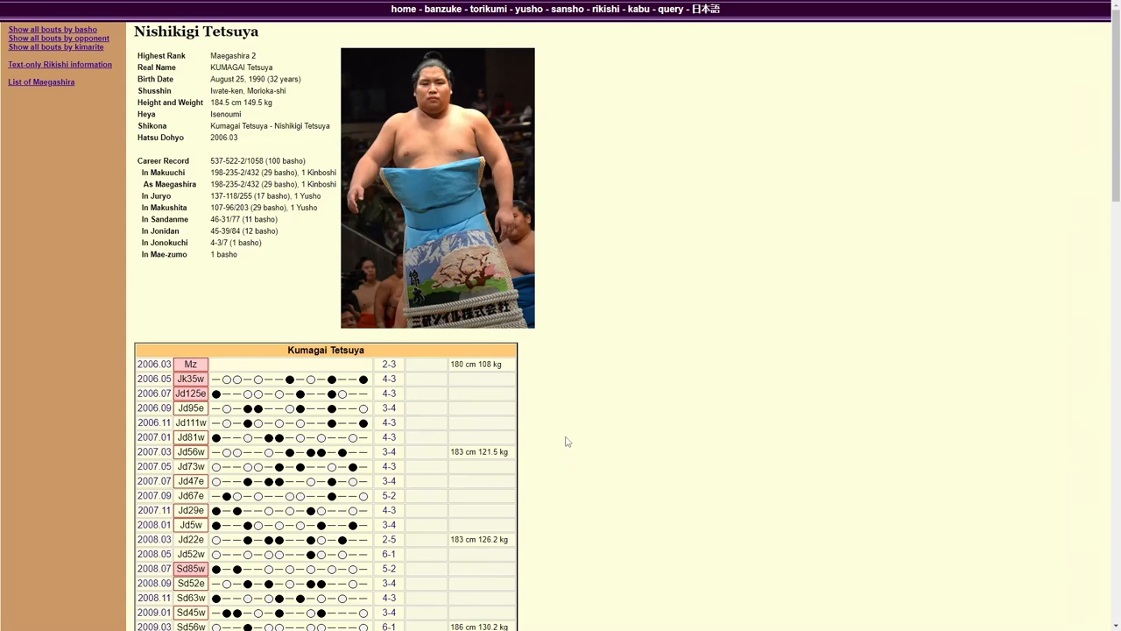
mouse_move(466, 475)
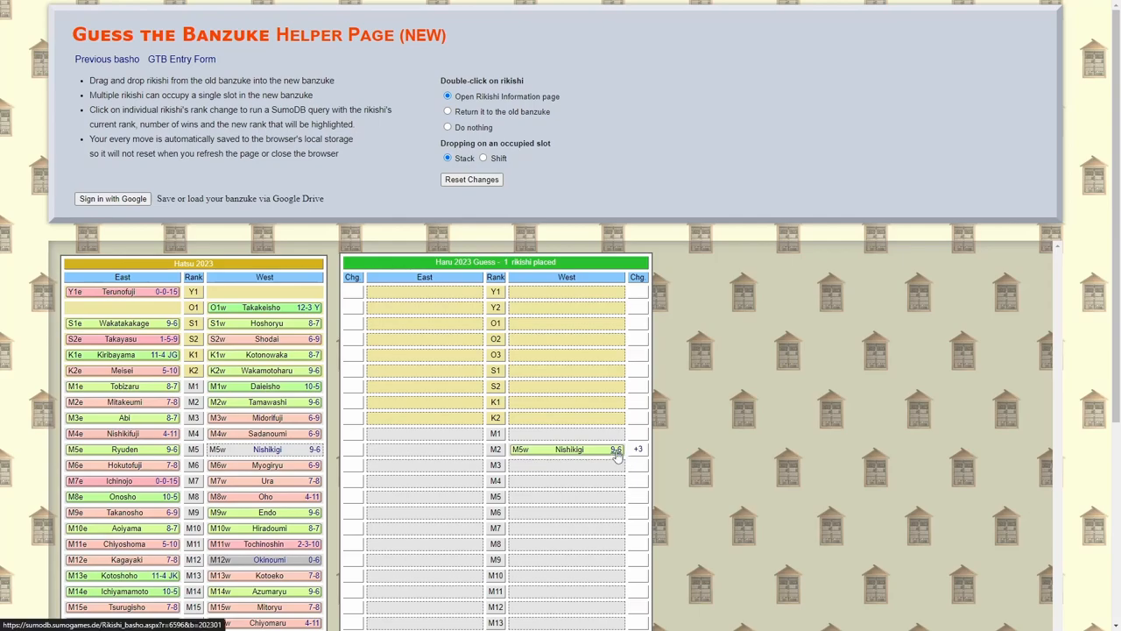
Reopen Nishikigi's SumoDB profile from his M2 West slot in the guess.
double_click(569, 450)
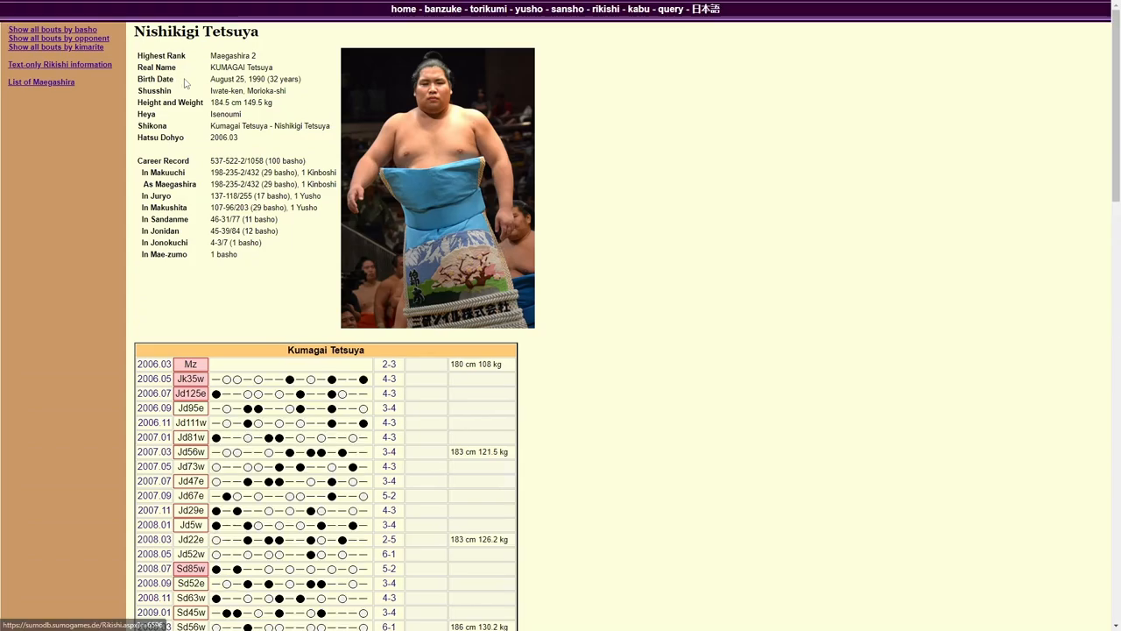
mouse_move(175, 137)
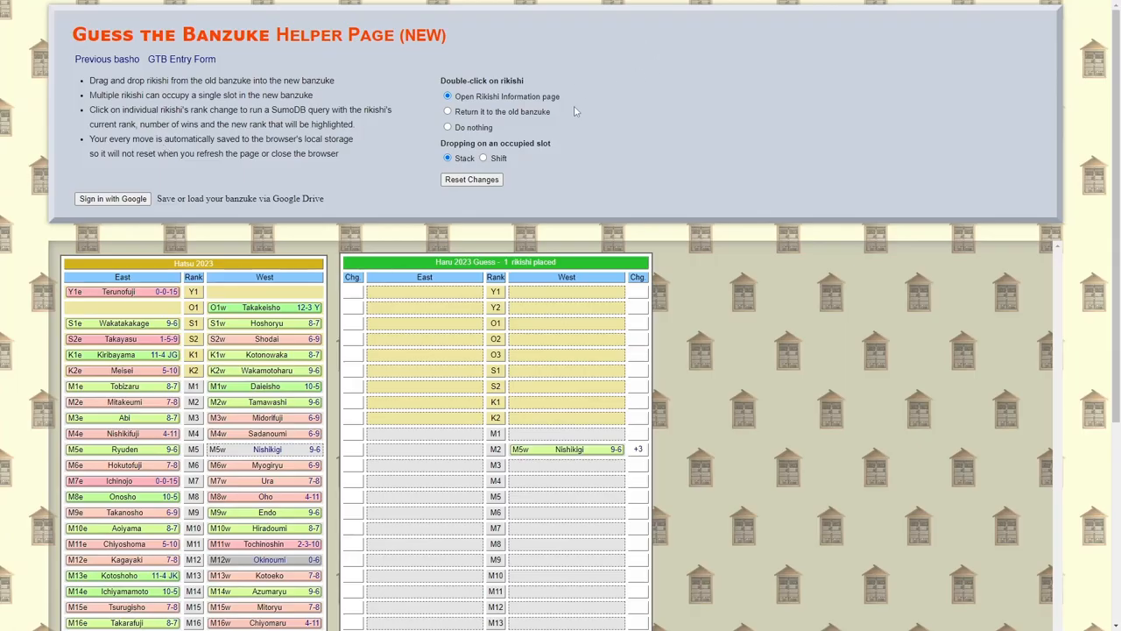
Set the double-click option to 'Return it to the old banzuke'.
left_click(448, 111)
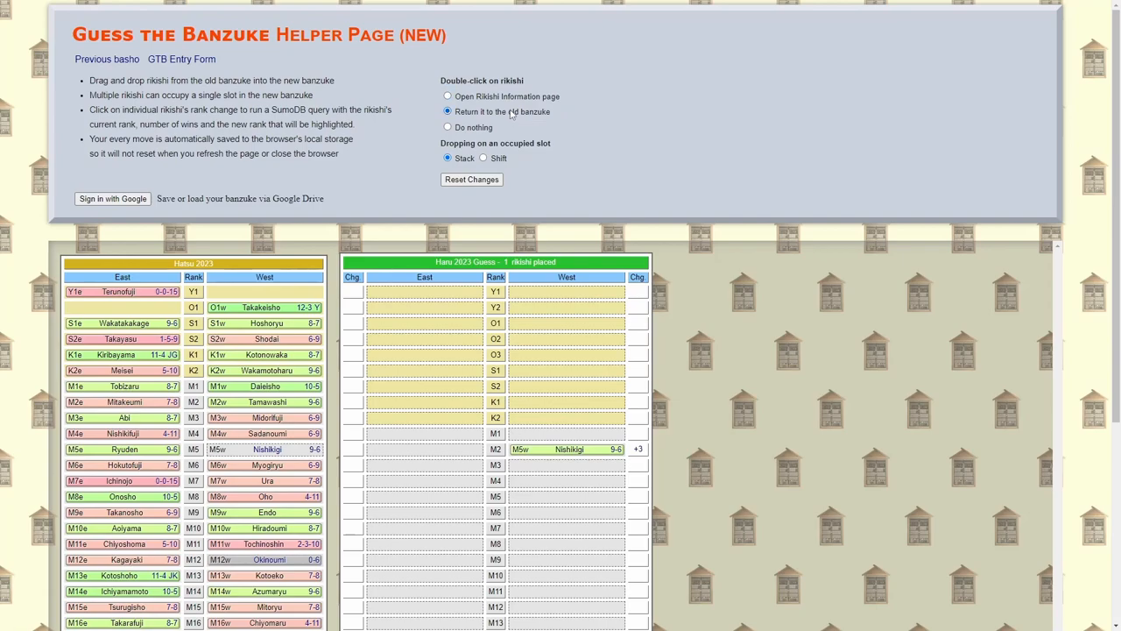
mouse_move(539, 128)
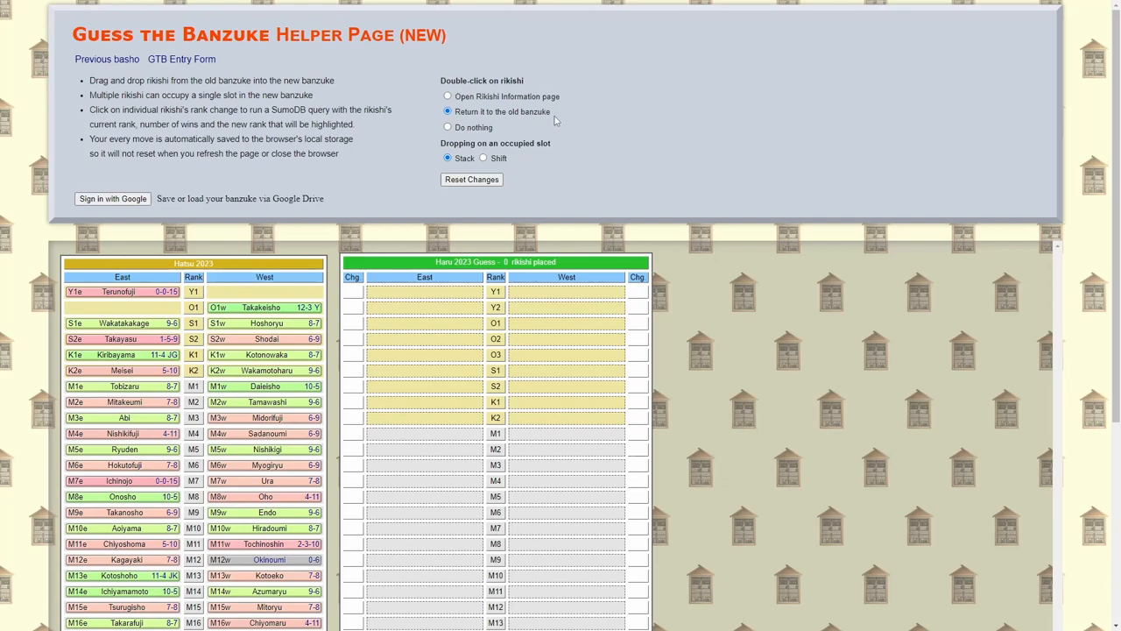
mouse_move(509, 119)
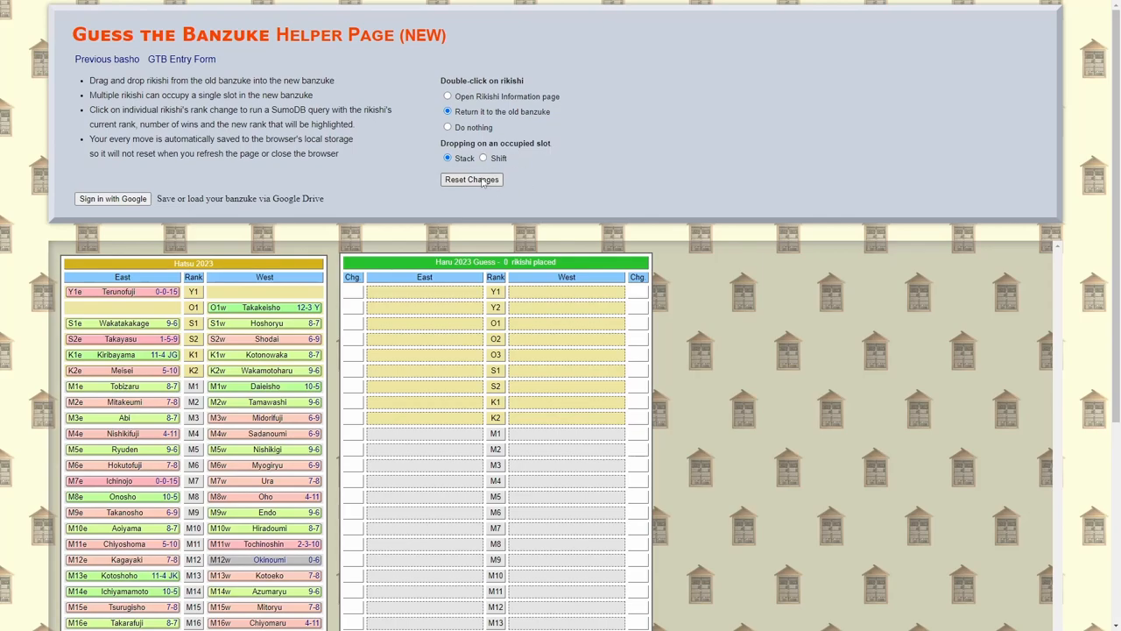
mouse_move(333, 193)
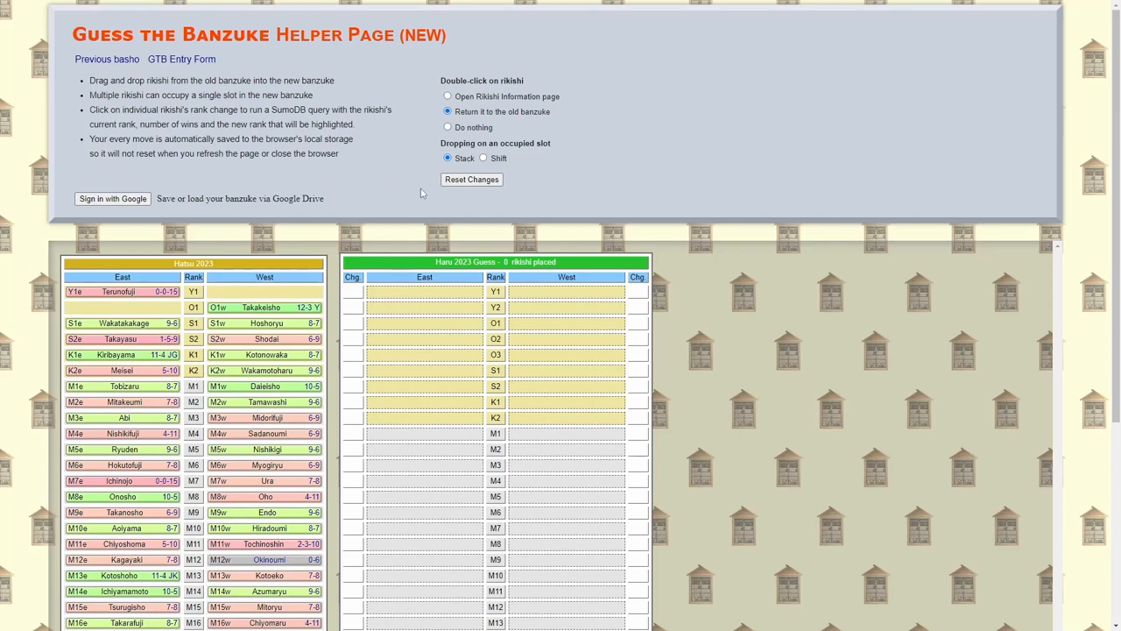
mouse_move(425, 161)
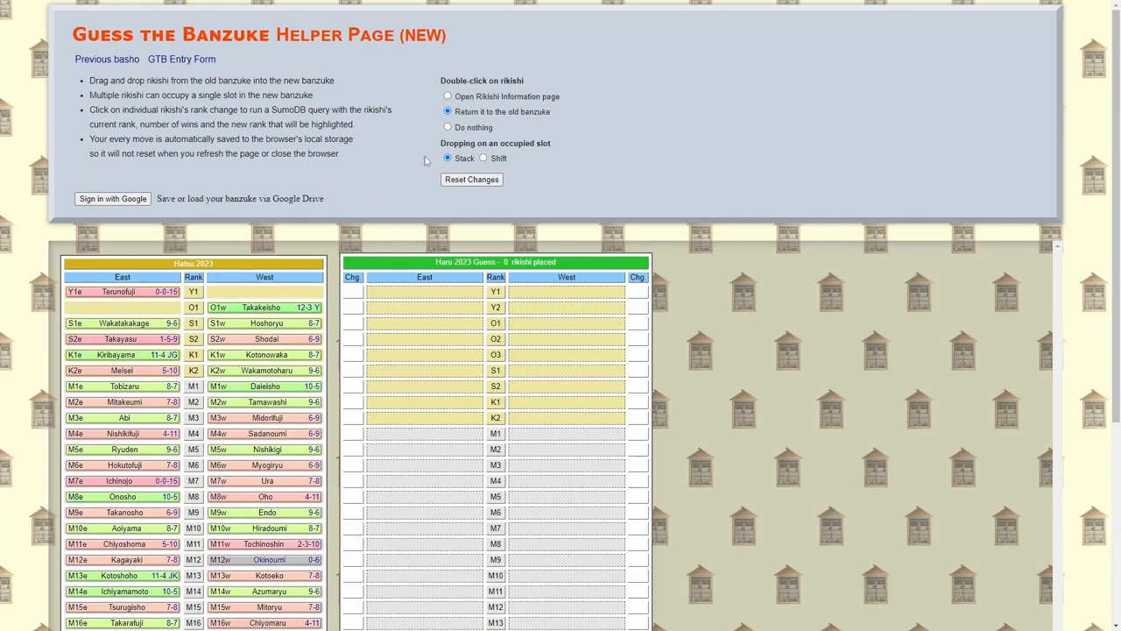
mouse_move(445, 306)
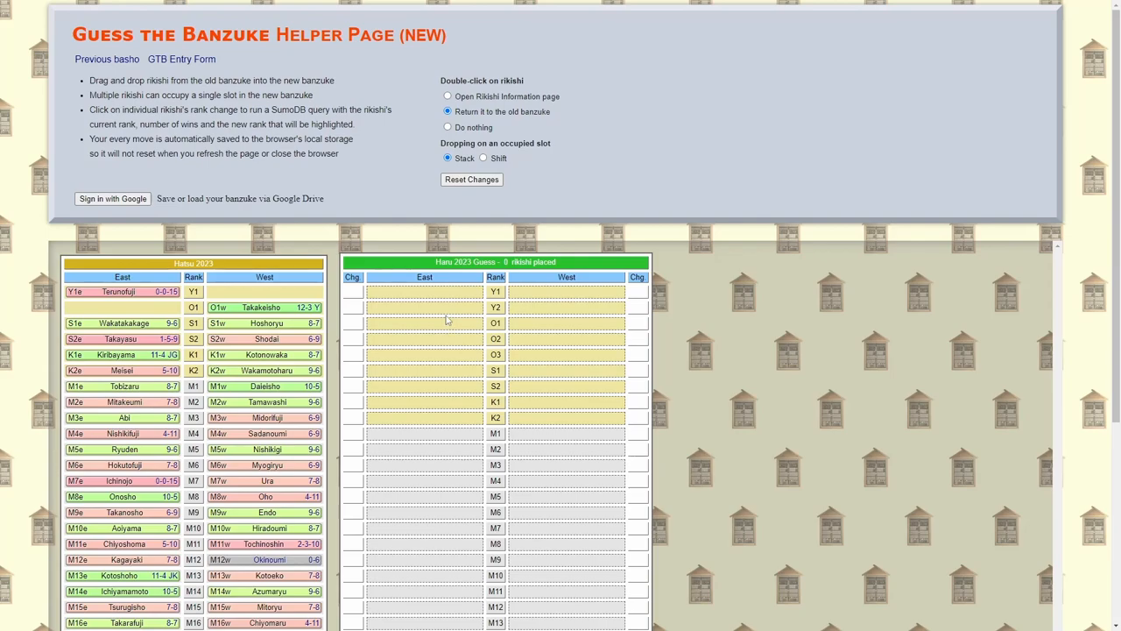
mouse_move(449, 307)
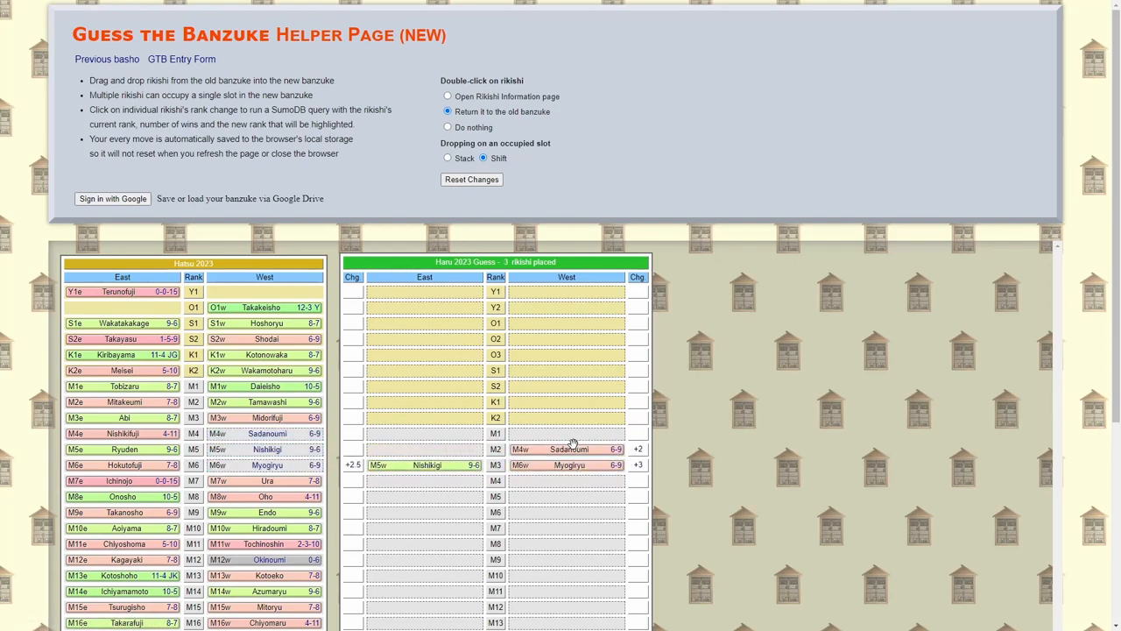
Drop Midorifuji into M2 West, shifting the other rikishi down.
left_click_drag(264, 417, 518, 439)
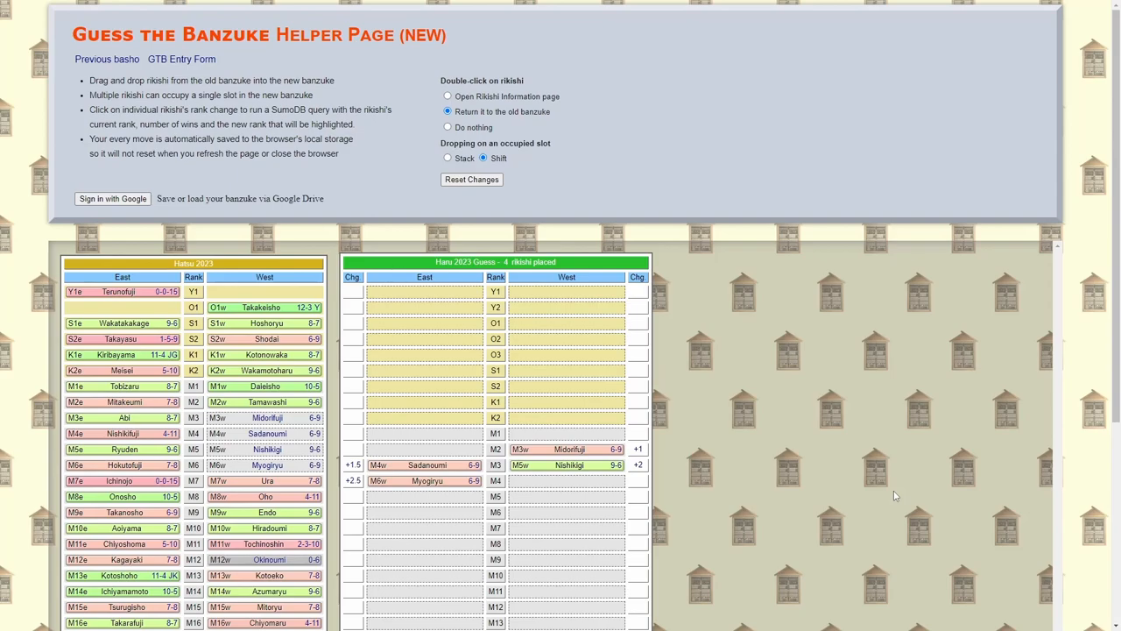
mouse_move(820, 485)
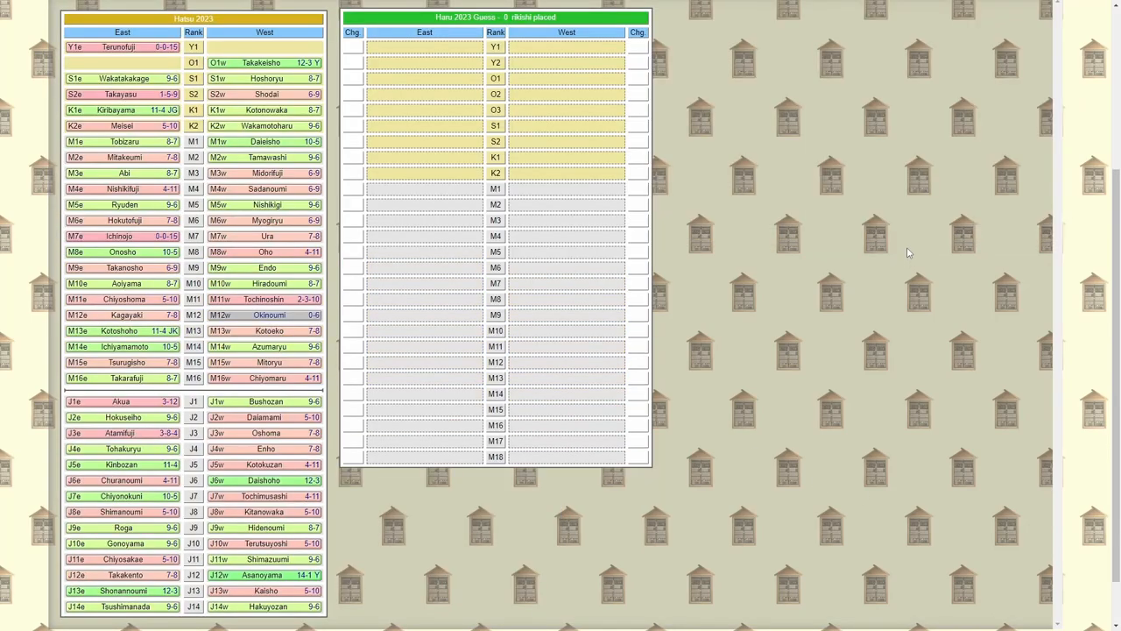
mouse_move(948, 277)
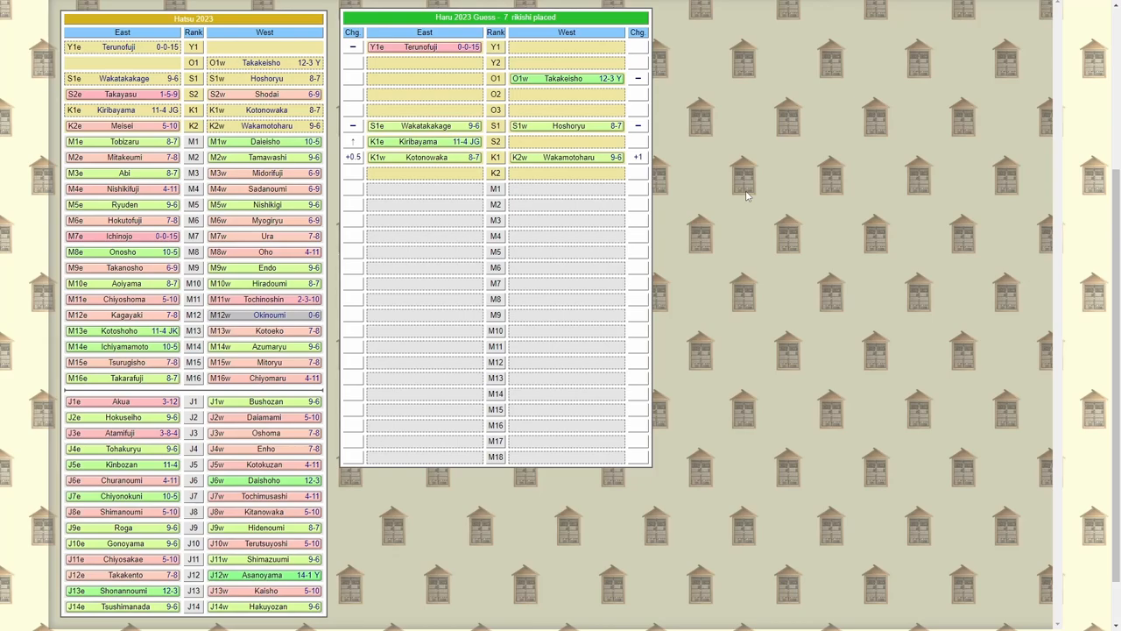
mouse_move(740, 189)
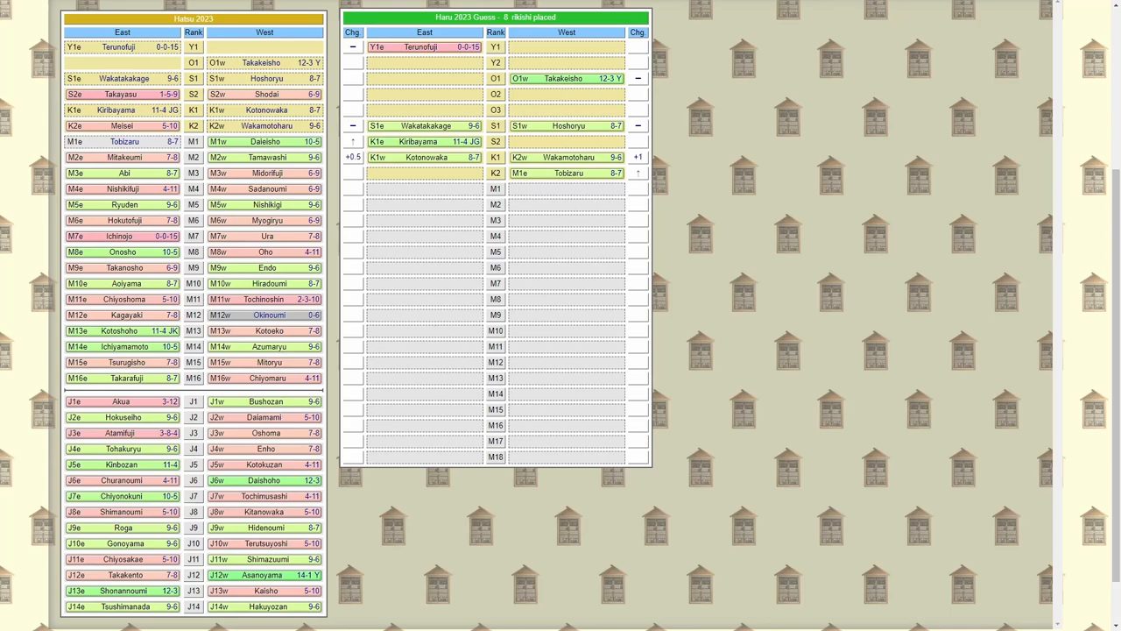
mouse_move(694, 83)
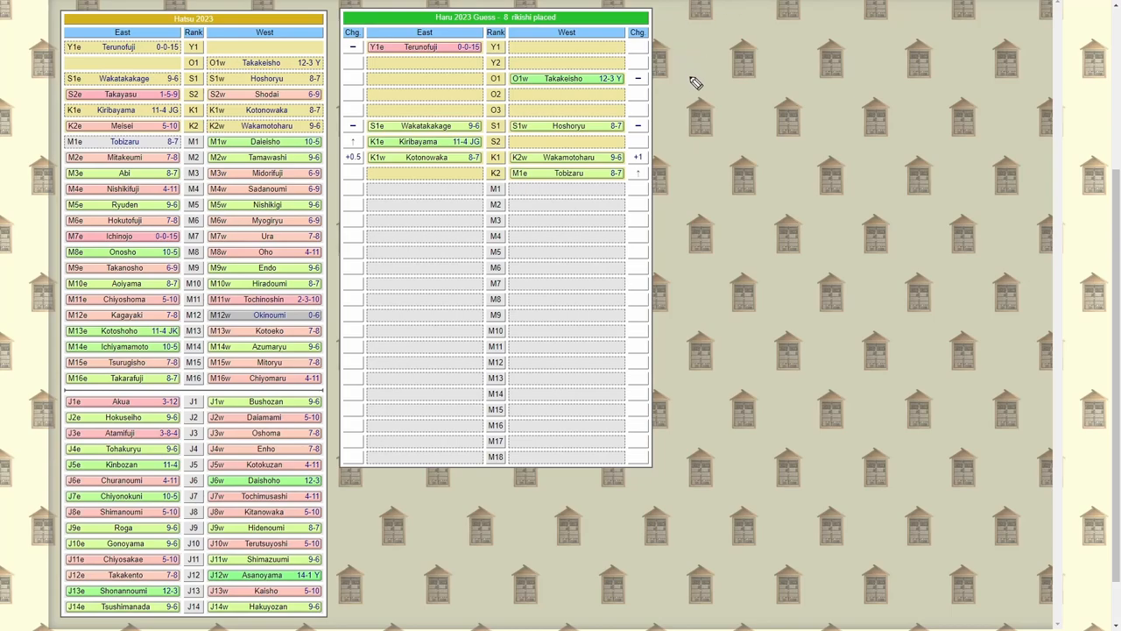
mouse_move(655, 84)
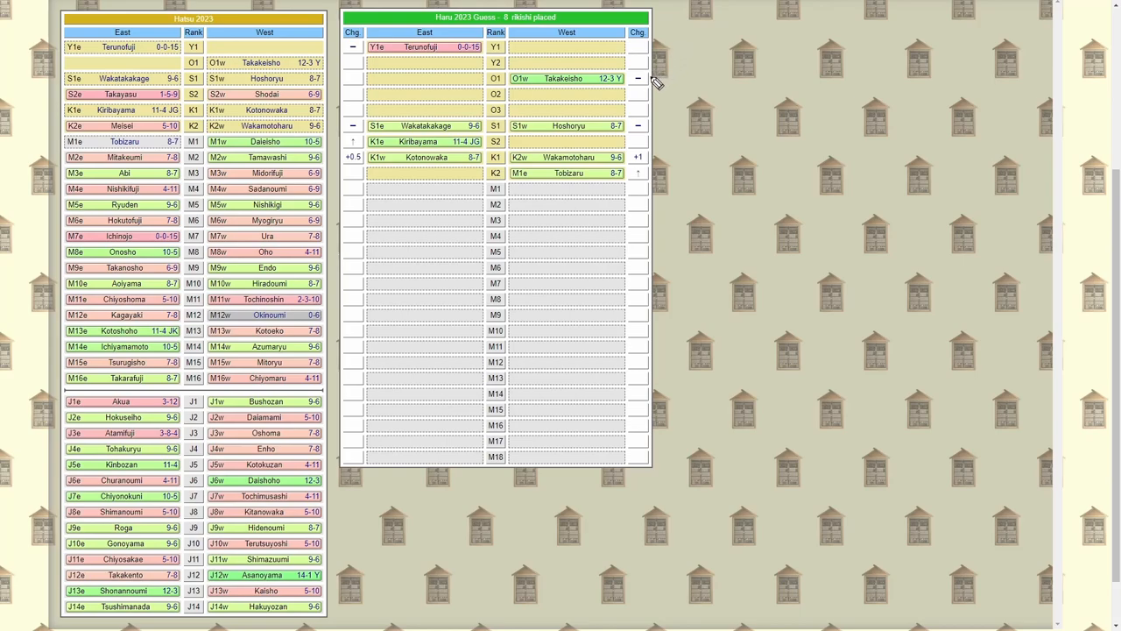
mouse_move(653, 81)
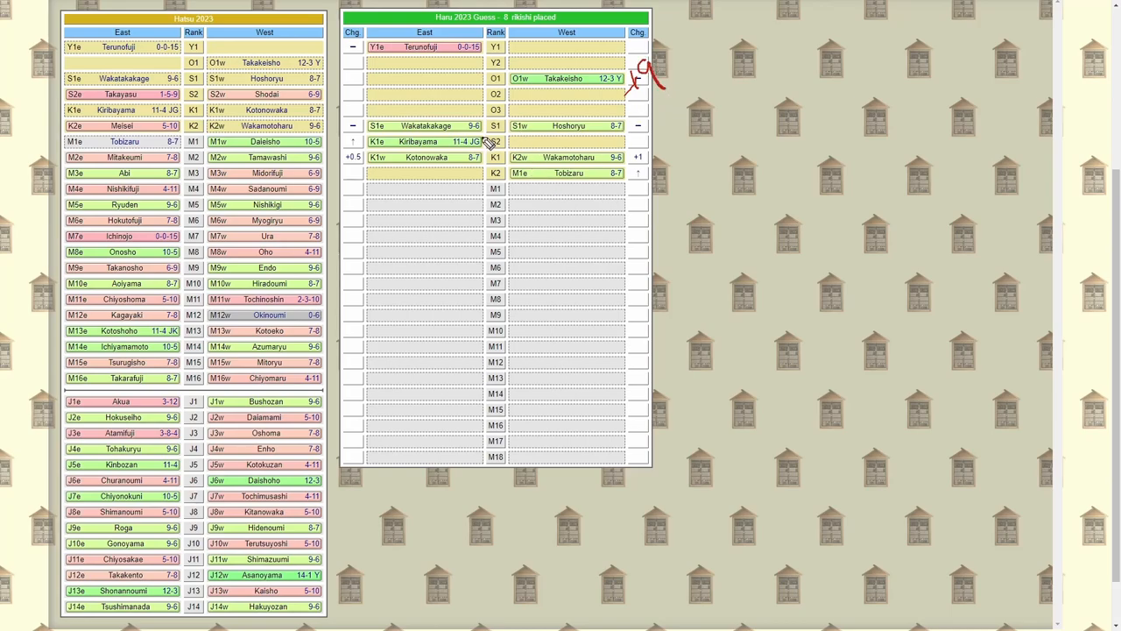
mouse_move(472, 118)
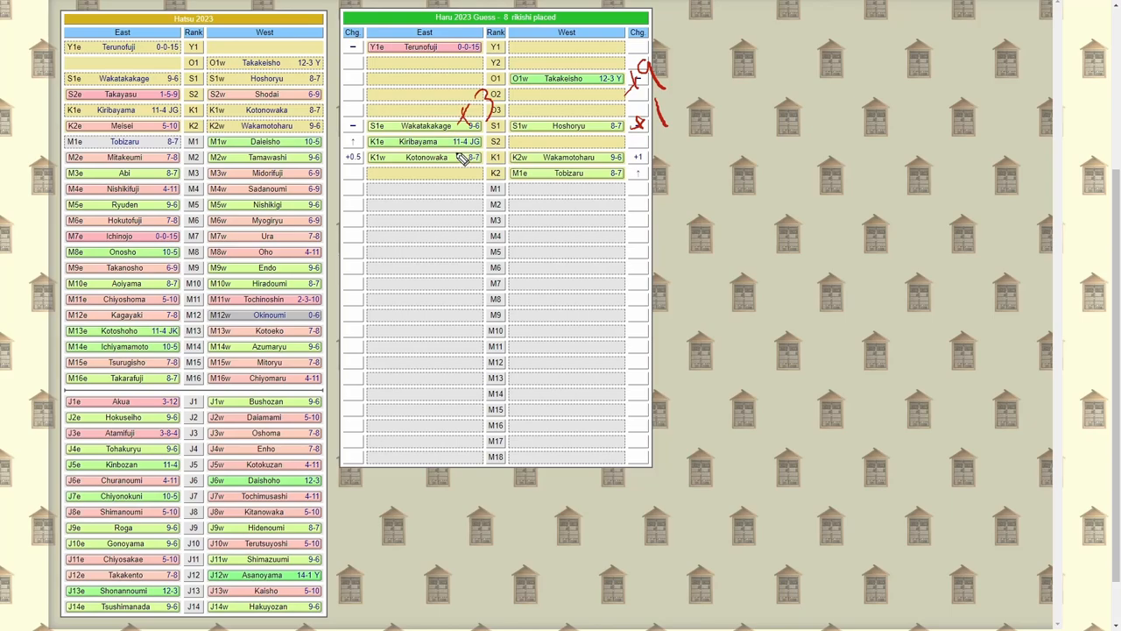
mouse_move(471, 149)
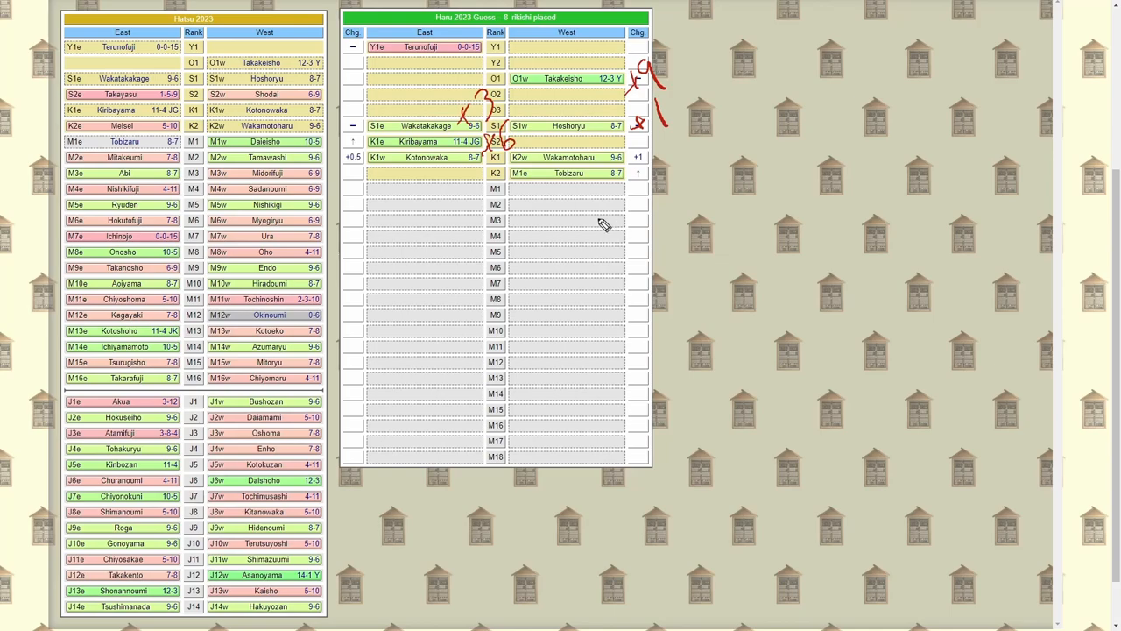
mouse_move(577, 188)
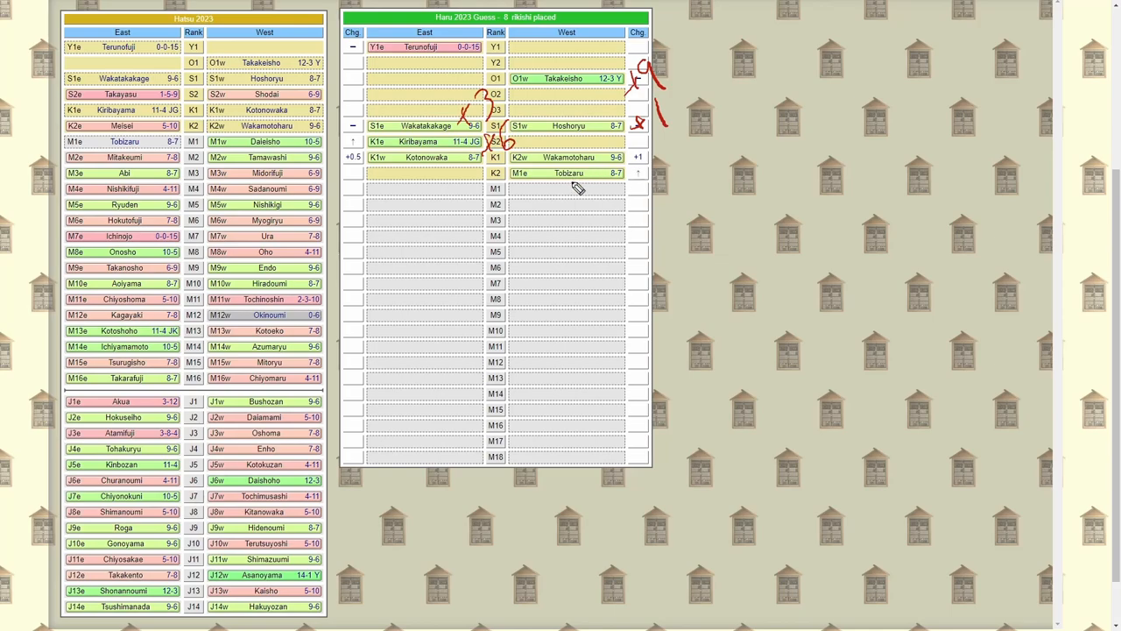
mouse_move(562, 202)
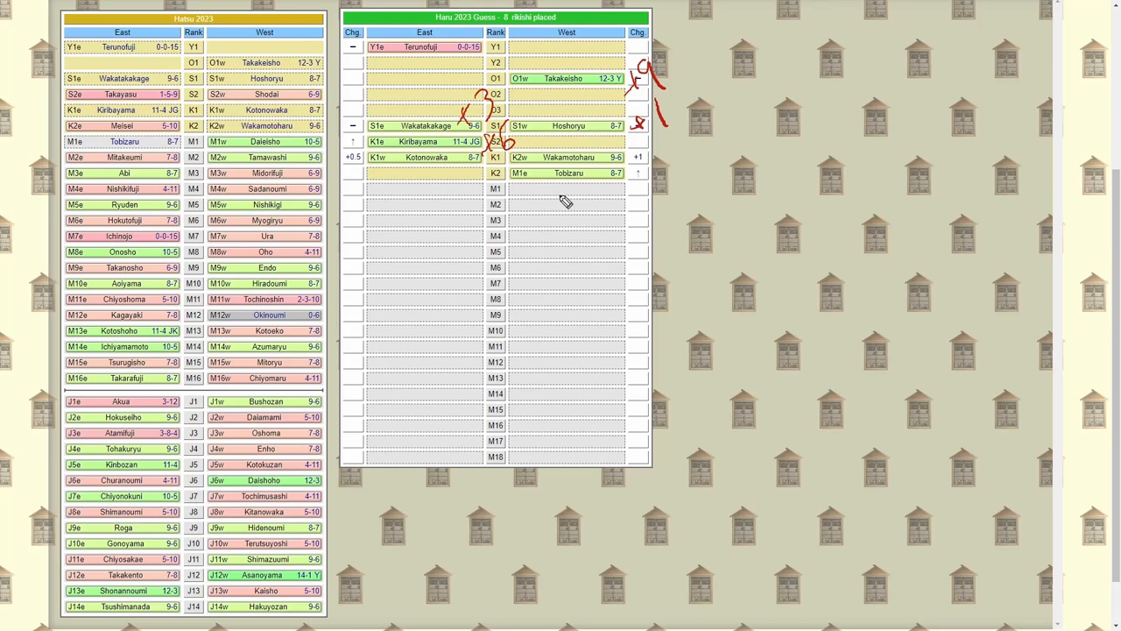
mouse_move(570, 192)
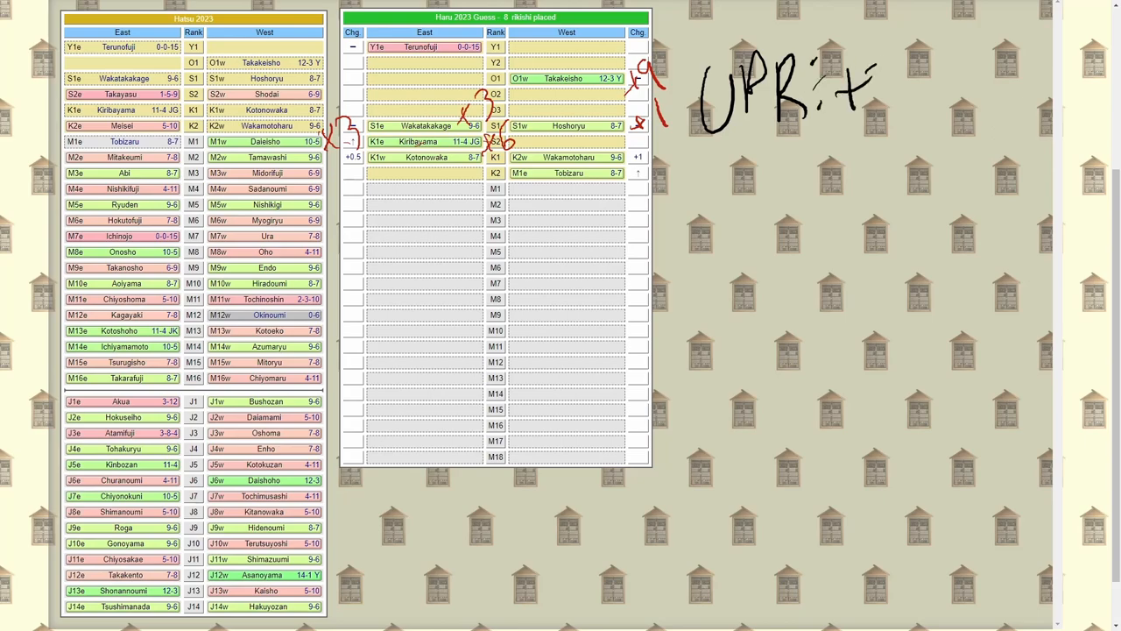
Write the UPR +22 tally and a +4.5 note beside row M11.
type("22")
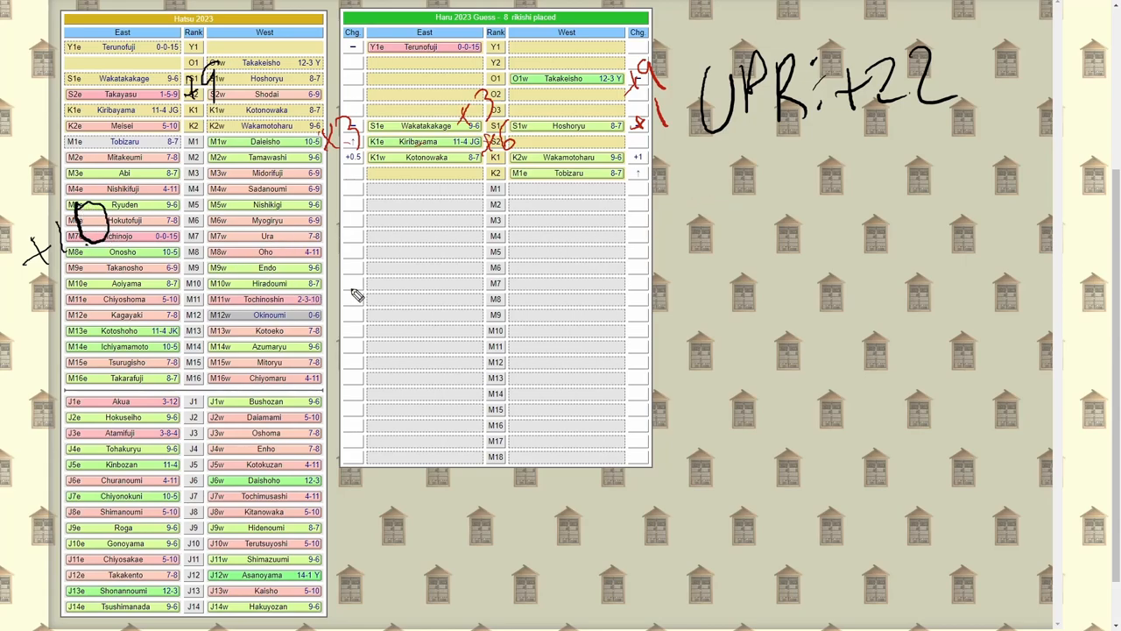
mouse_move(340, 307)
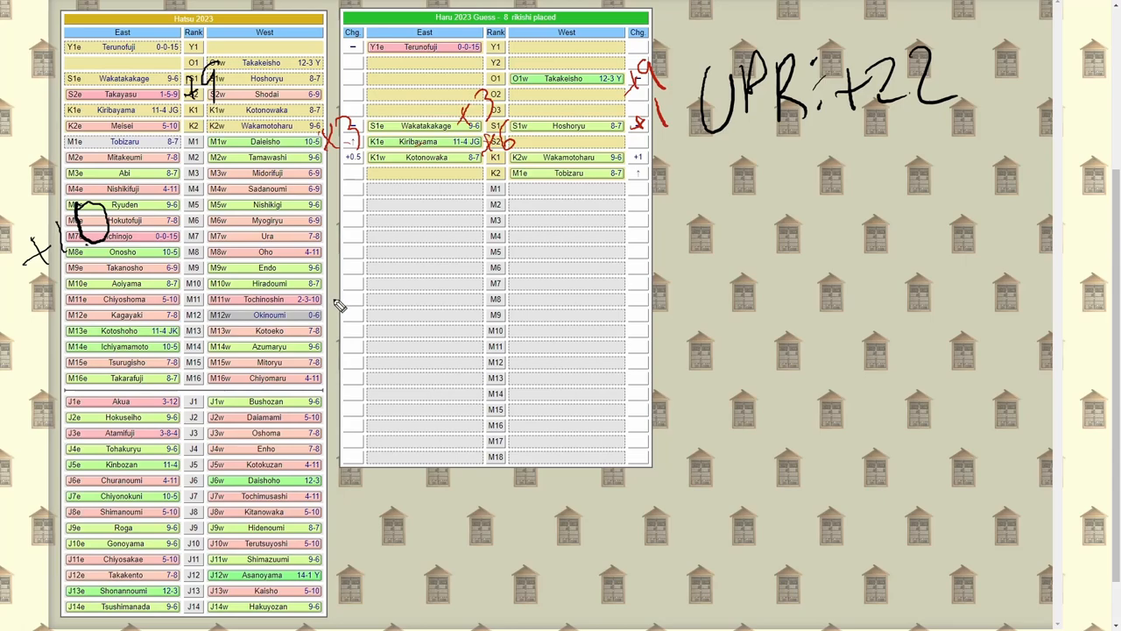
mouse_move(315, 307)
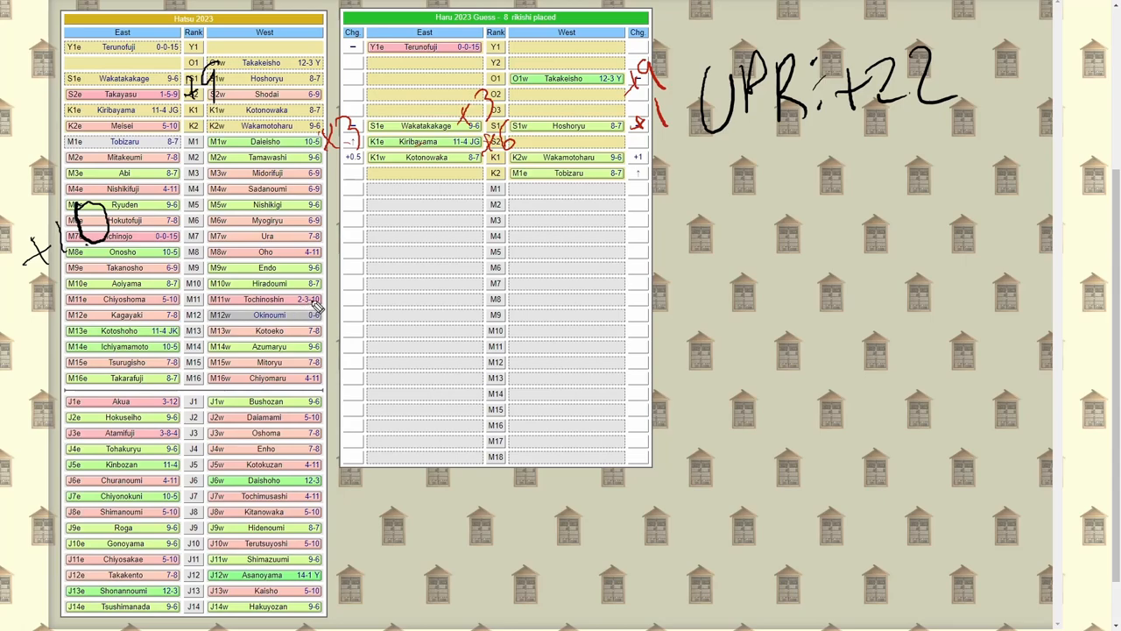
mouse_move(312, 315)
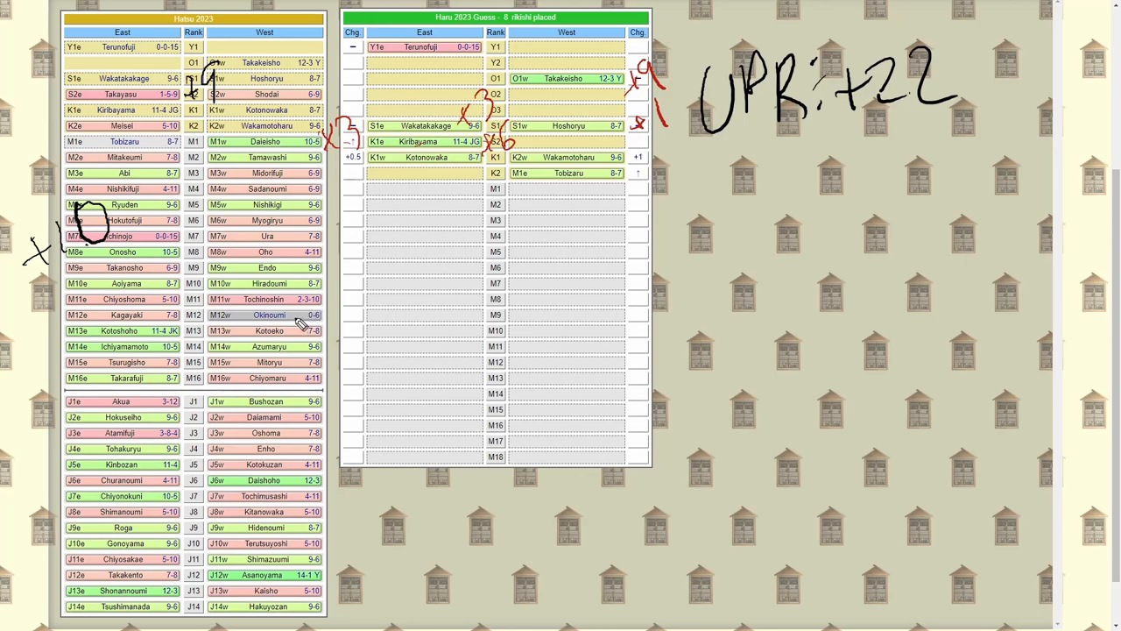
mouse_move(331, 314)
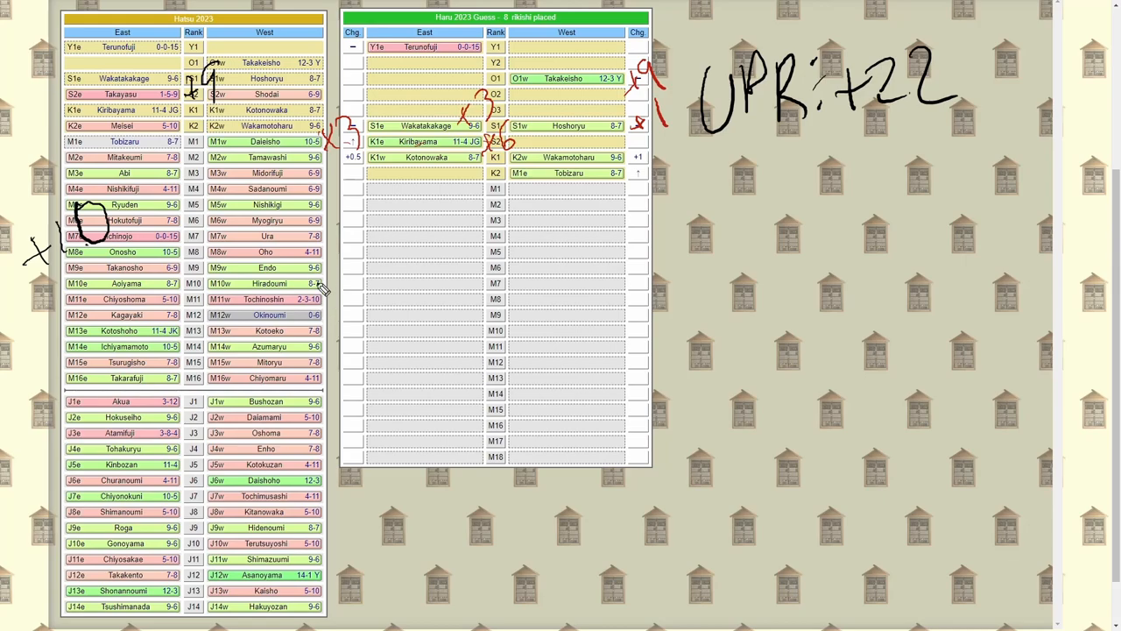
mouse_move(333, 311)
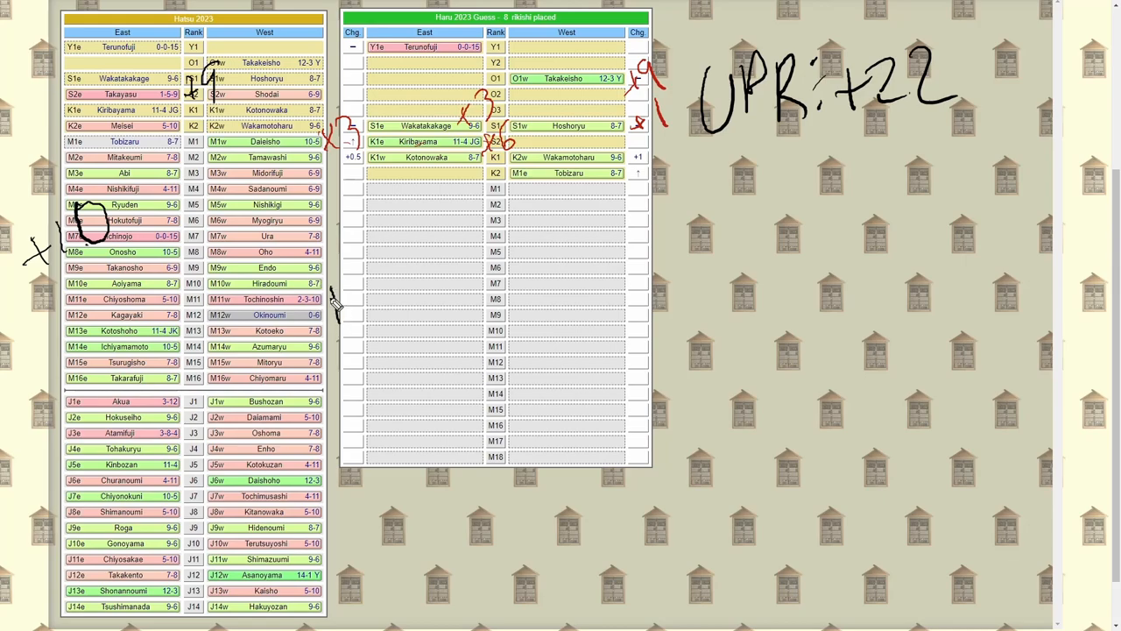
left_click_drag(335, 307, 420, 310)
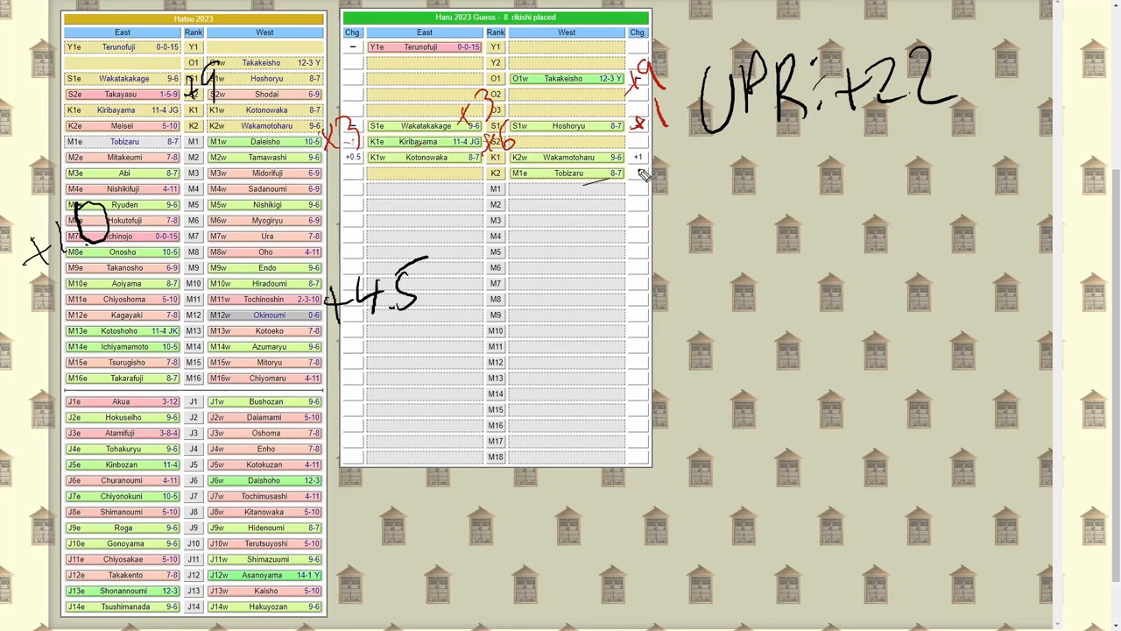
mouse_move(707, 173)
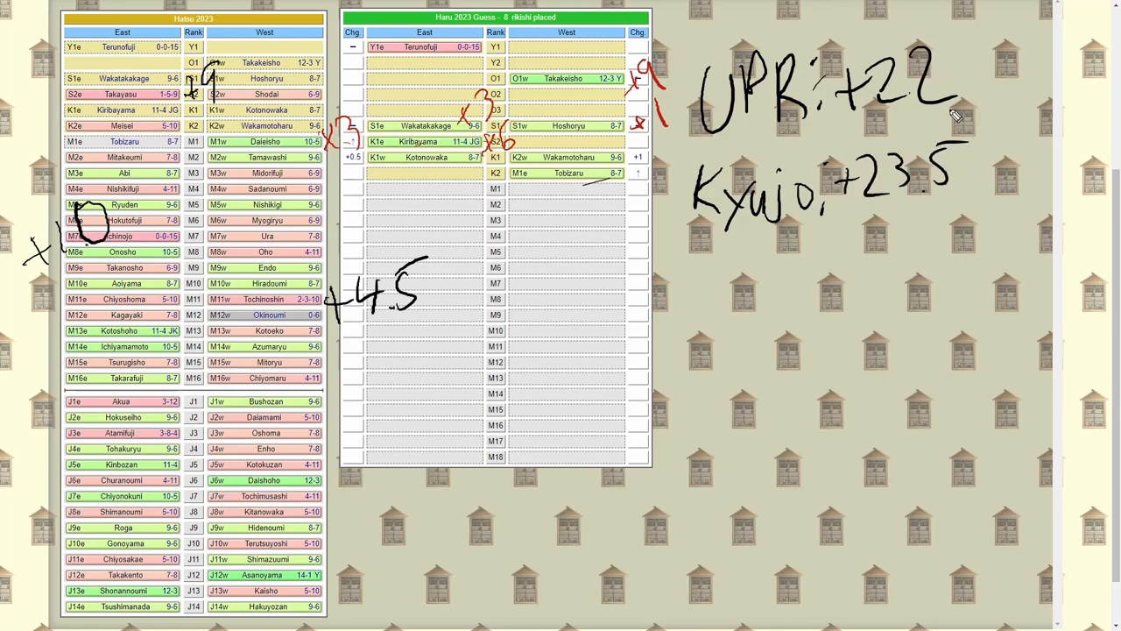
mouse_move(948, 105)
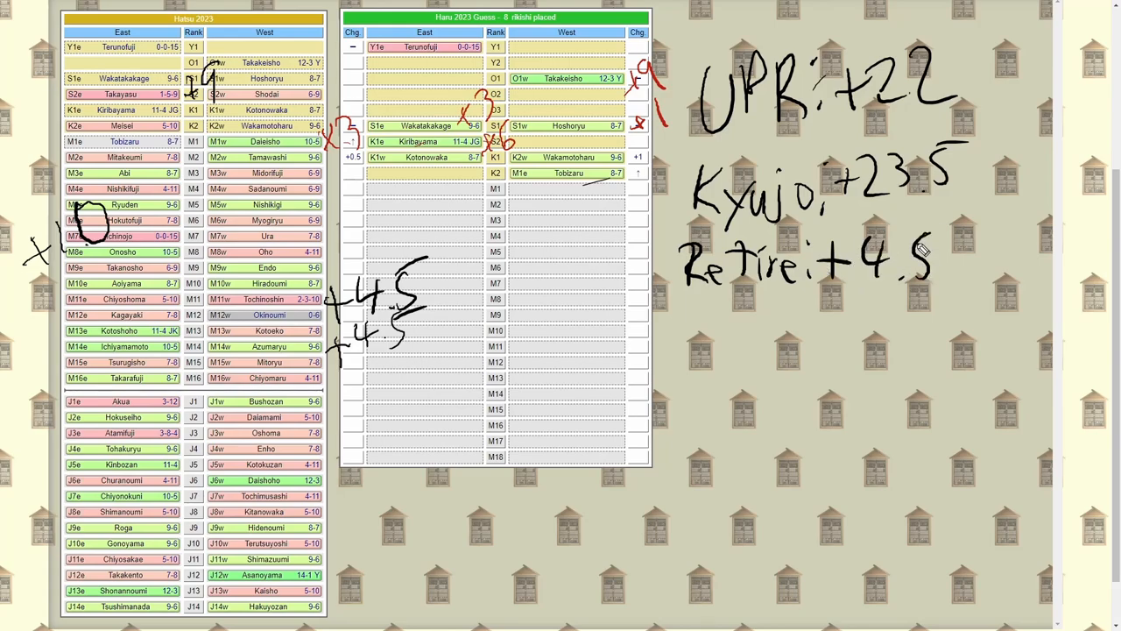
Underline the tallies and write the −12.5 lower-ranks total beside the sums.
left_click_drag(700, 303, 1031, 304)
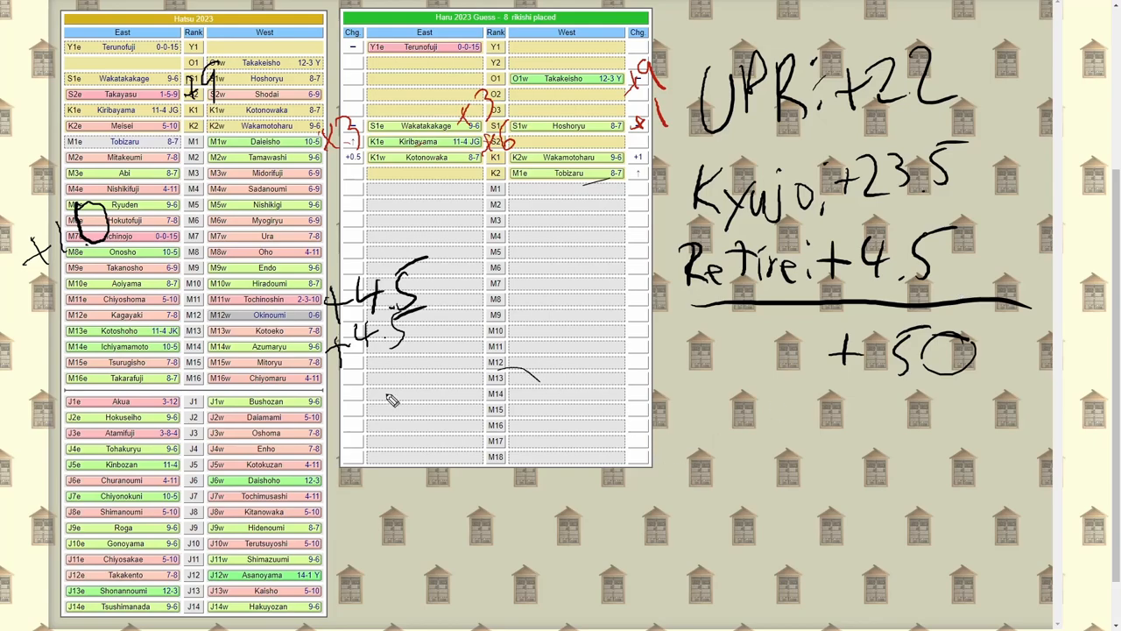
mouse_move(337, 393)
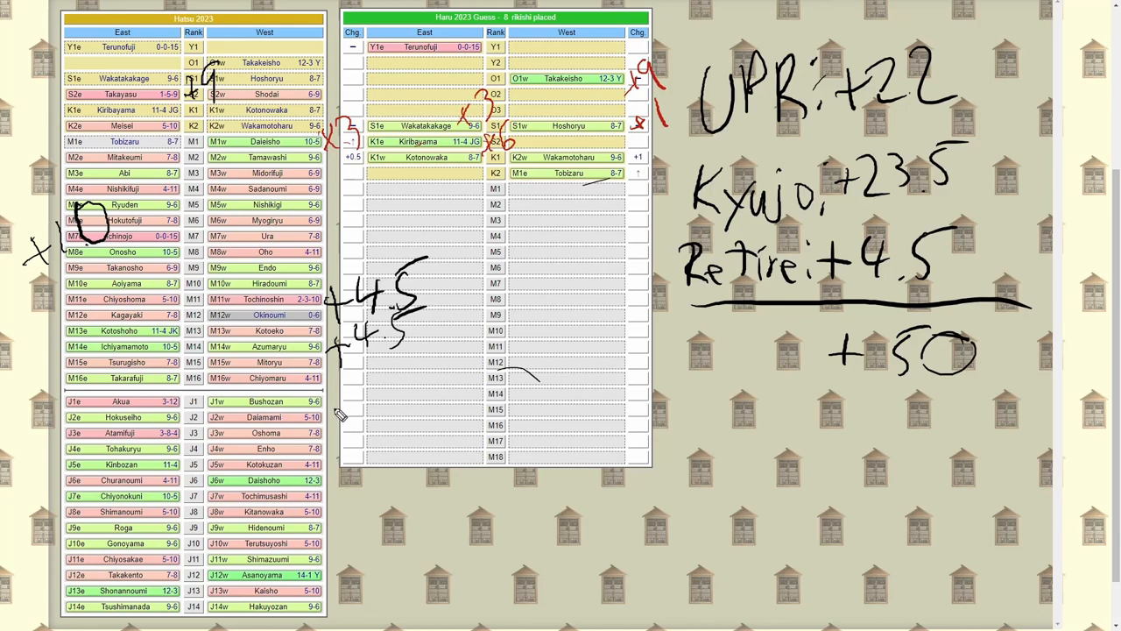
mouse_move(341, 400)
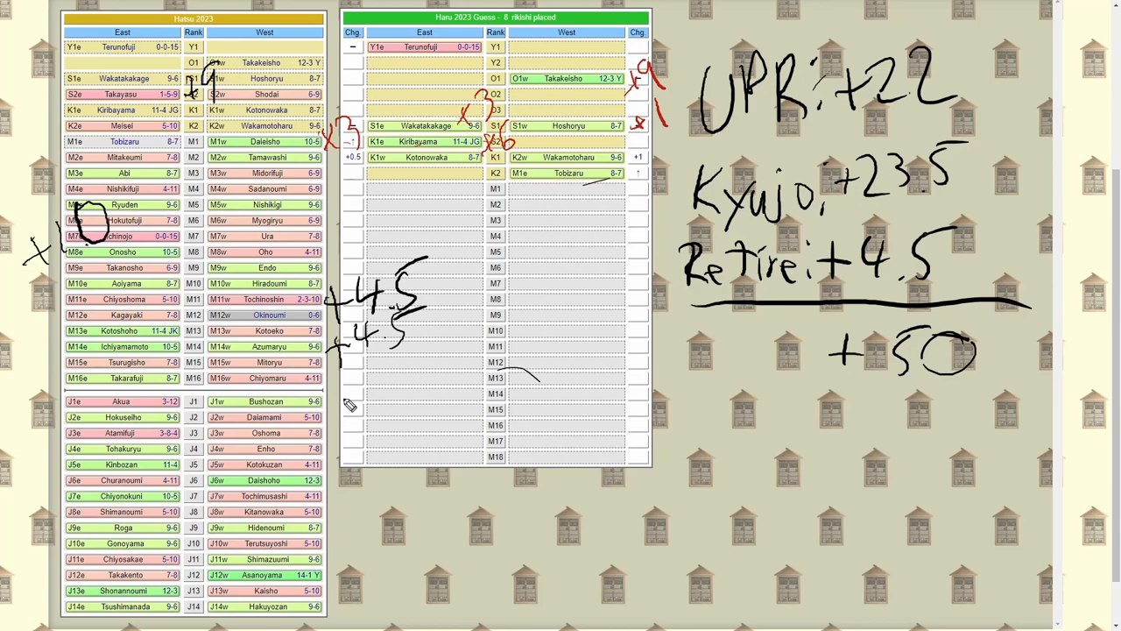
mouse_move(341, 392)
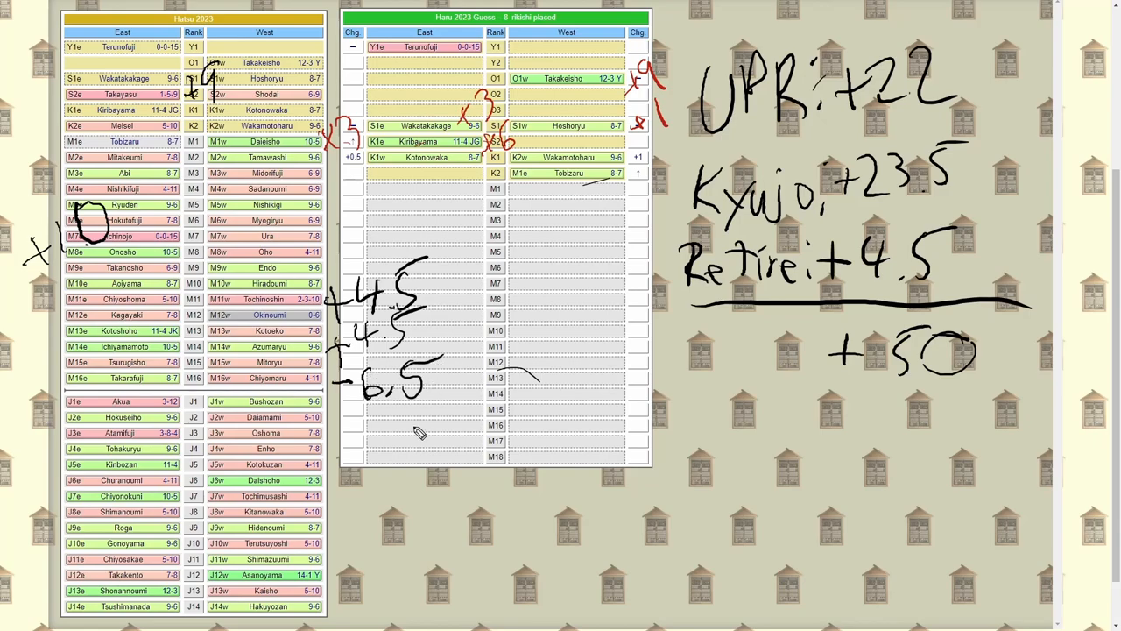
mouse_move(417, 416)
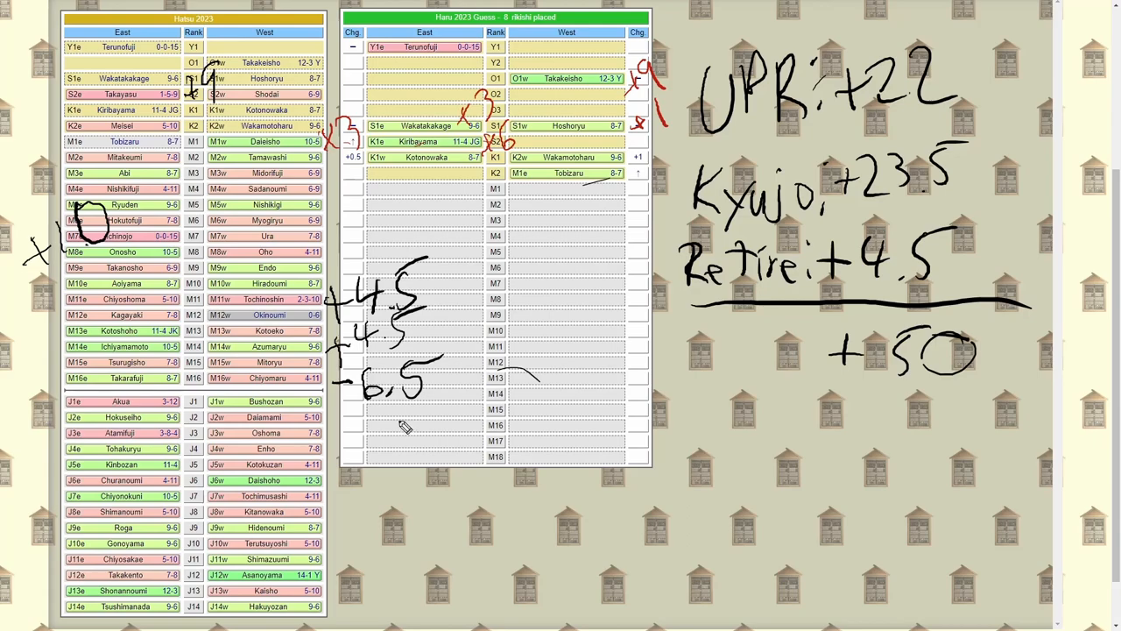
mouse_move(289, 346)
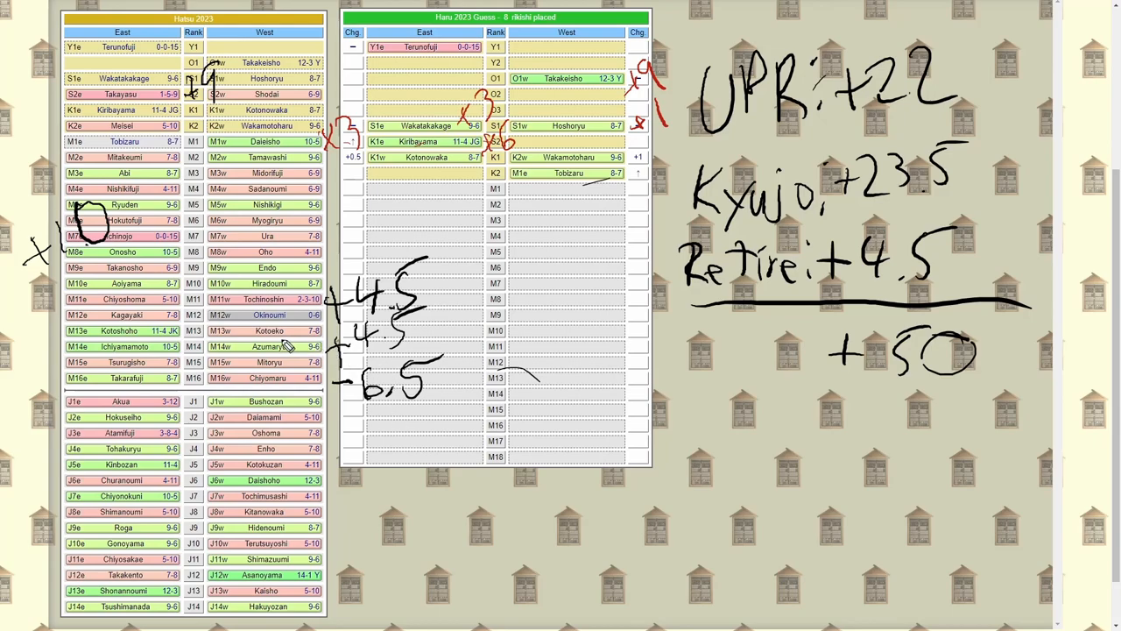
mouse_move(298, 352)
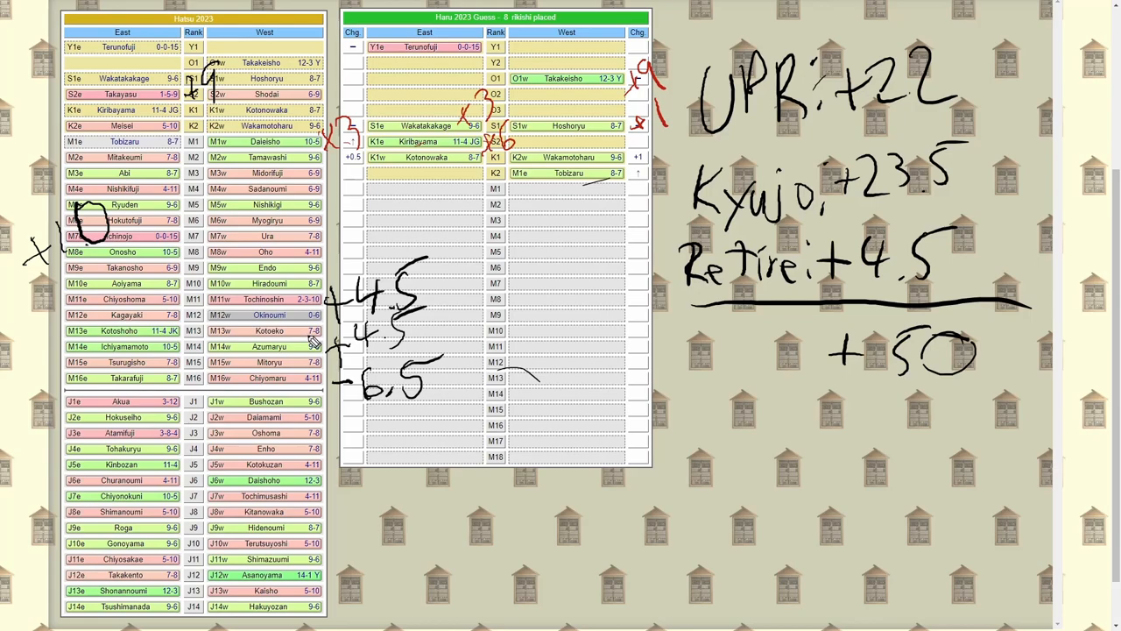
mouse_move(310, 337)
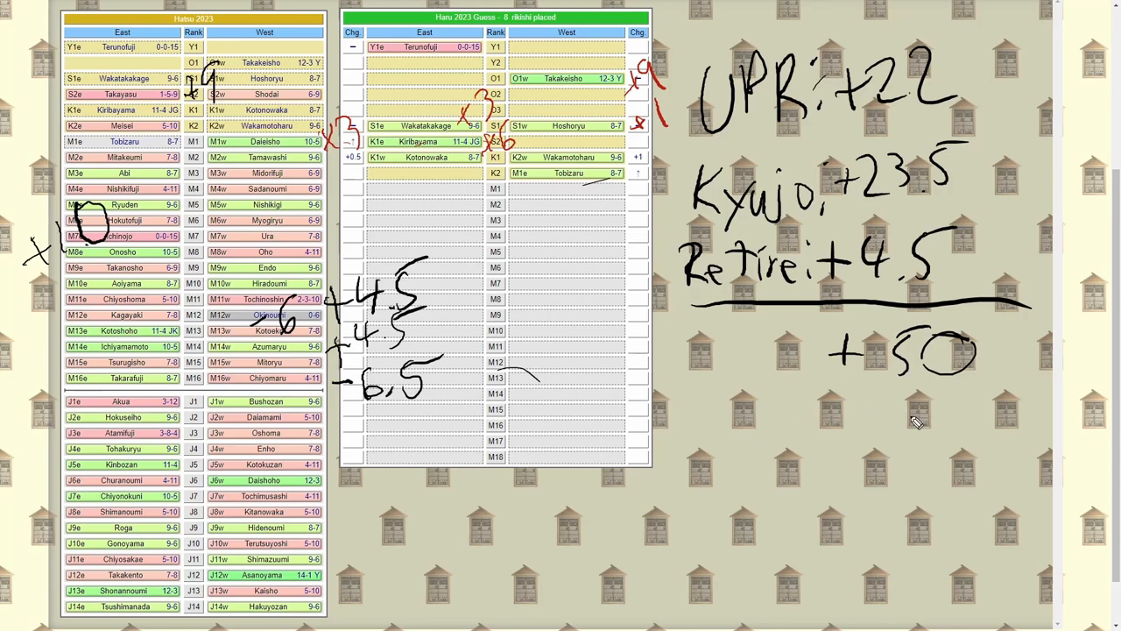
left_click_drag(849, 435, 885, 446)
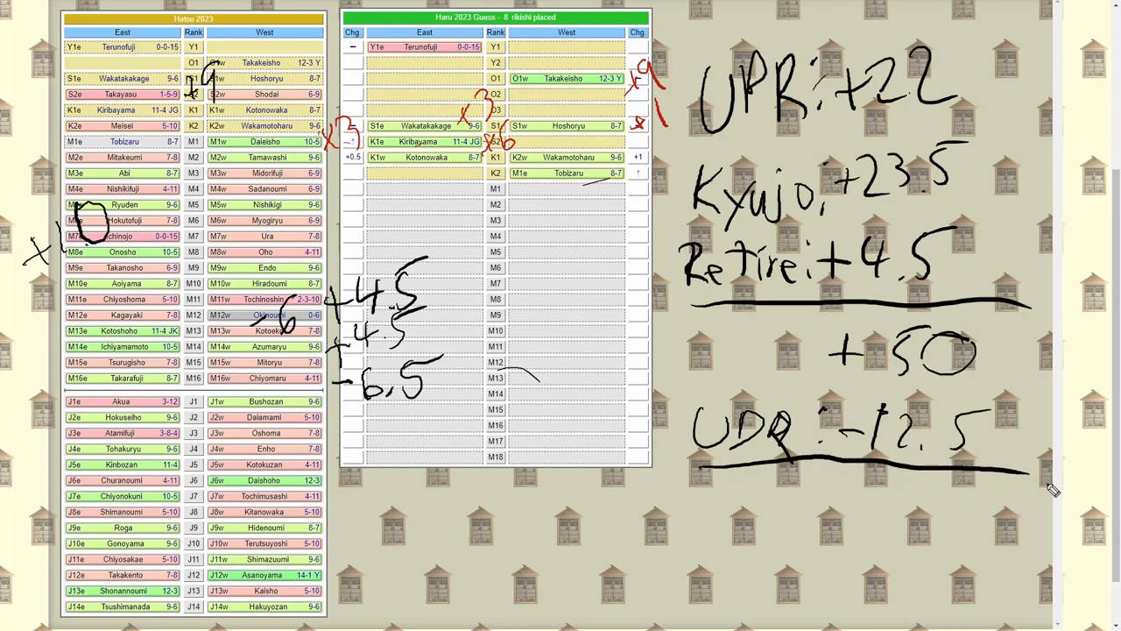
left_click_drag(836, 503, 893, 530)
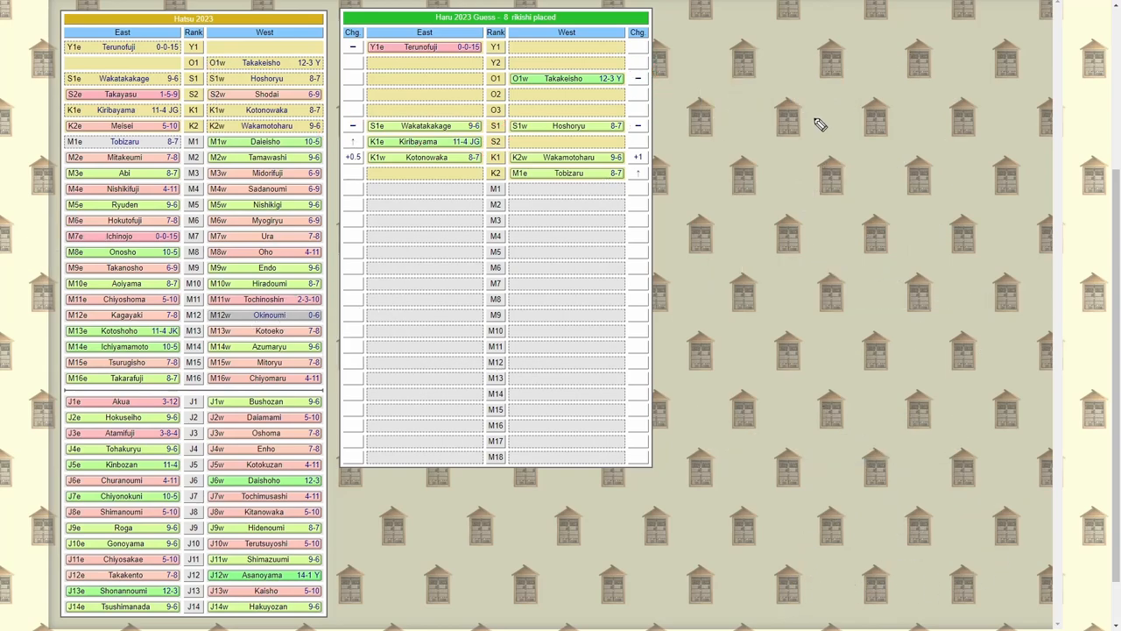
mouse_move(755, 118)
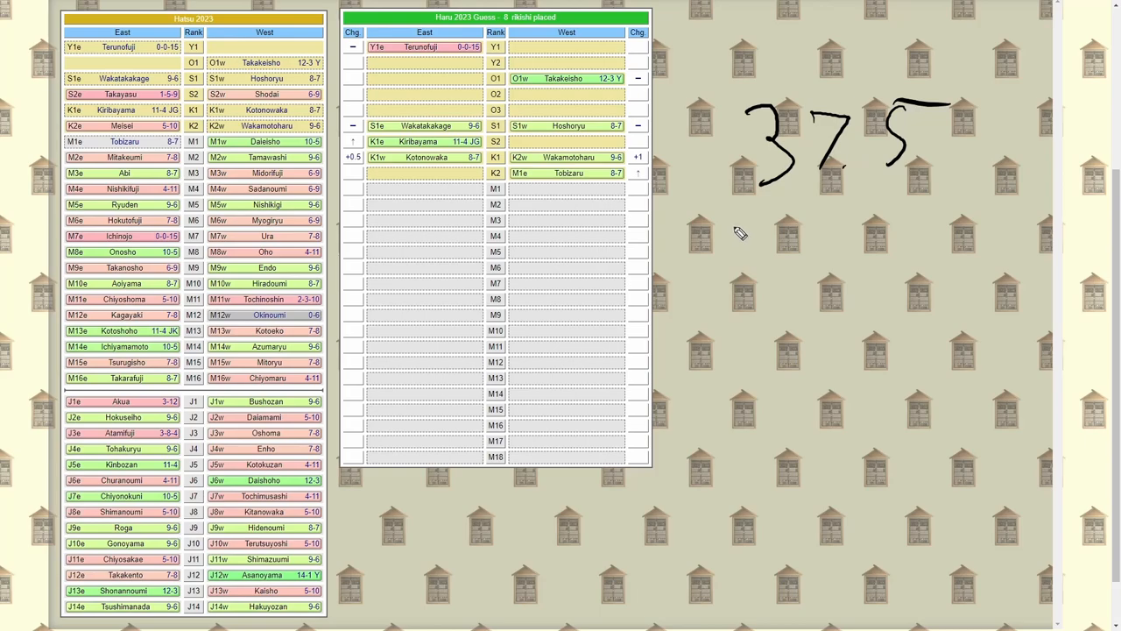
mouse_move(731, 238)
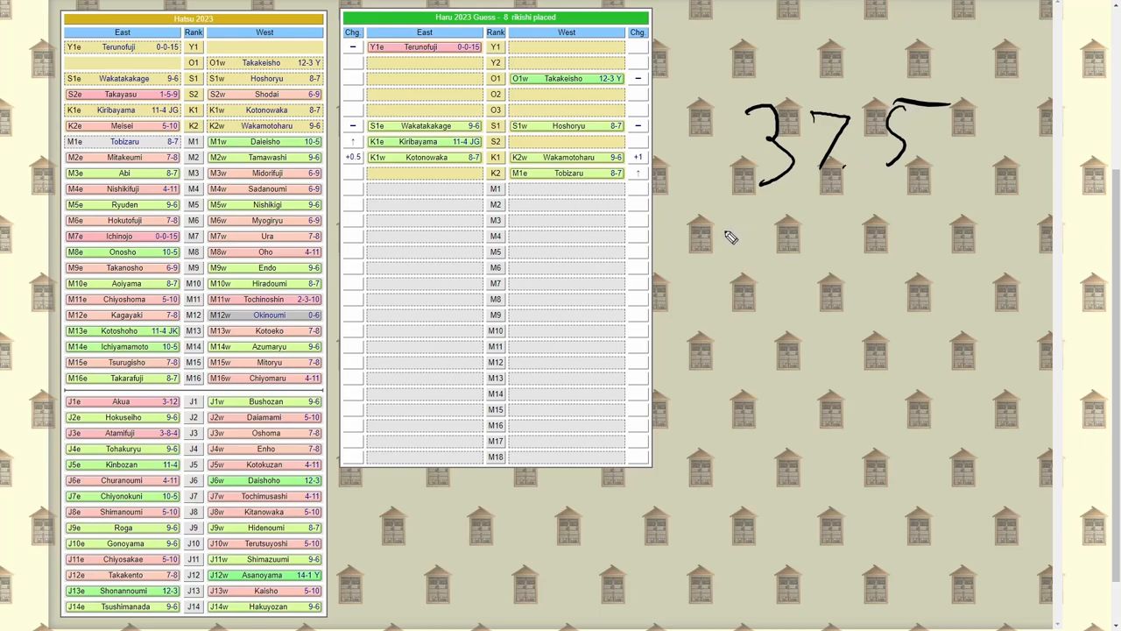
mouse_move(745, 256)
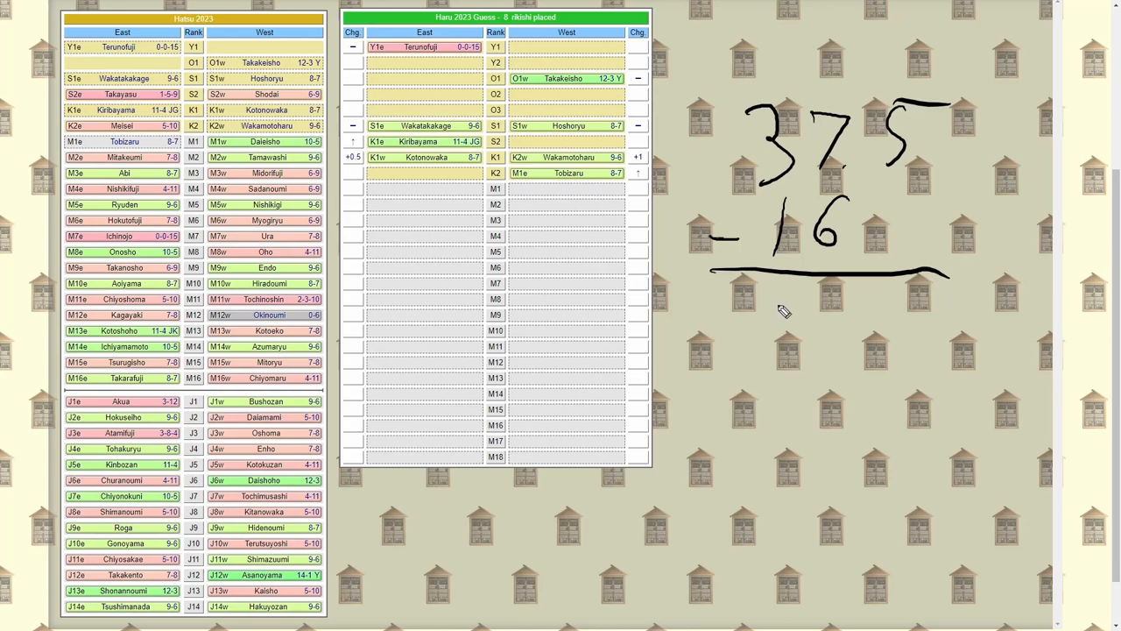
left_click_drag(775, 302, 788, 337)
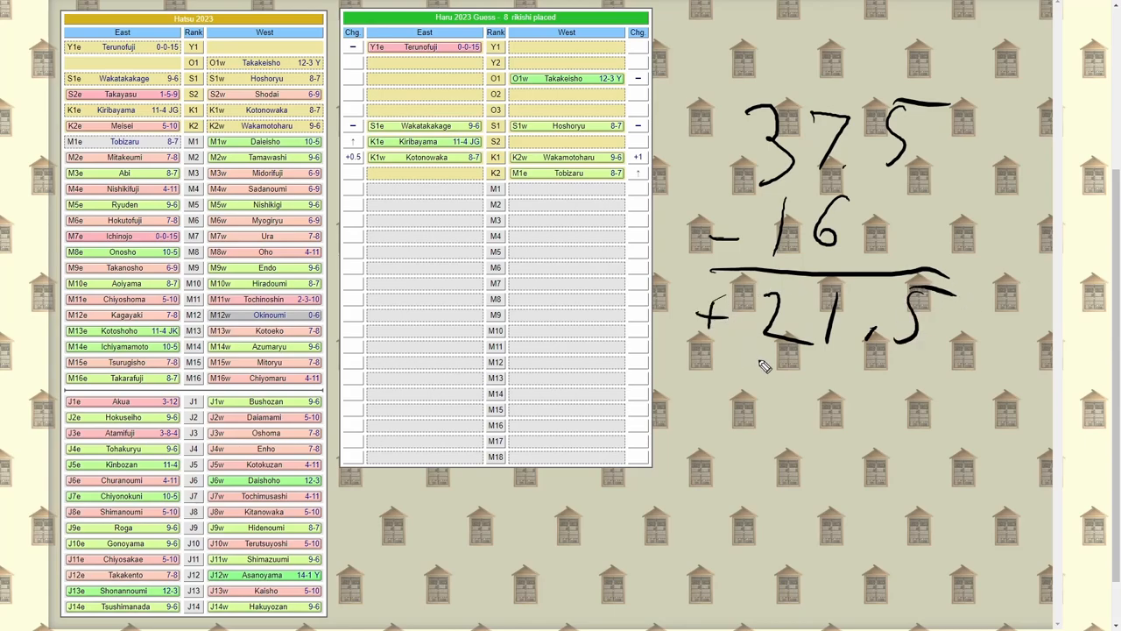
mouse_move(784, 331)
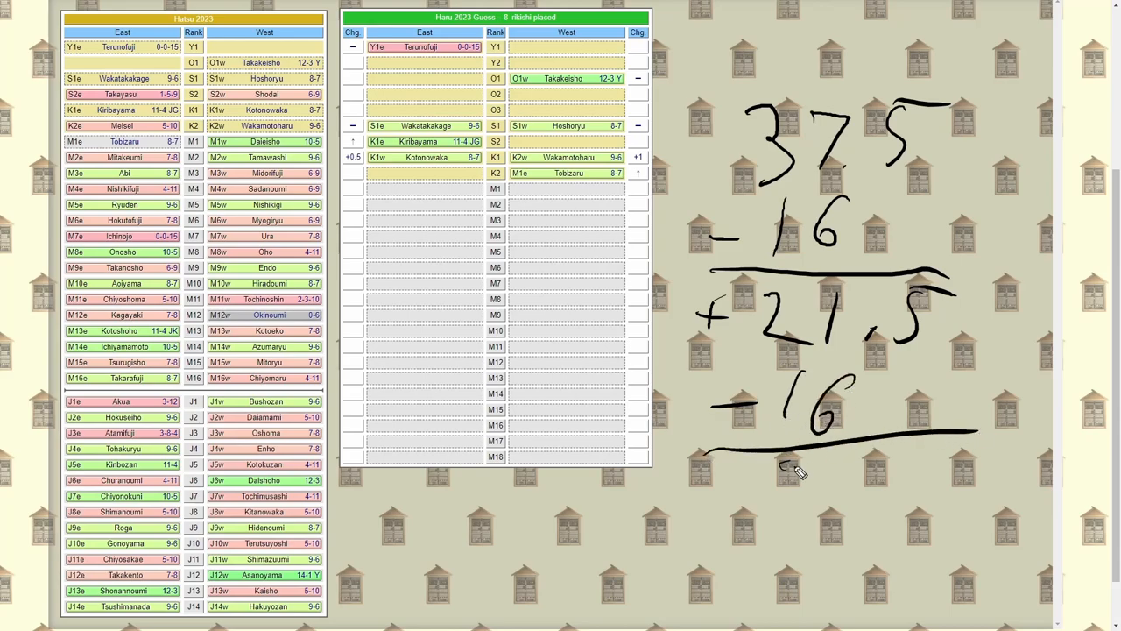
left_click_drag(805, 473, 841, 504)
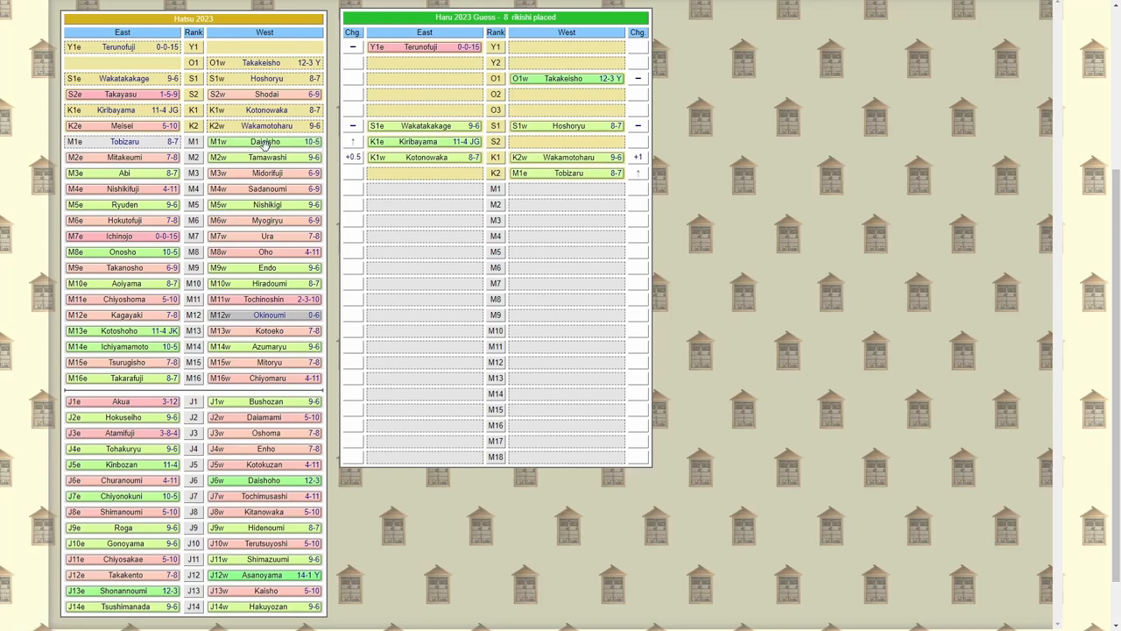
Drag Daieisho from Hatsu M1w into the Haru M1 East slot (+0.5).
left_click_drag(264, 141, 423, 190)
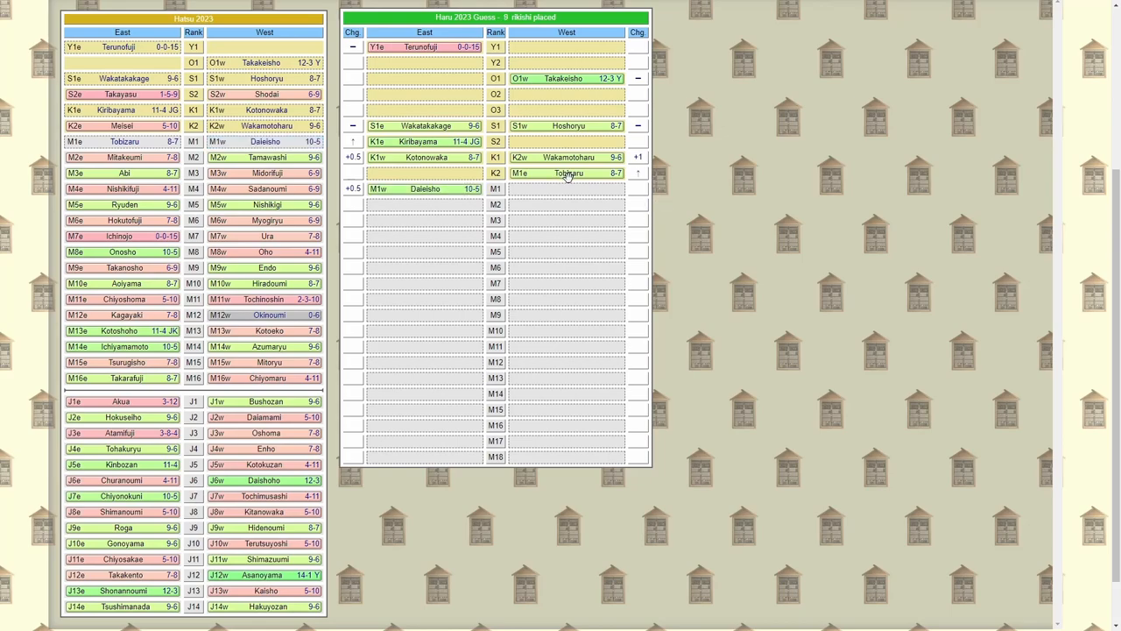
mouse_move(534, 181)
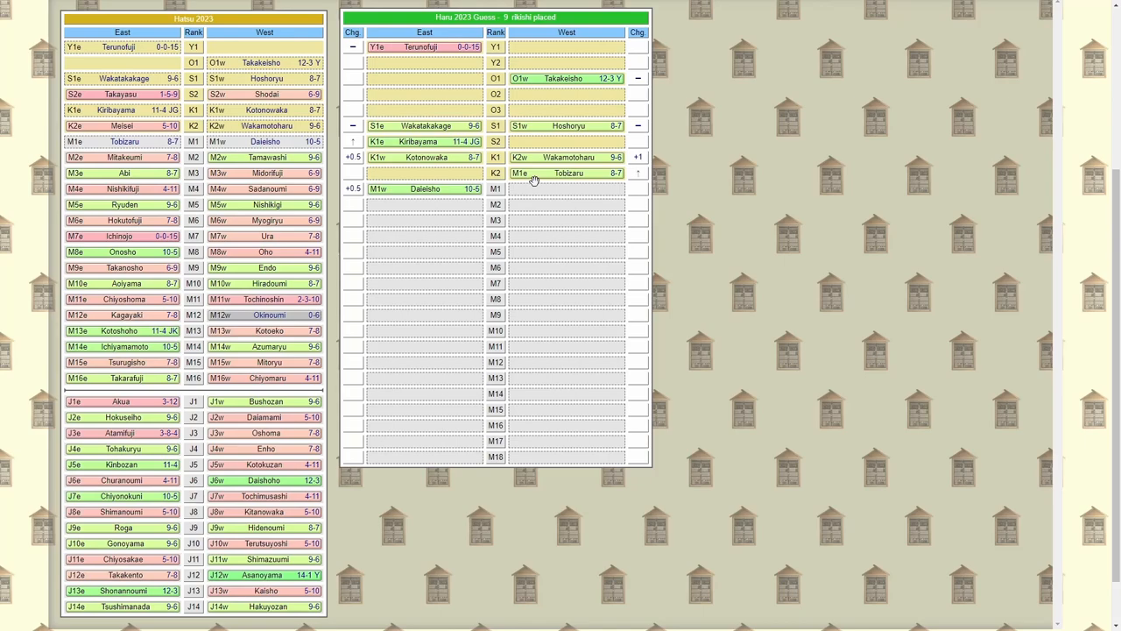
mouse_move(345, 200)
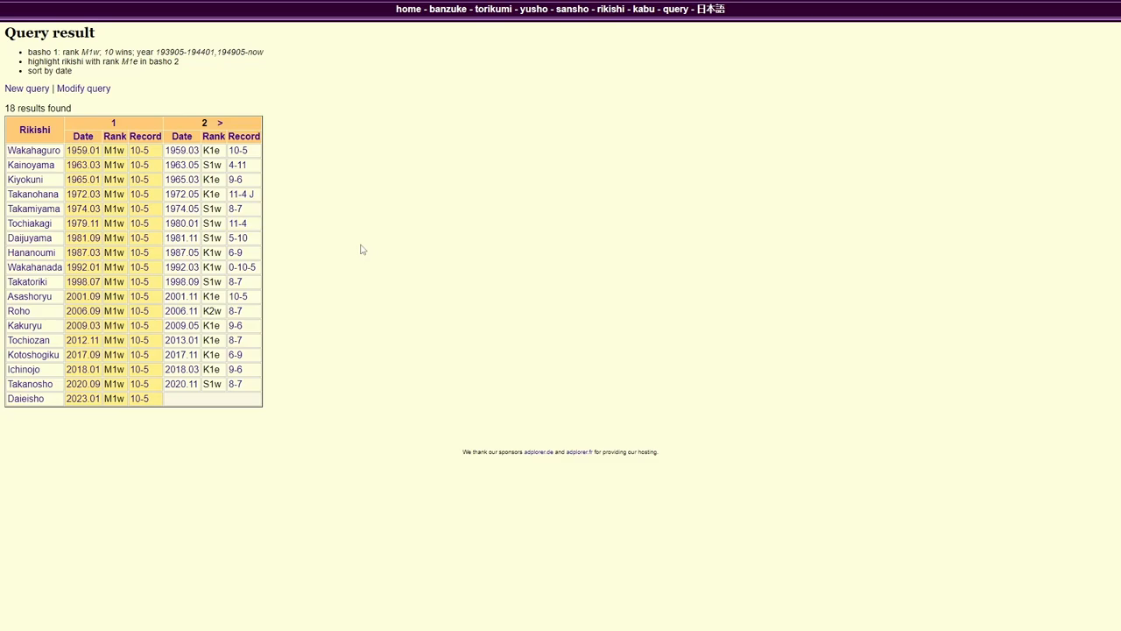
mouse_move(339, 300)
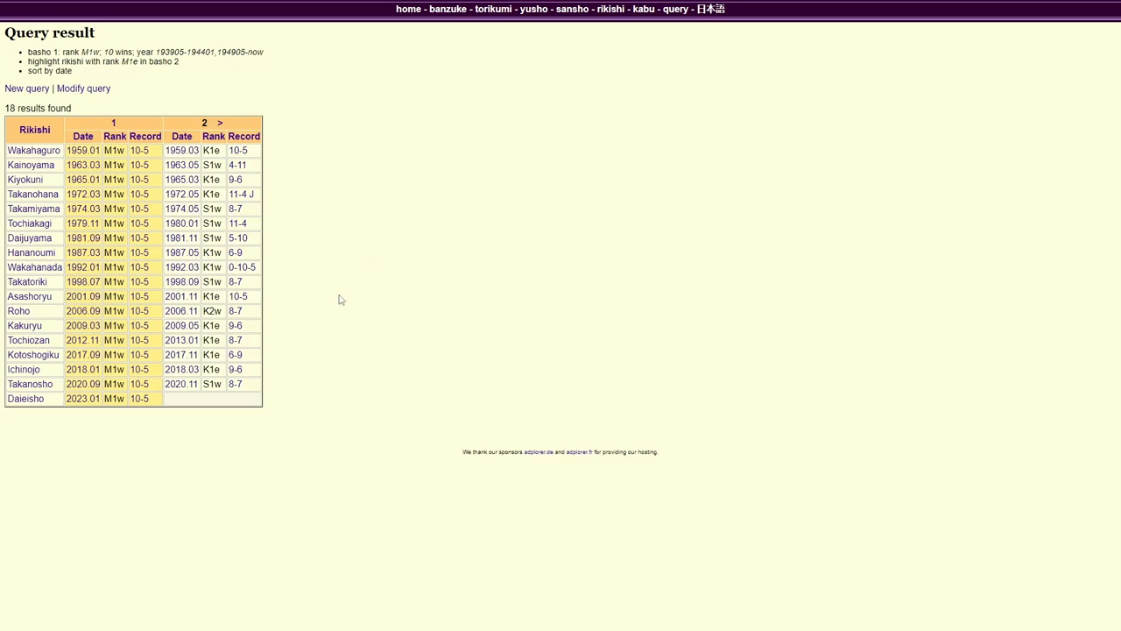
mouse_move(292, 376)
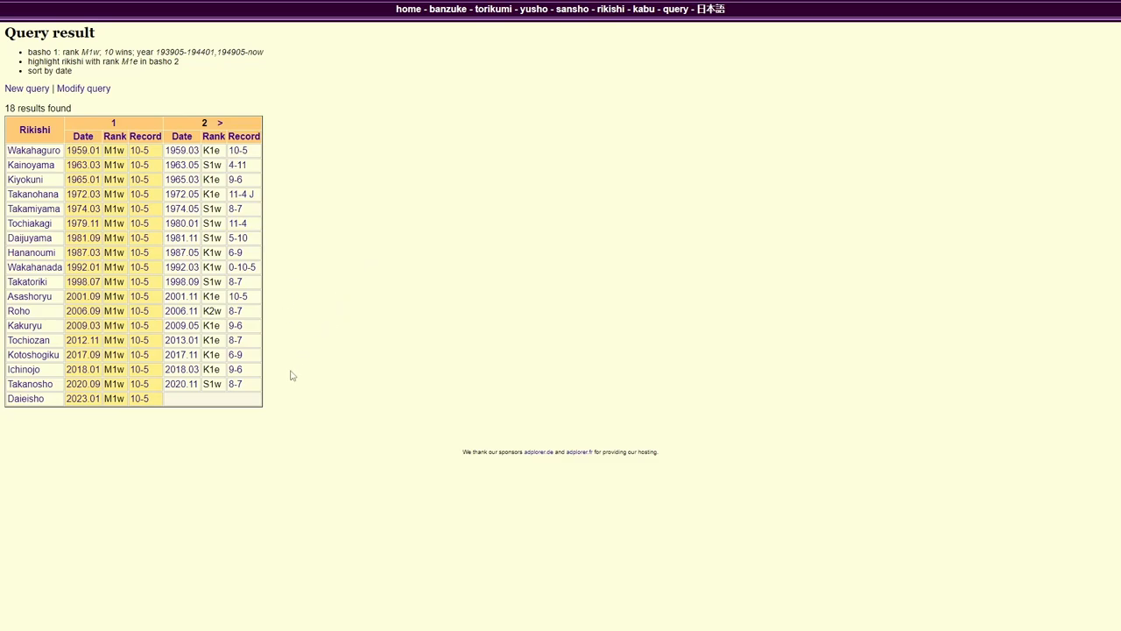
mouse_move(273, 344)
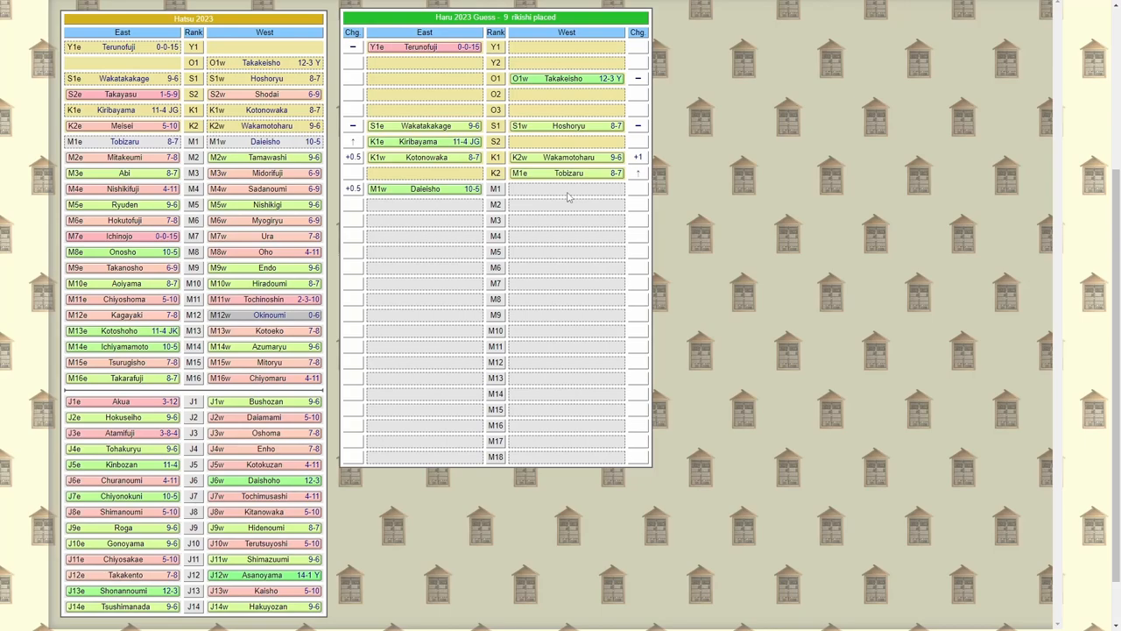
mouse_move(581, 205)
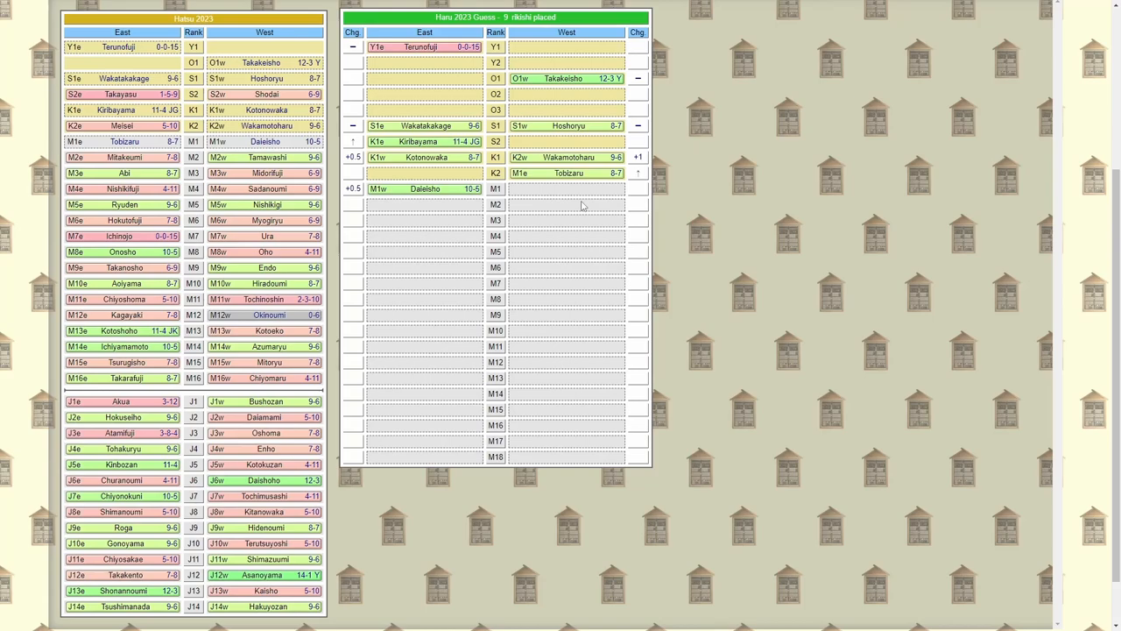
mouse_move(436, 208)
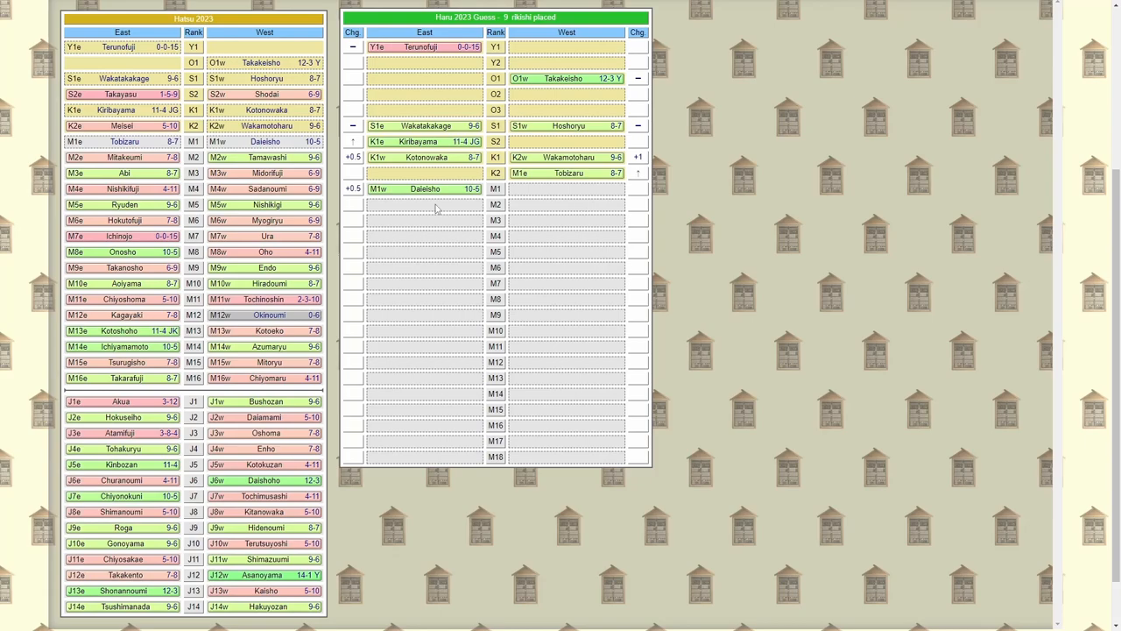
mouse_move(438, 203)
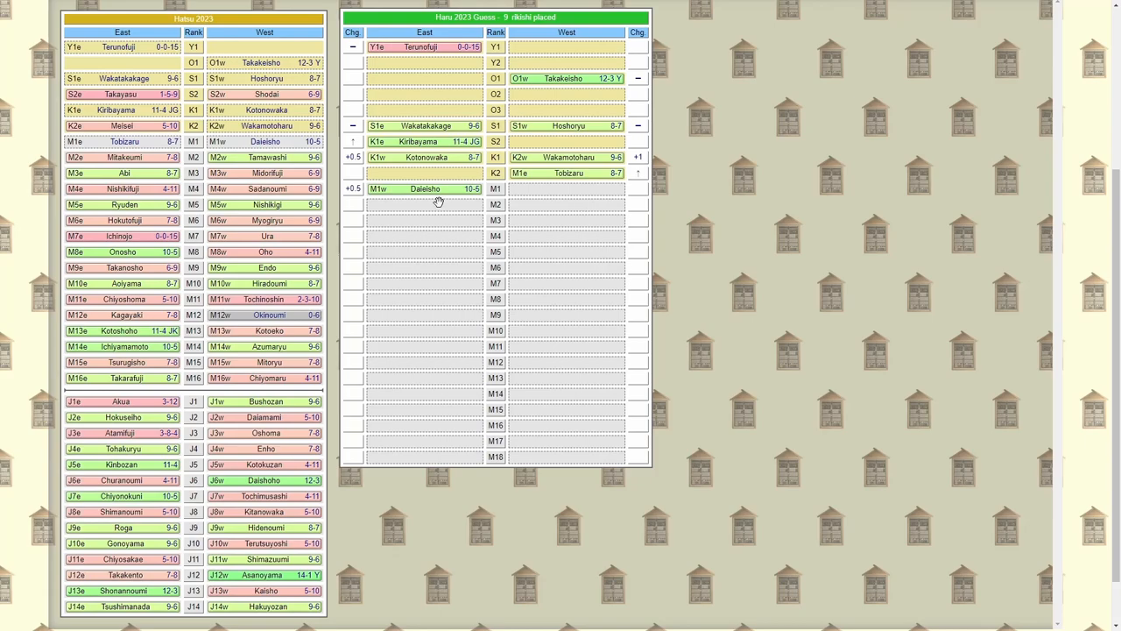
mouse_move(434, 210)
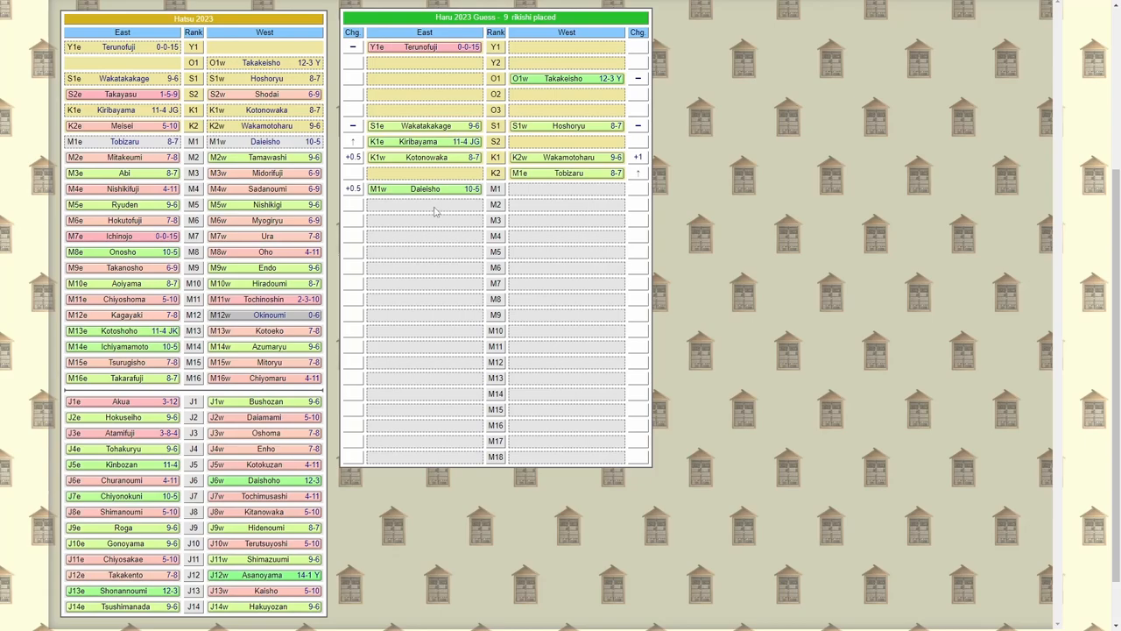
Click an upper-rank slot in the Haru 2023 guess table.
left_click(424, 184)
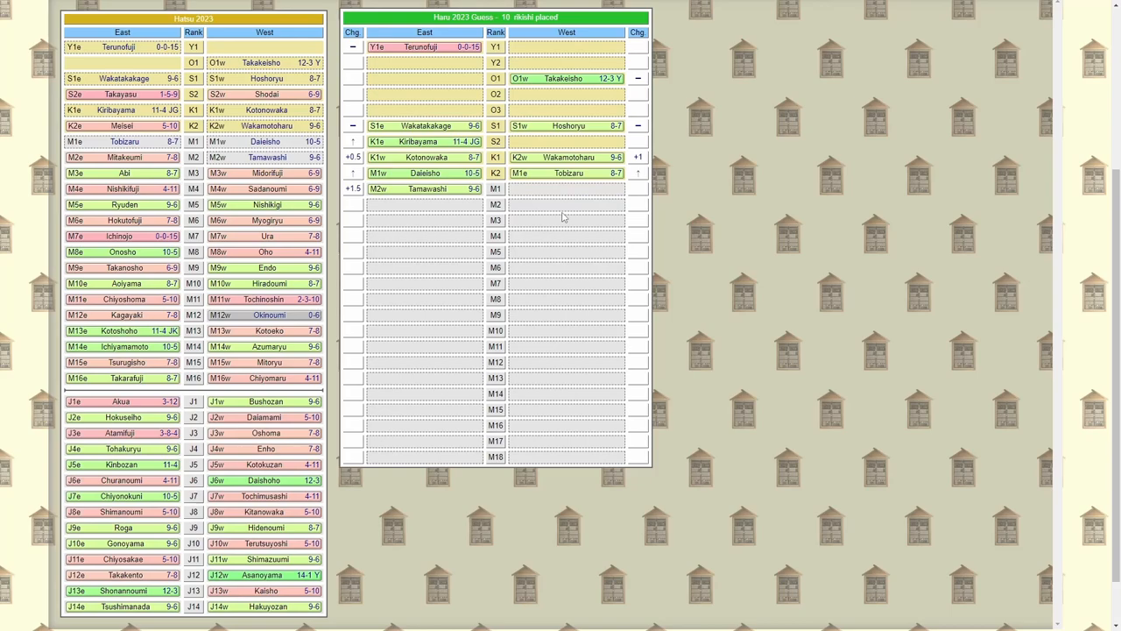
mouse_move(353, 217)
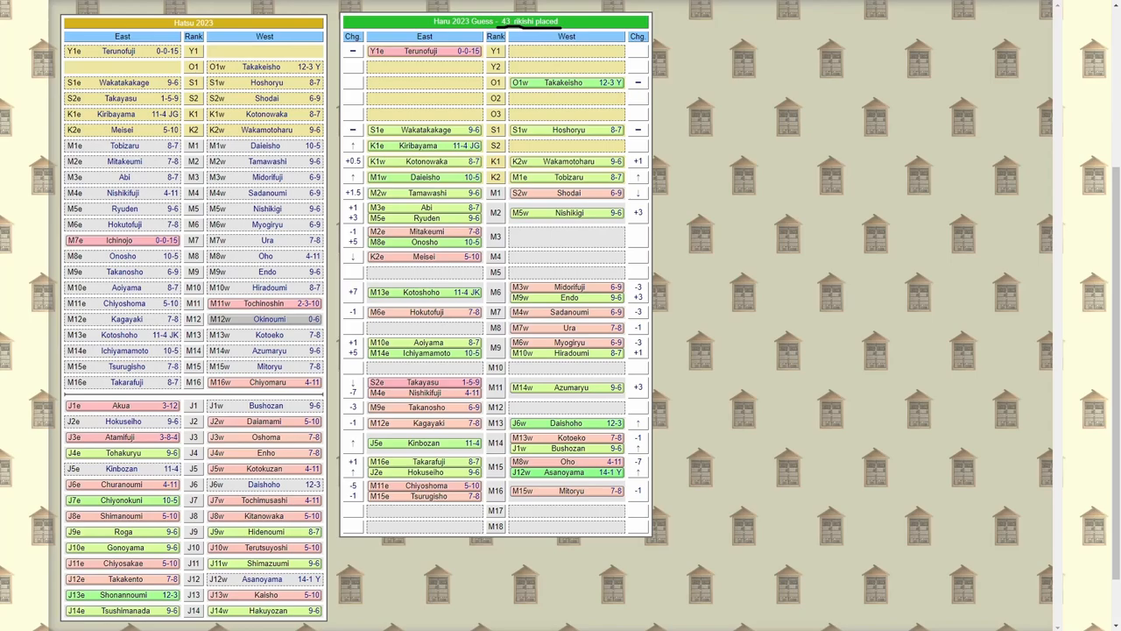
mouse_move(847, 340)
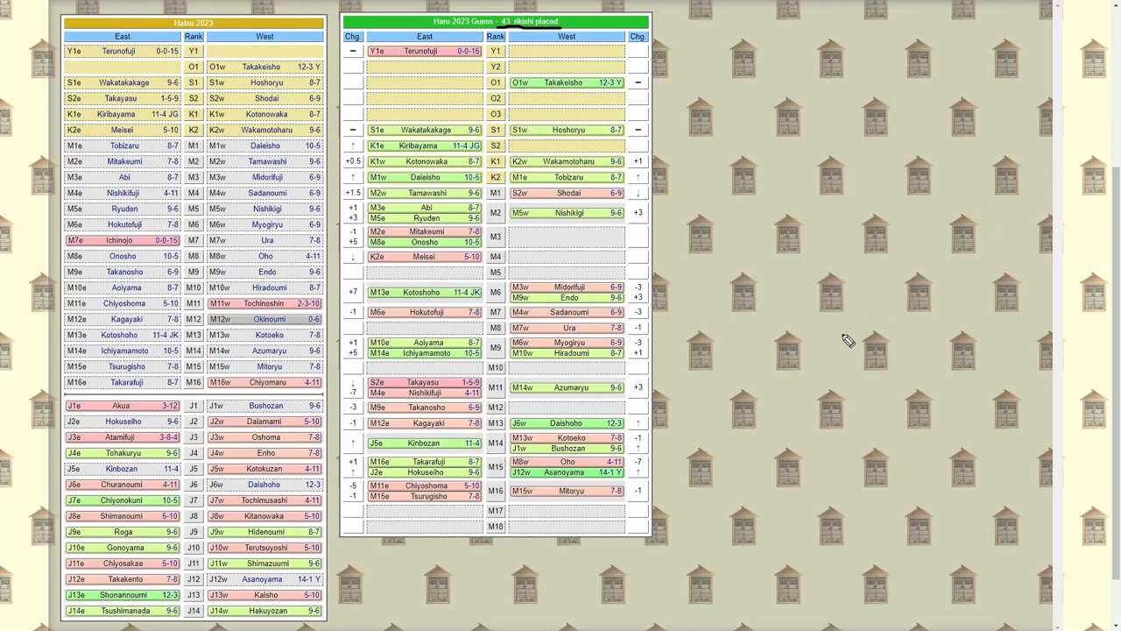
mouse_move(553, 512)
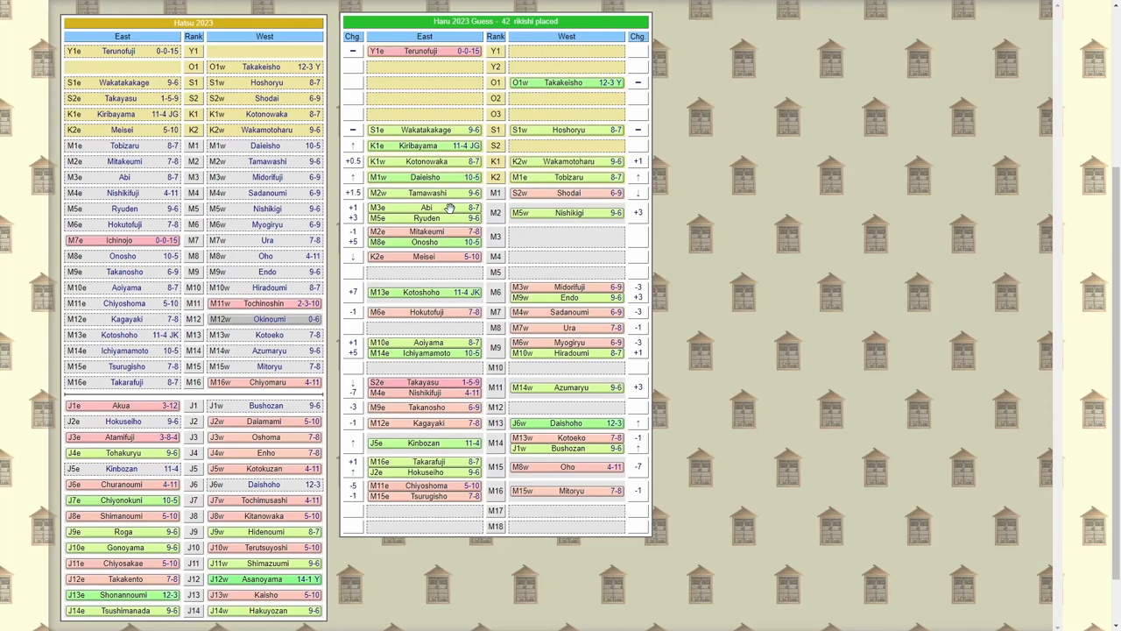
mouse_move(453, 208)
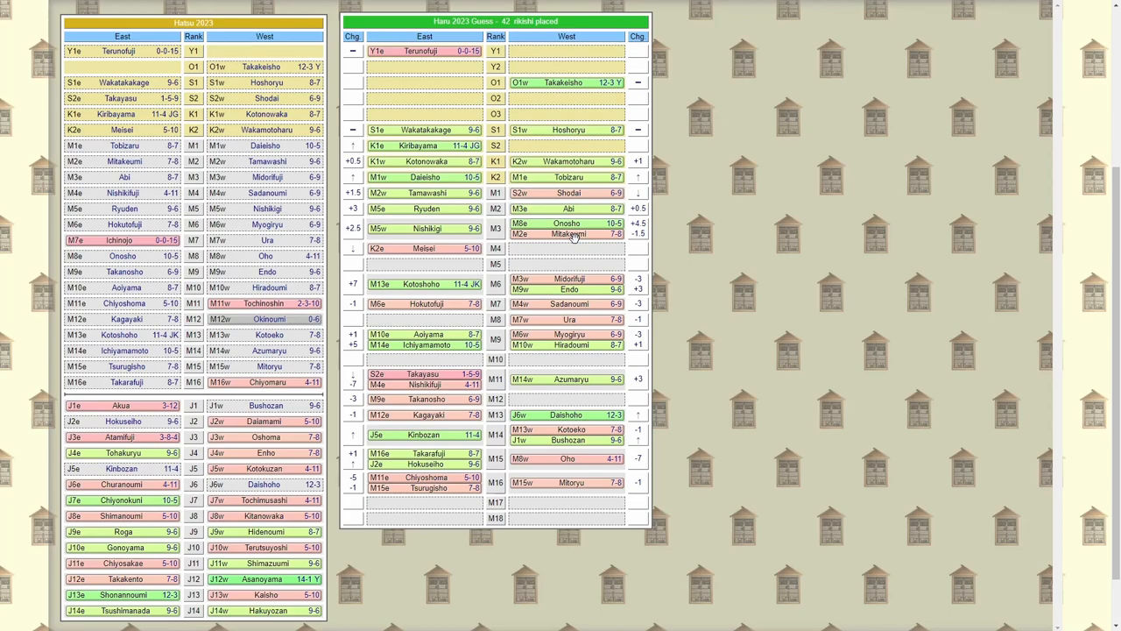
mouse_move(596, 280)
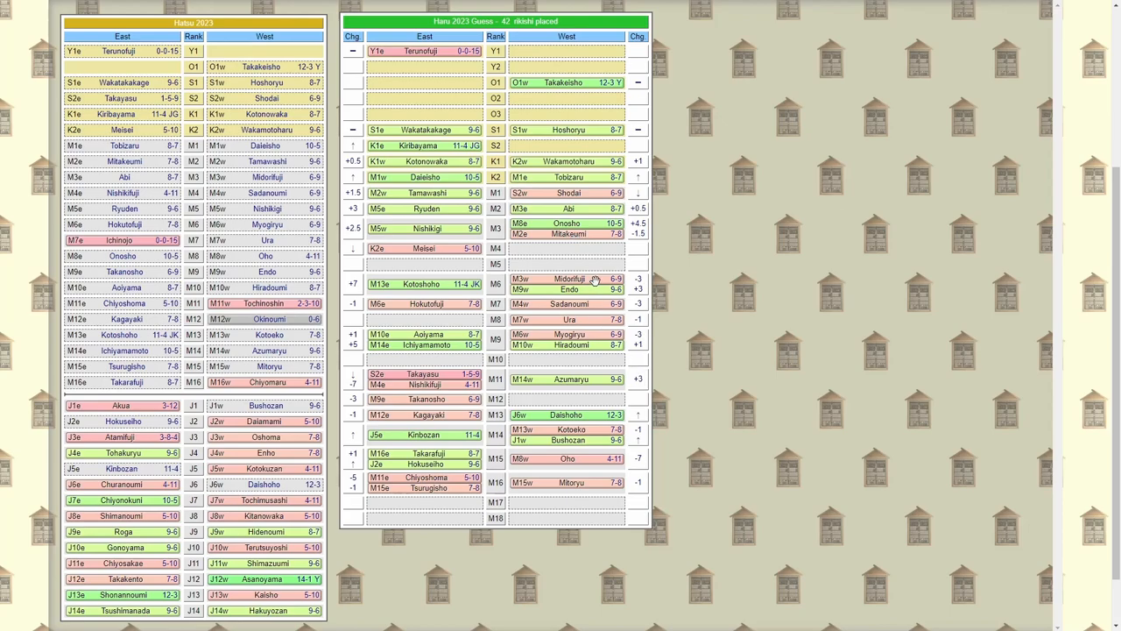
mouse_move(553, 340)
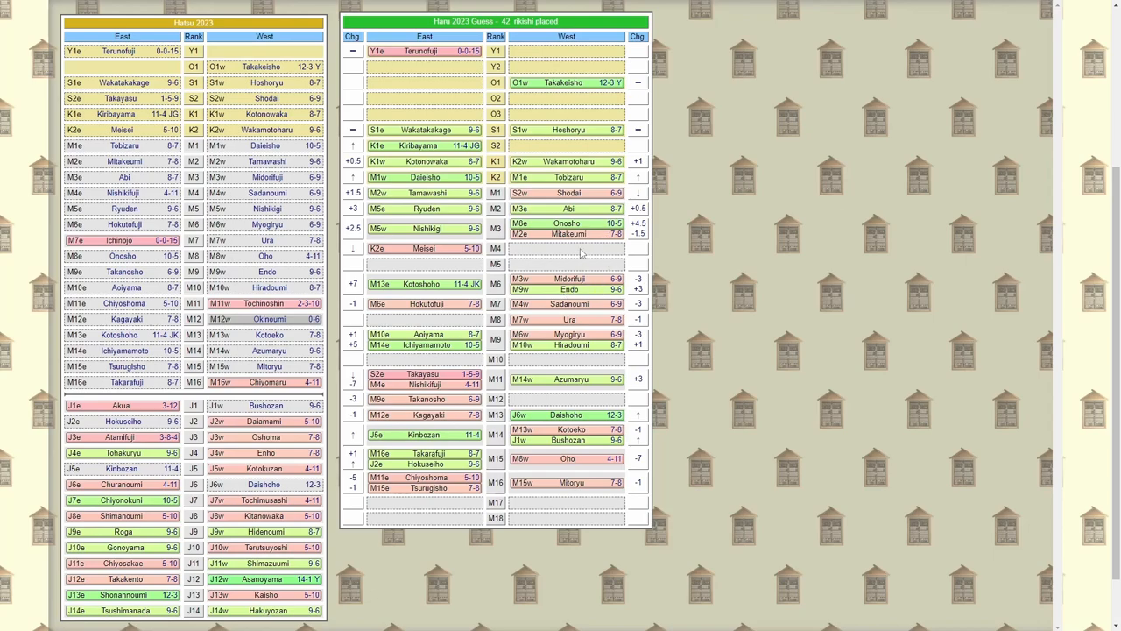
mouse_move(558, 265)
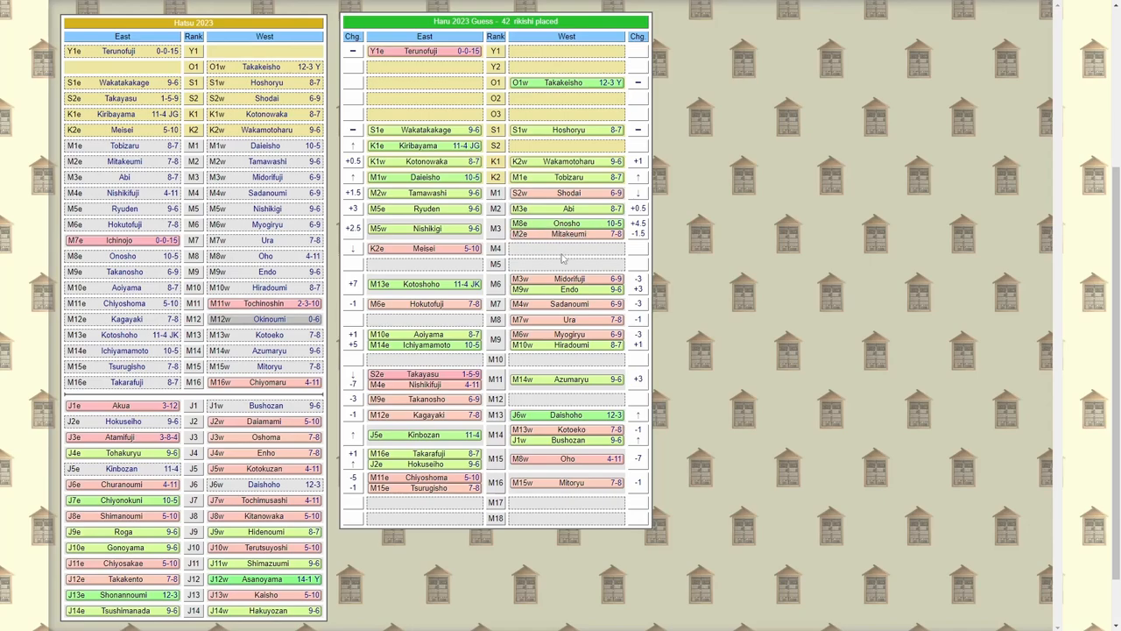
mouse_move(549, 255)
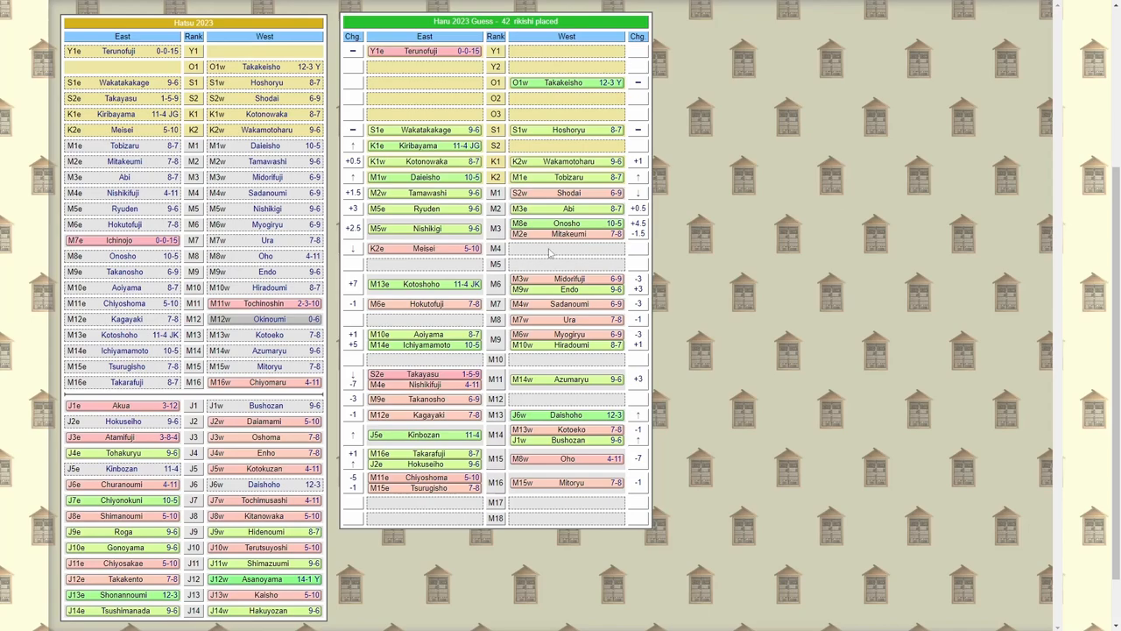
mouse_move(539, 273)
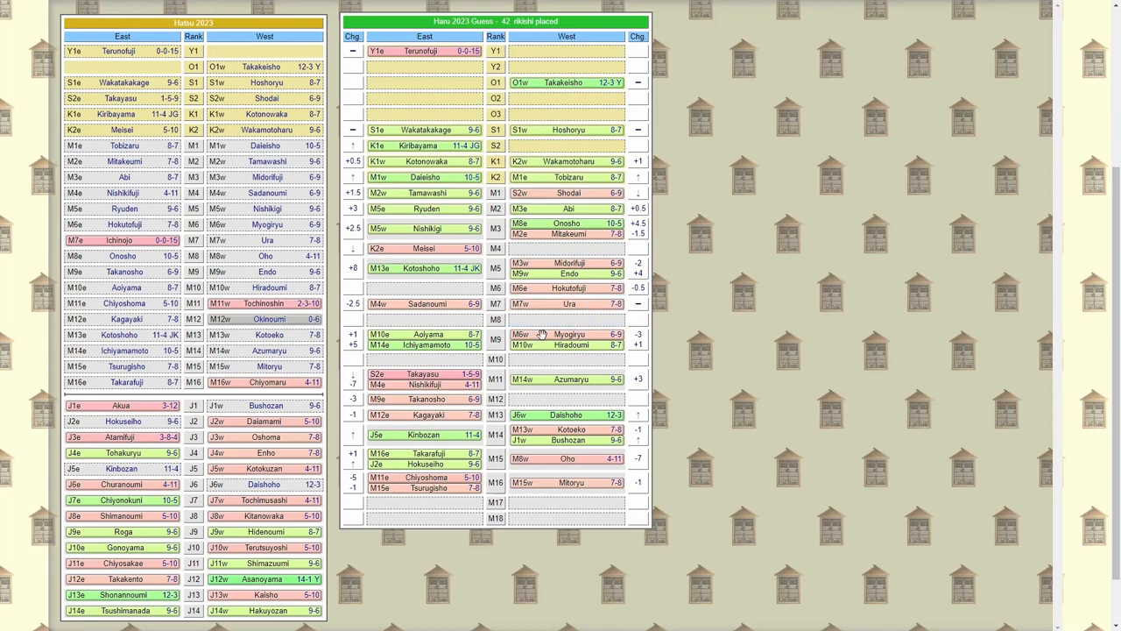
left_click(425, 339)
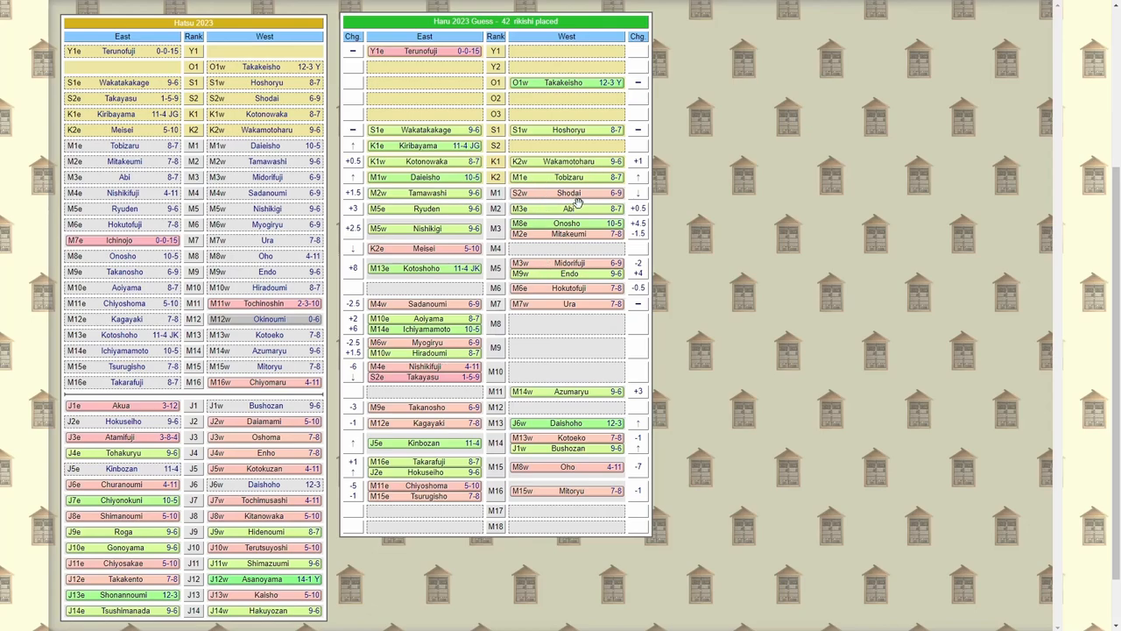
mouse_move(701, 426)
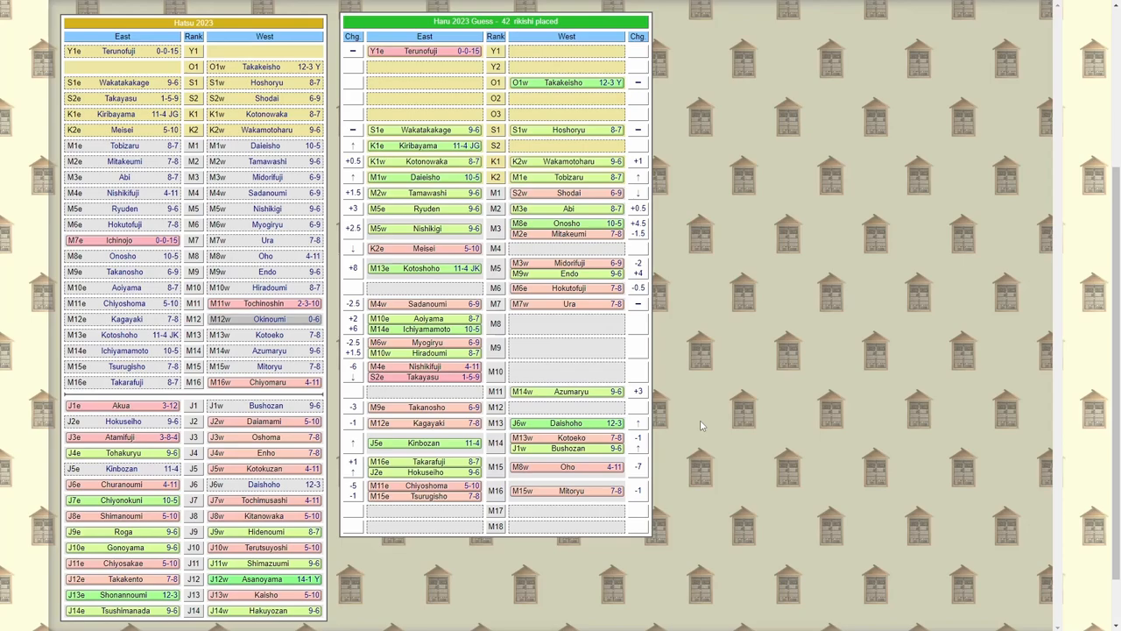
mouse_move(429, 383)
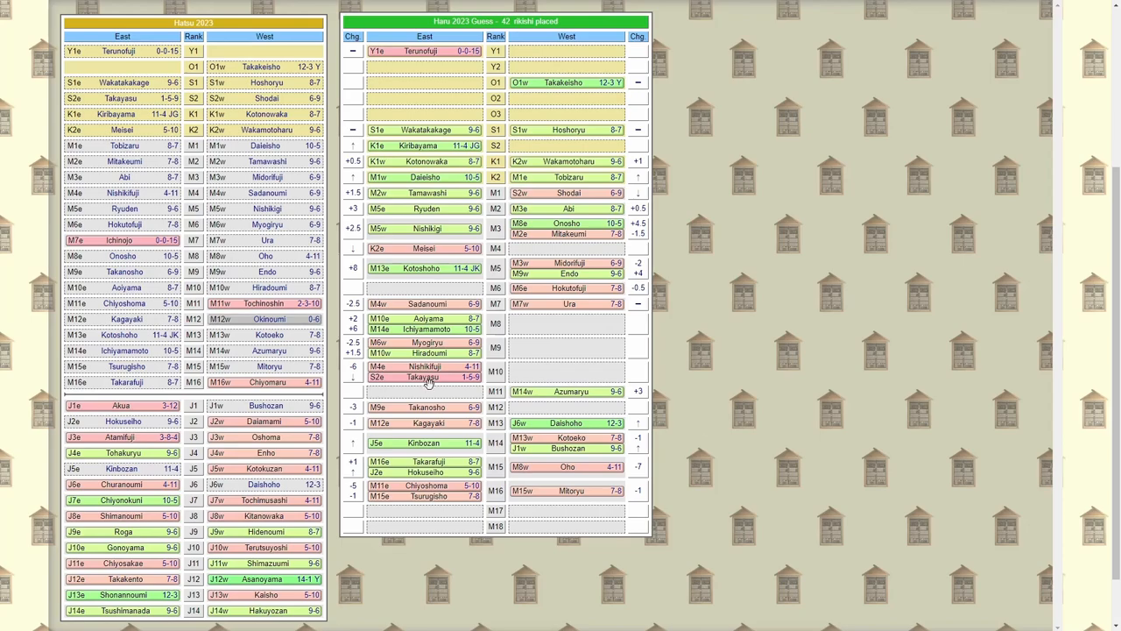
mouse_move(436, 375)
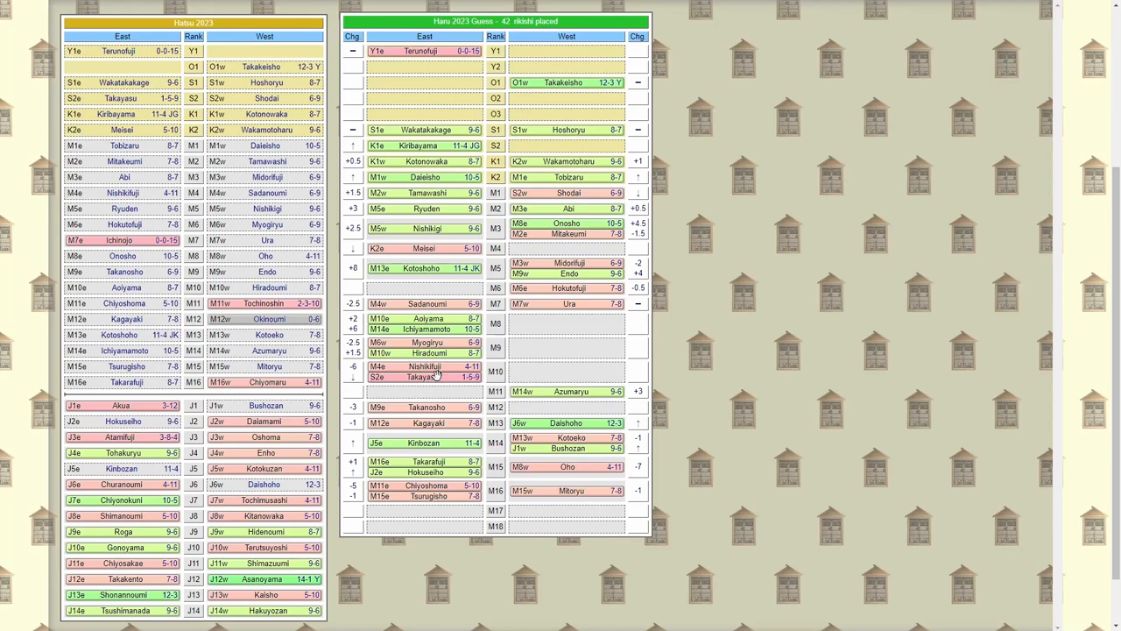
left_click(425, 392)
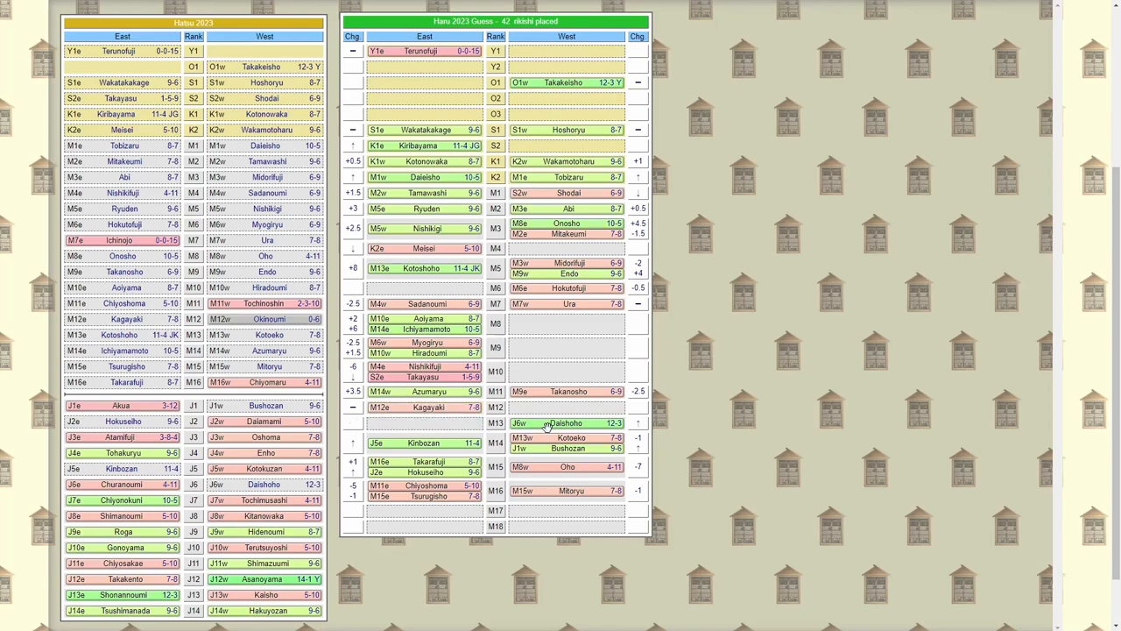
mouse_move(552, 424)
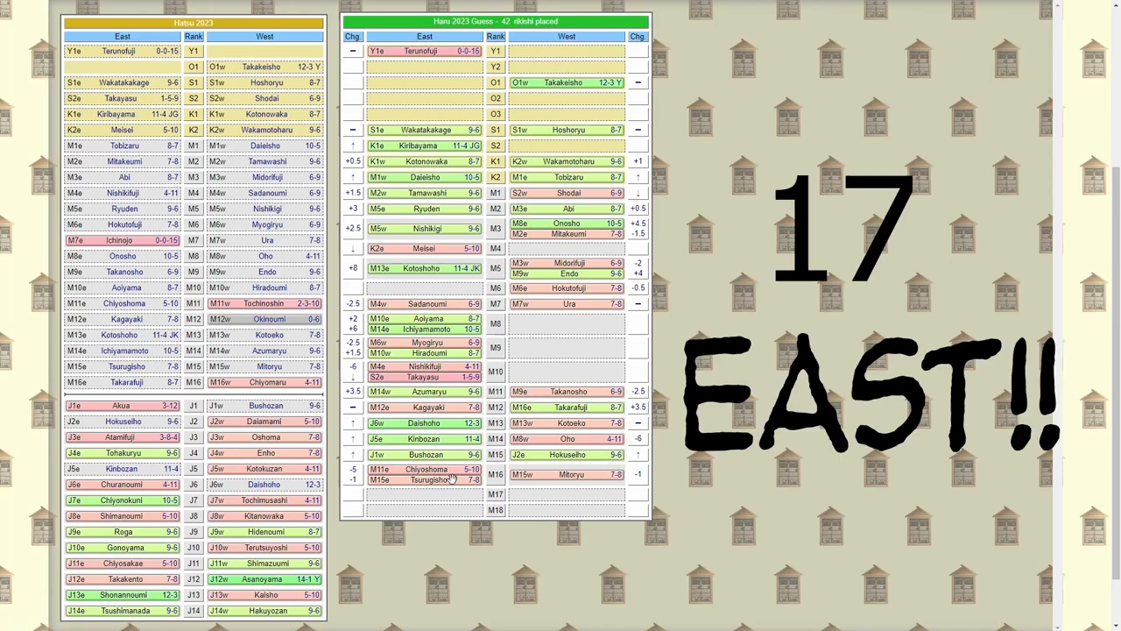
mouse_move(486, 484)
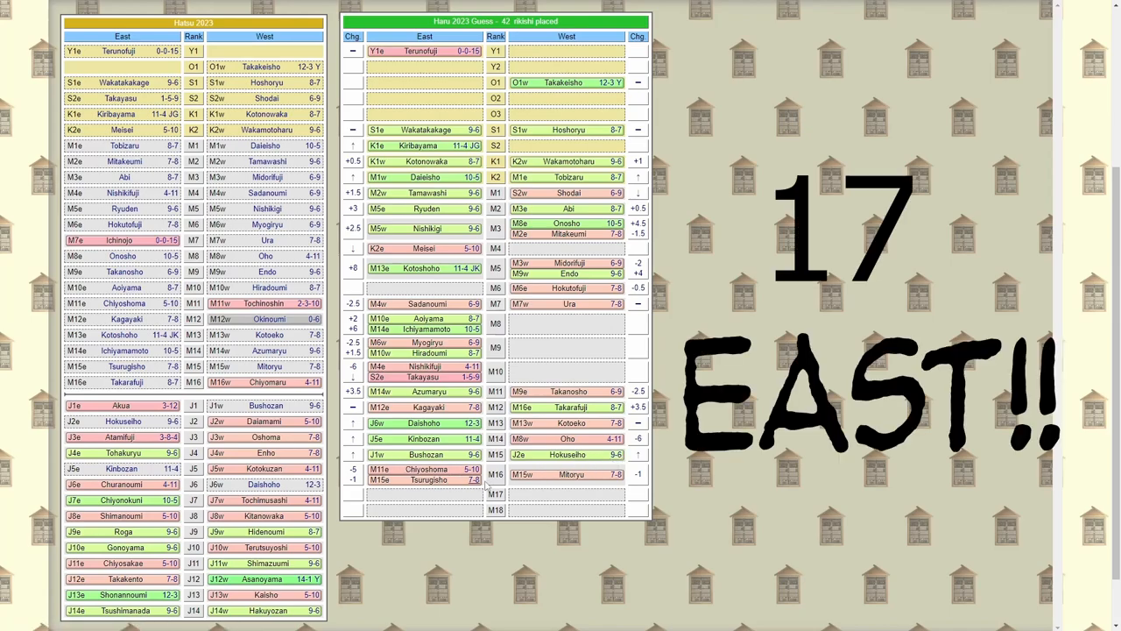